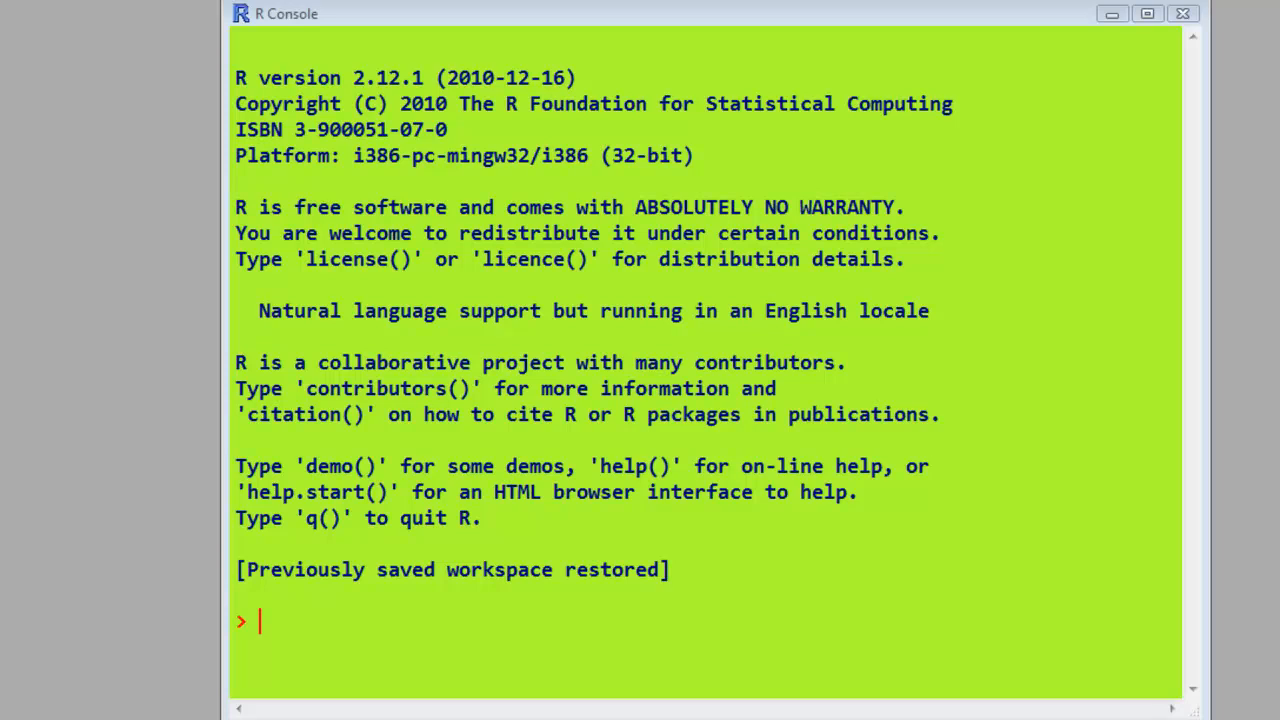
mouse_move(320, 604)
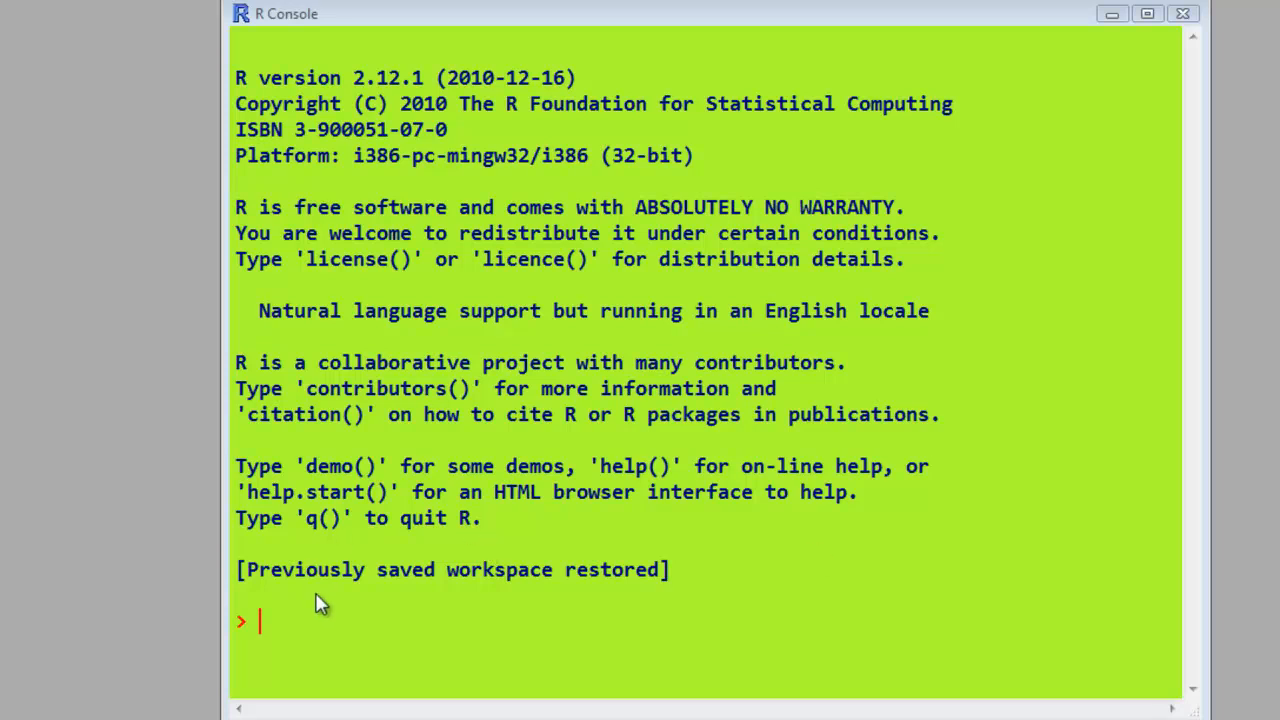
Enter install.packages("Rcmdr", dependencies=TRUE) at the R Console prompt
text(install.packages("Rcmdr", dependencies=TRUE))
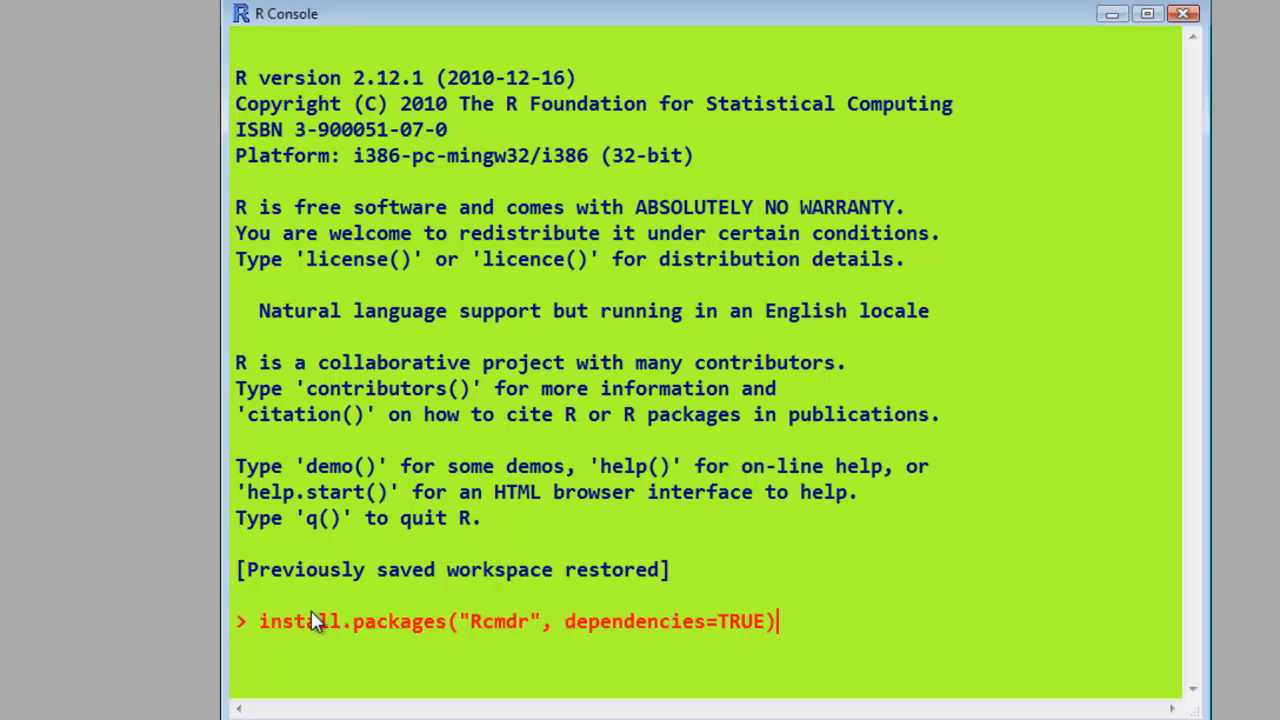
mouse_move(250, 632)
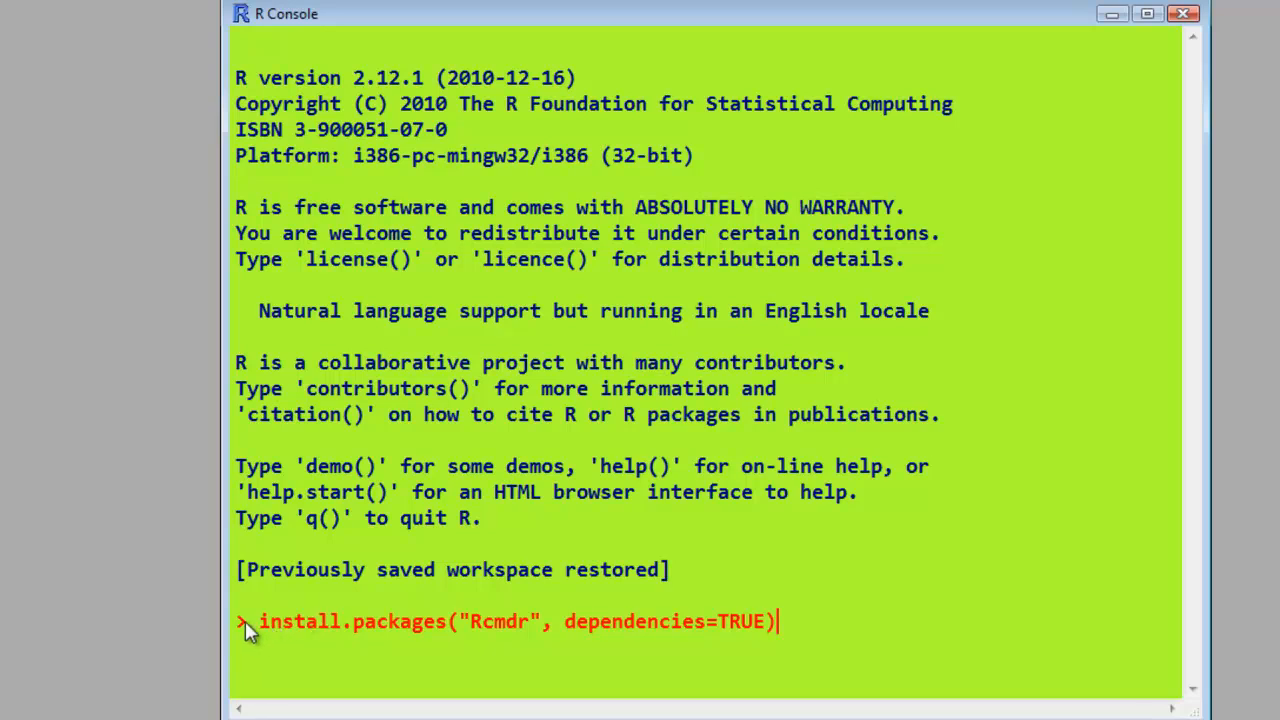
mouse_move(388, 652)
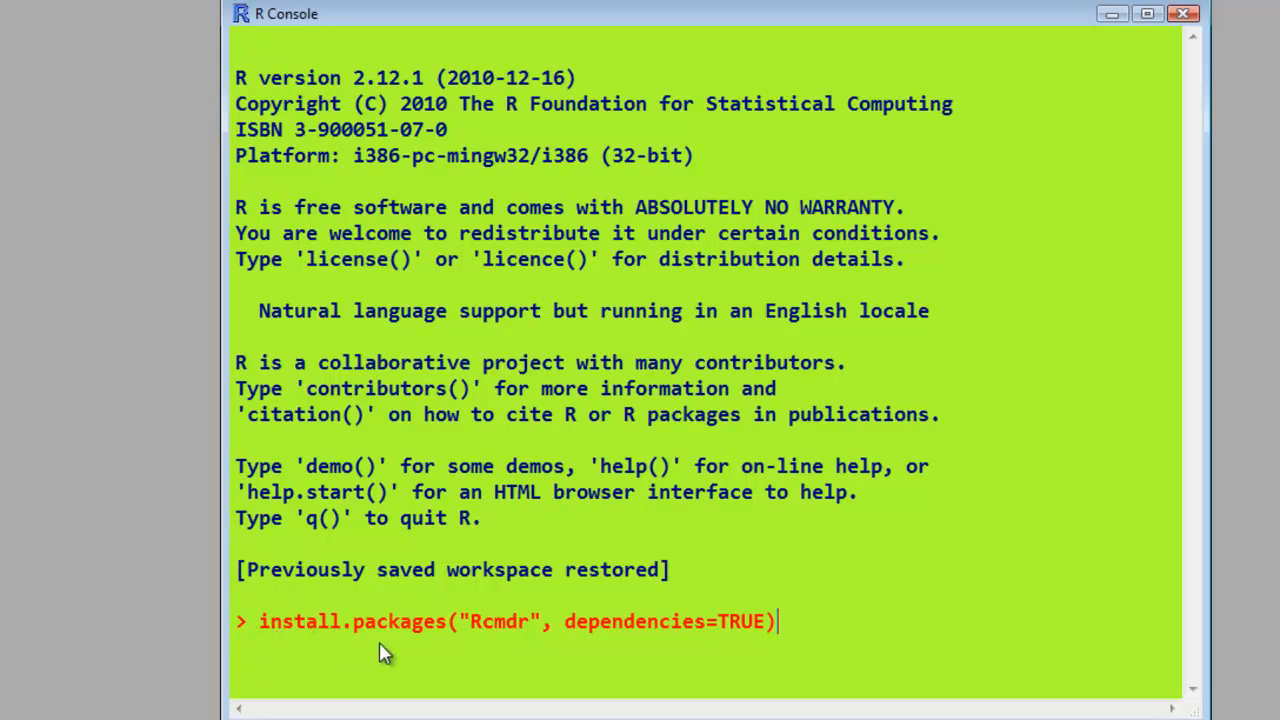
mouse_move(540, 658)
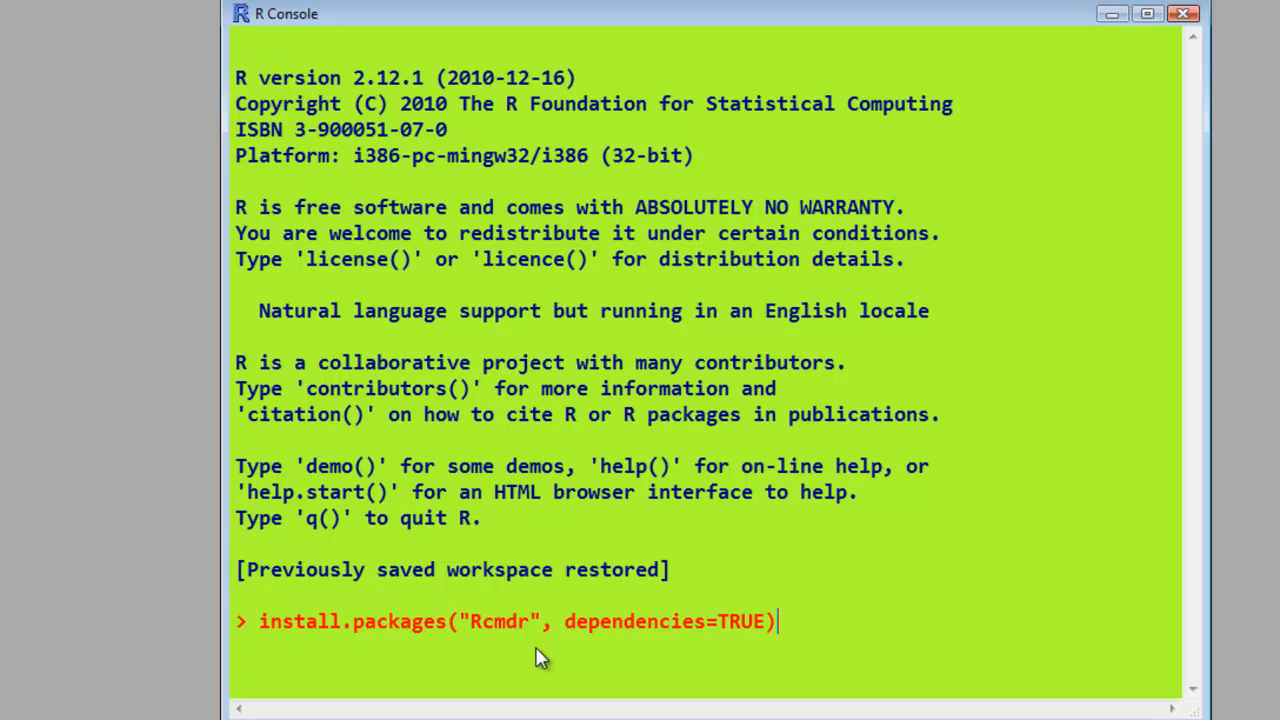
mouse_move(488, 644)
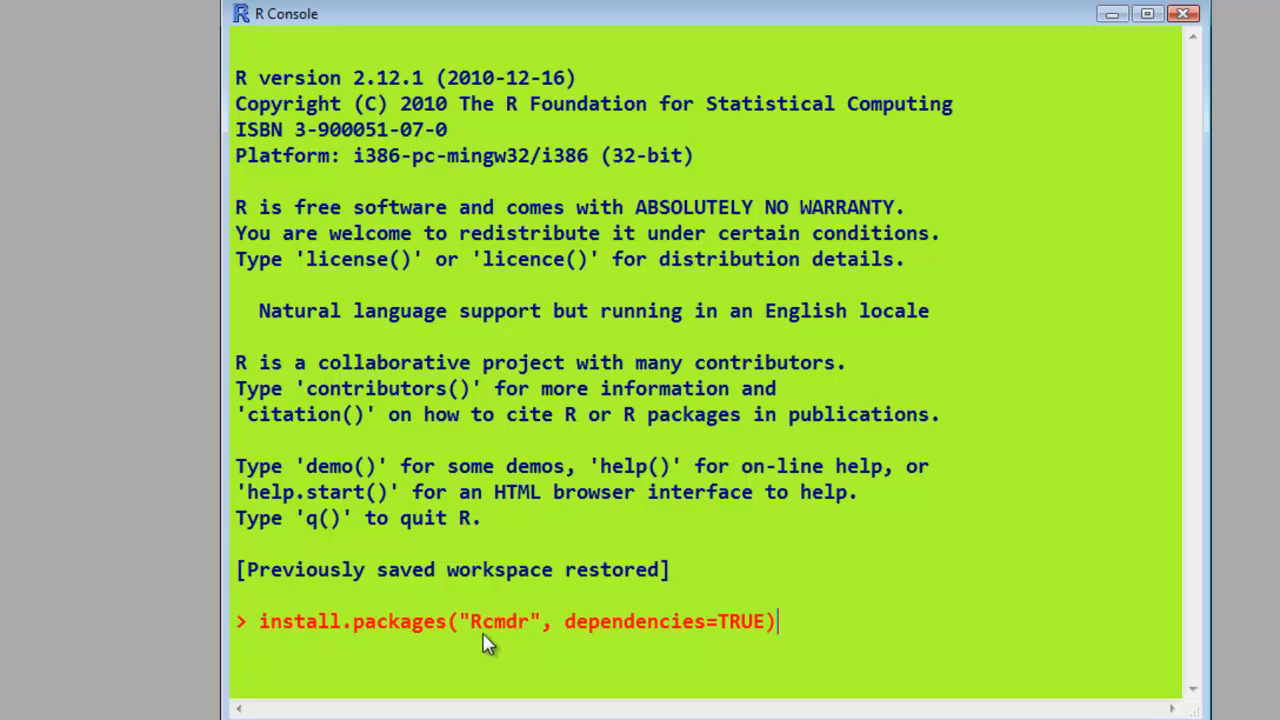
mouse_move(478, 640)
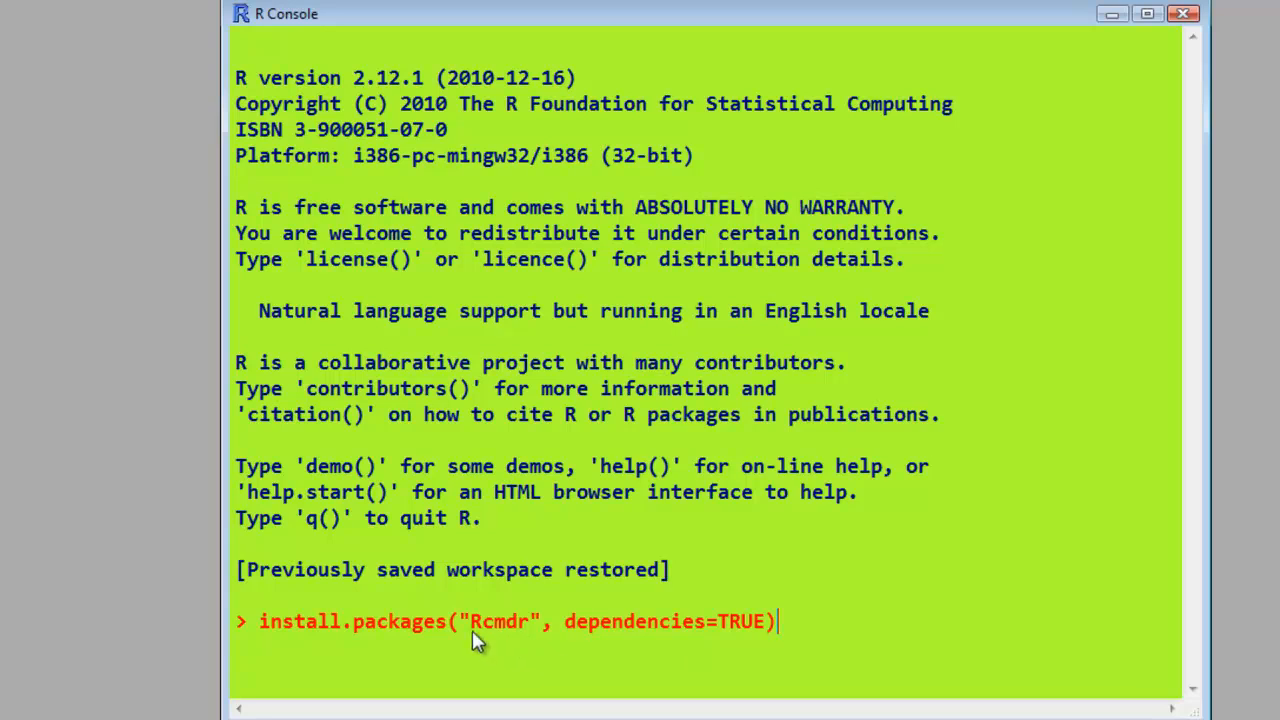
mouse_move(518, 644)
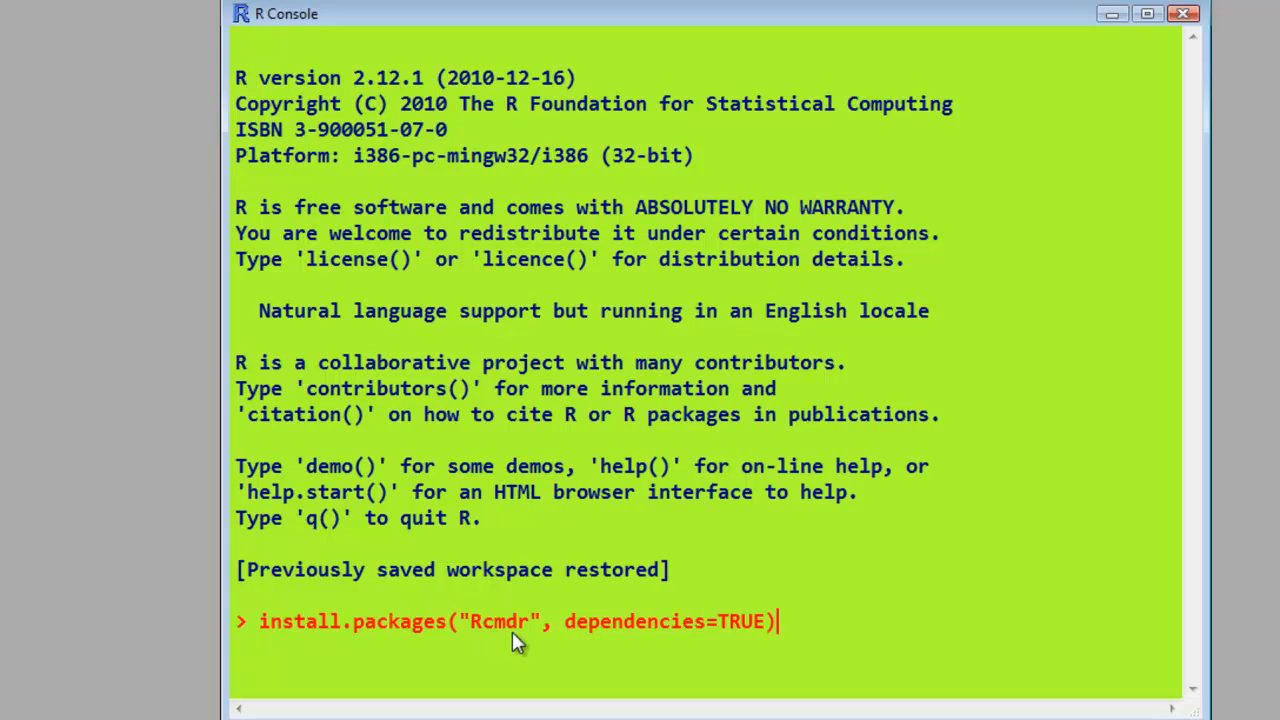
mouse_move(484, 648)
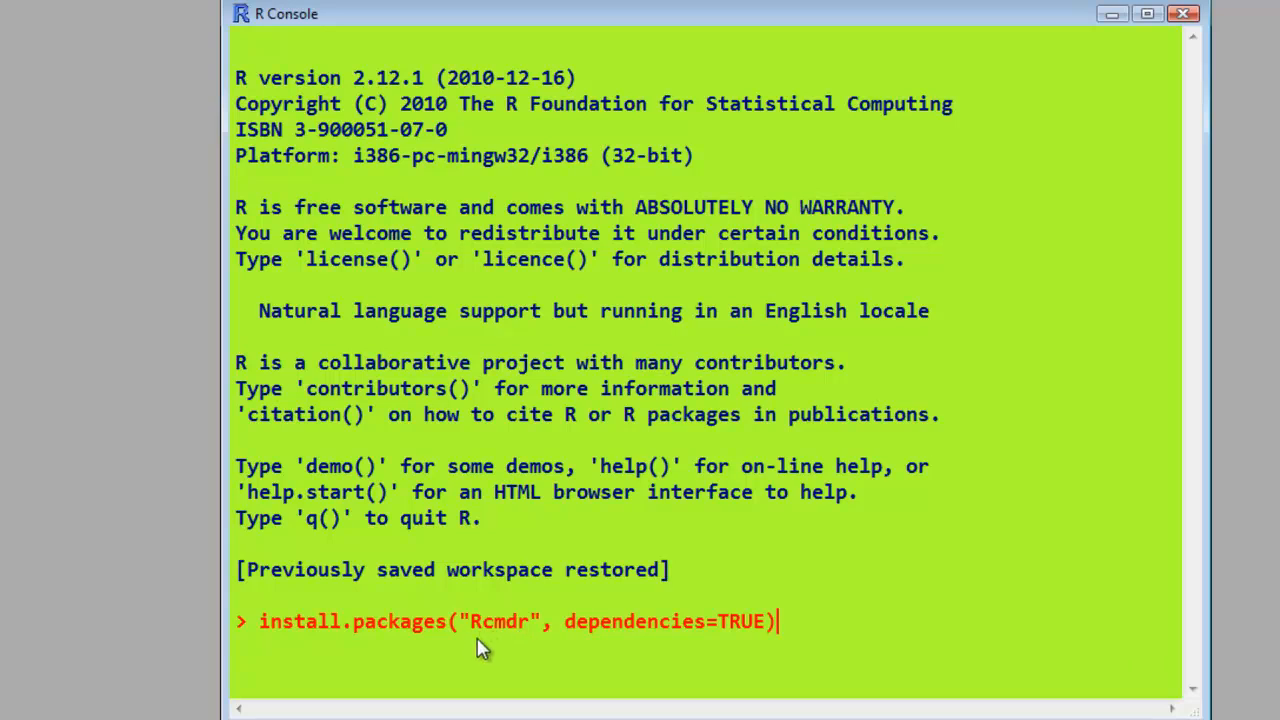
mouse_move(572, 648)
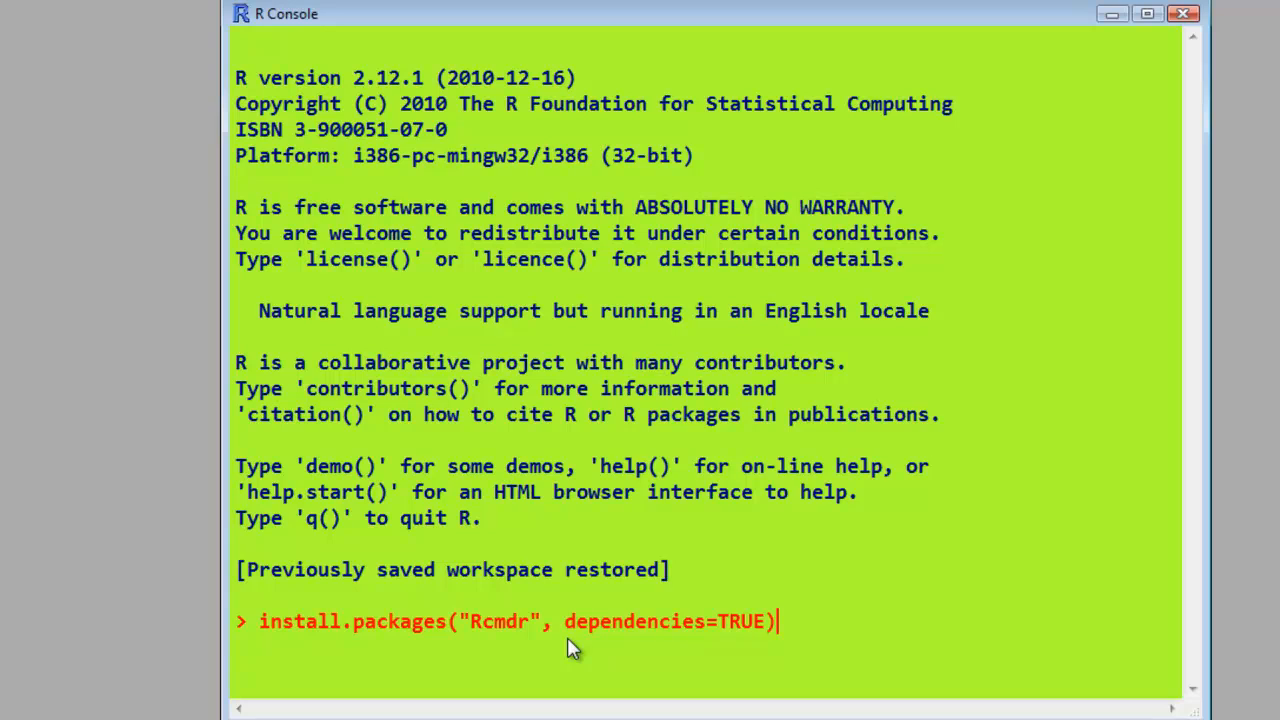
mouse_move(756, 650)
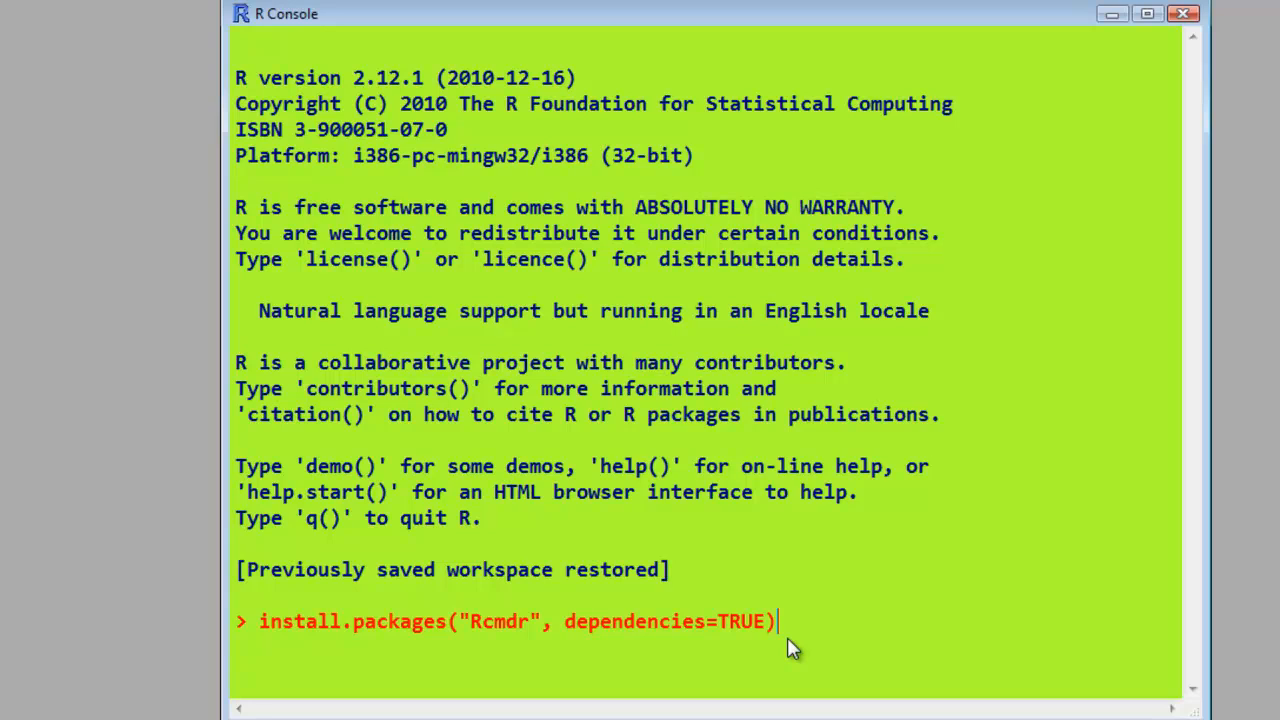
mouse_move(780, 644)
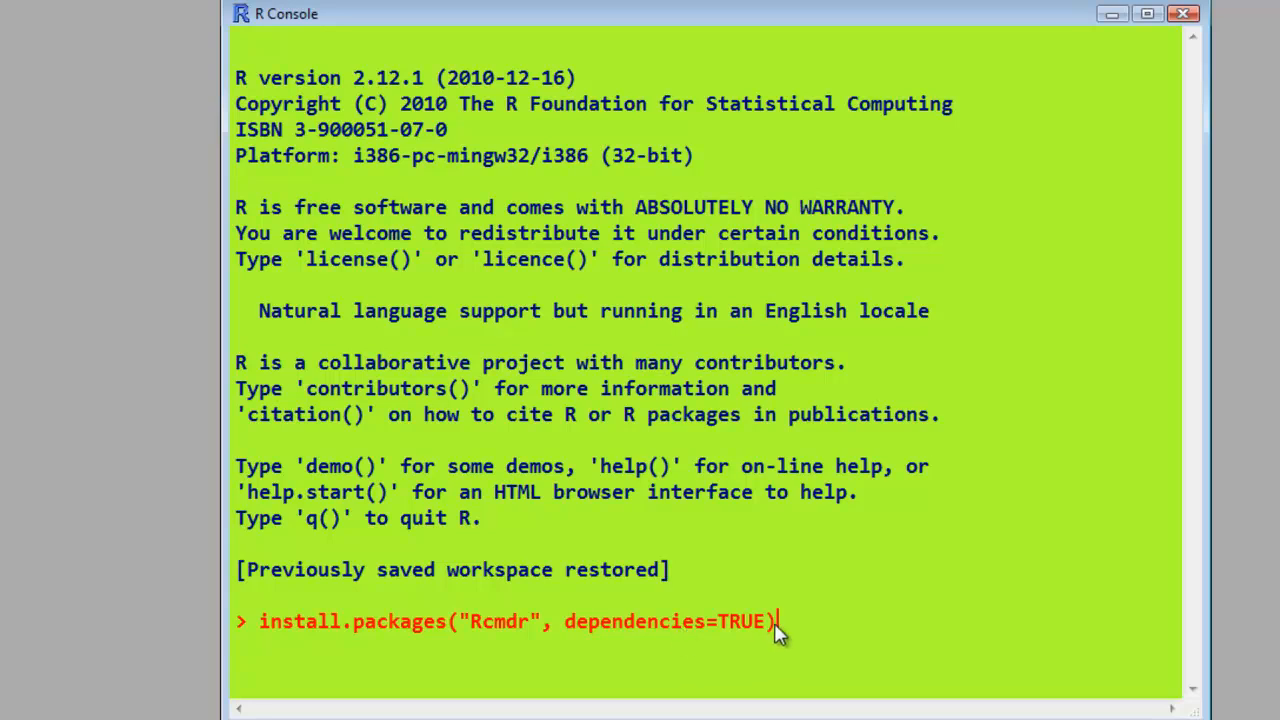
mouse_move(764, 630)
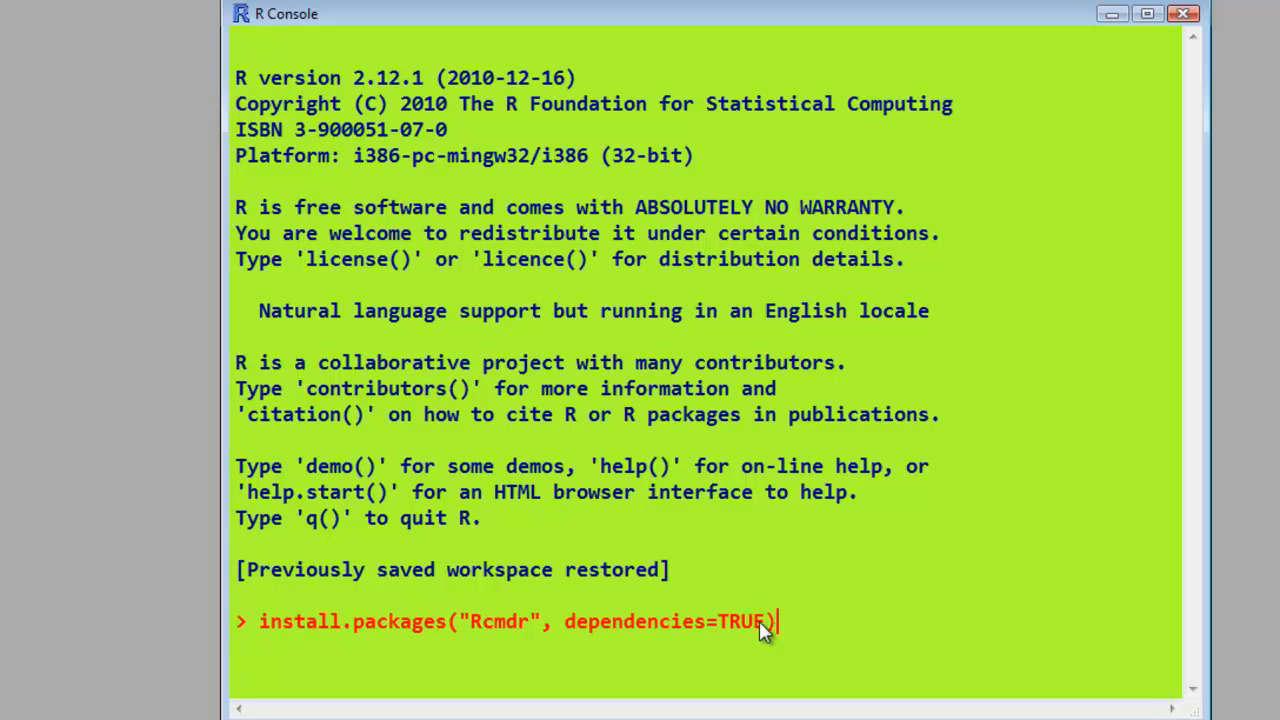
mouse_move(776, 640)
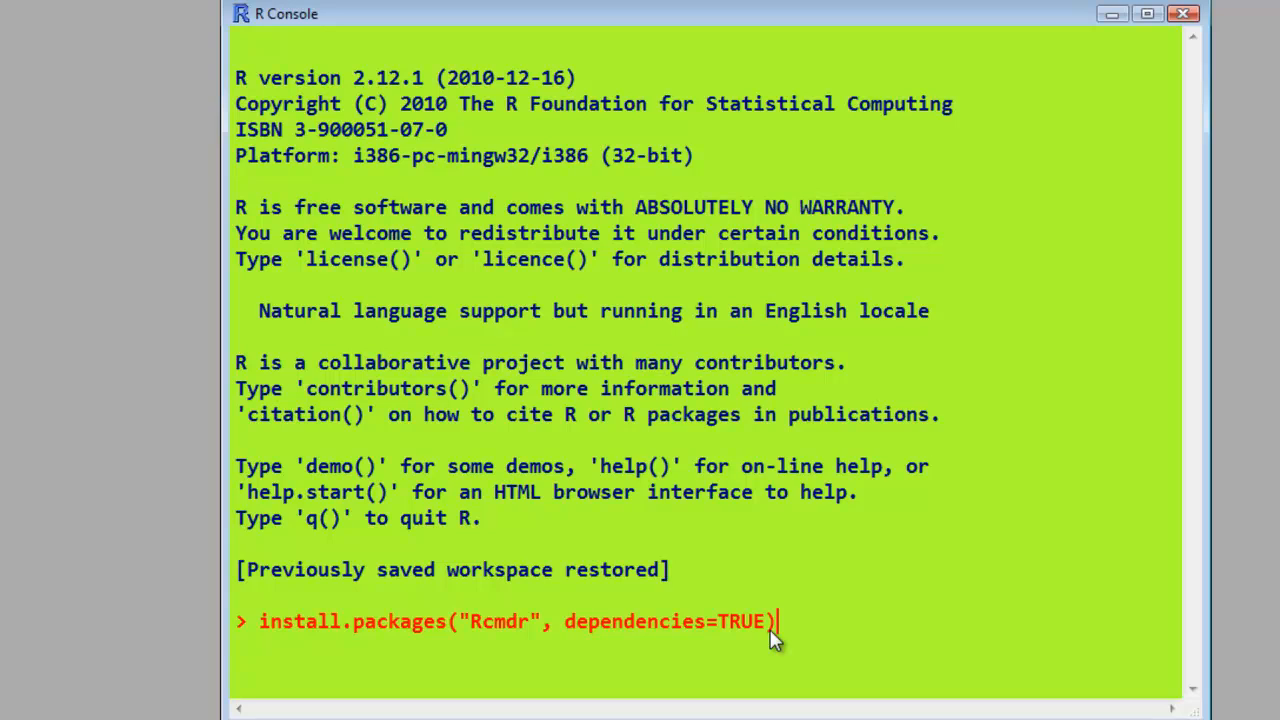
mouse_move(500, 642)
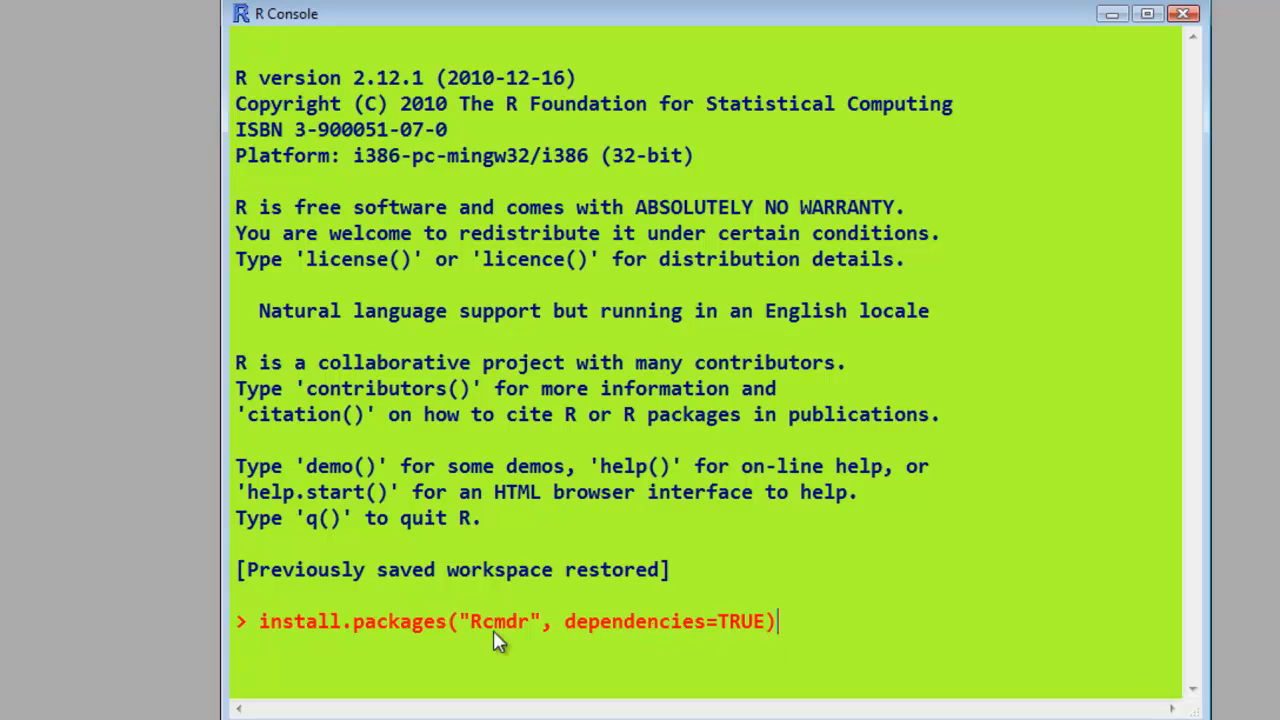
mouse_move(830, 600)
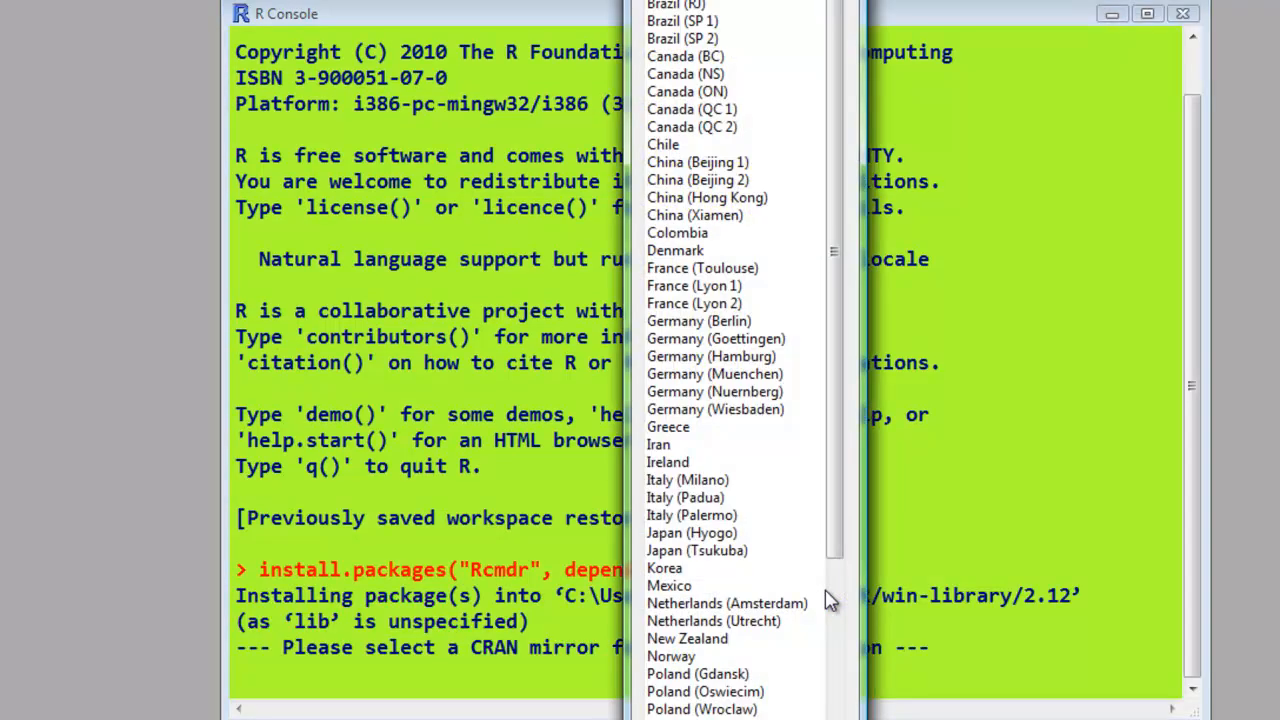
Choose the Imperial College UK CRAN mirror so Rcmdr downloads and unpacks
scroll(down, 3)
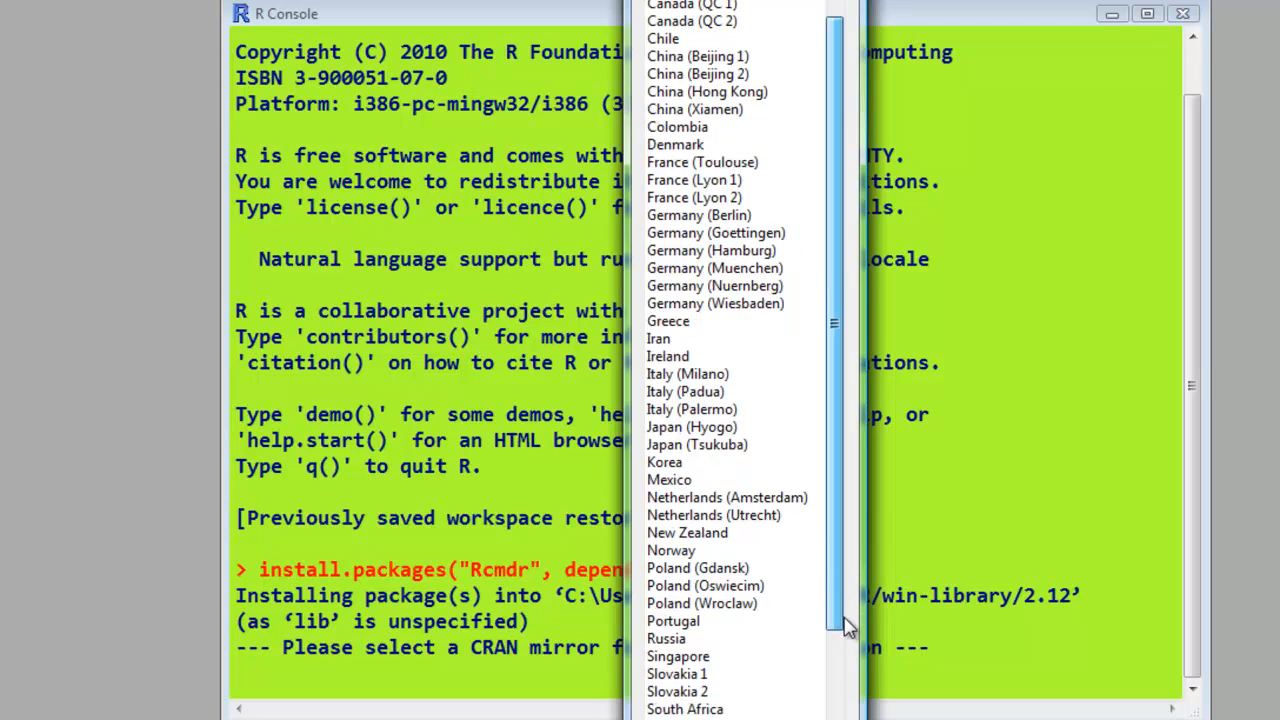
scroll(down, 3)
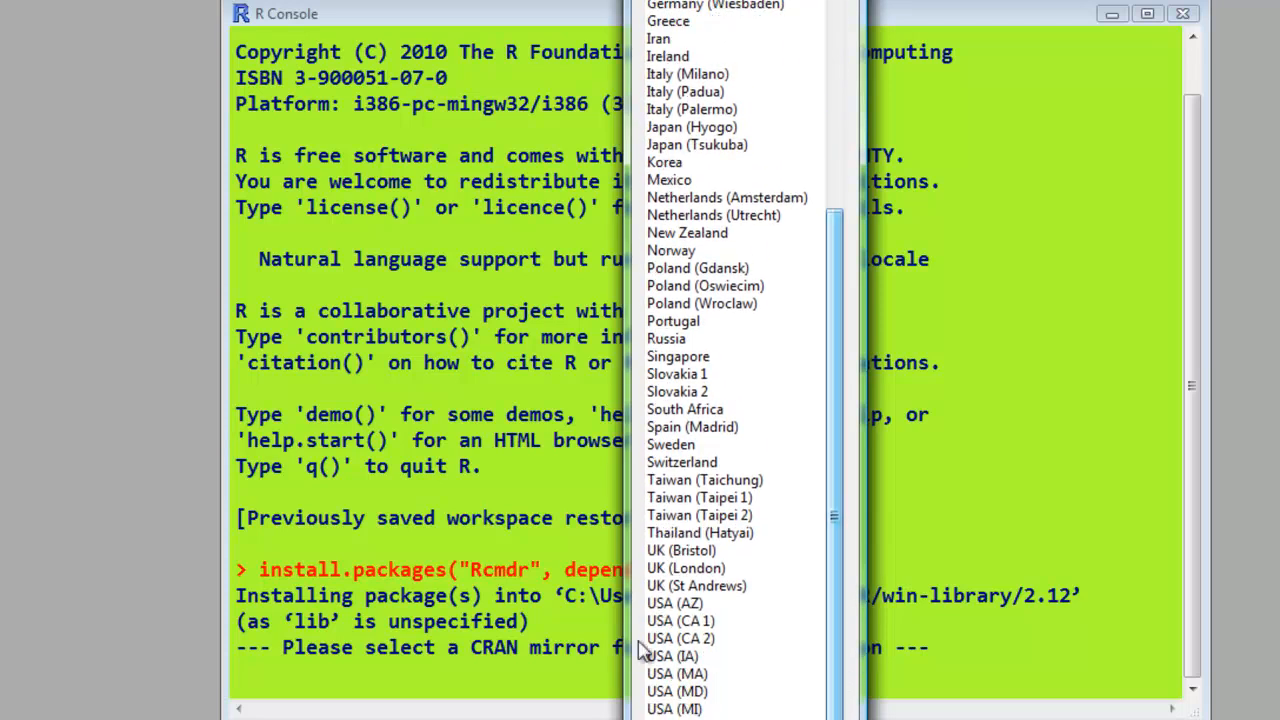
click(684, 568)
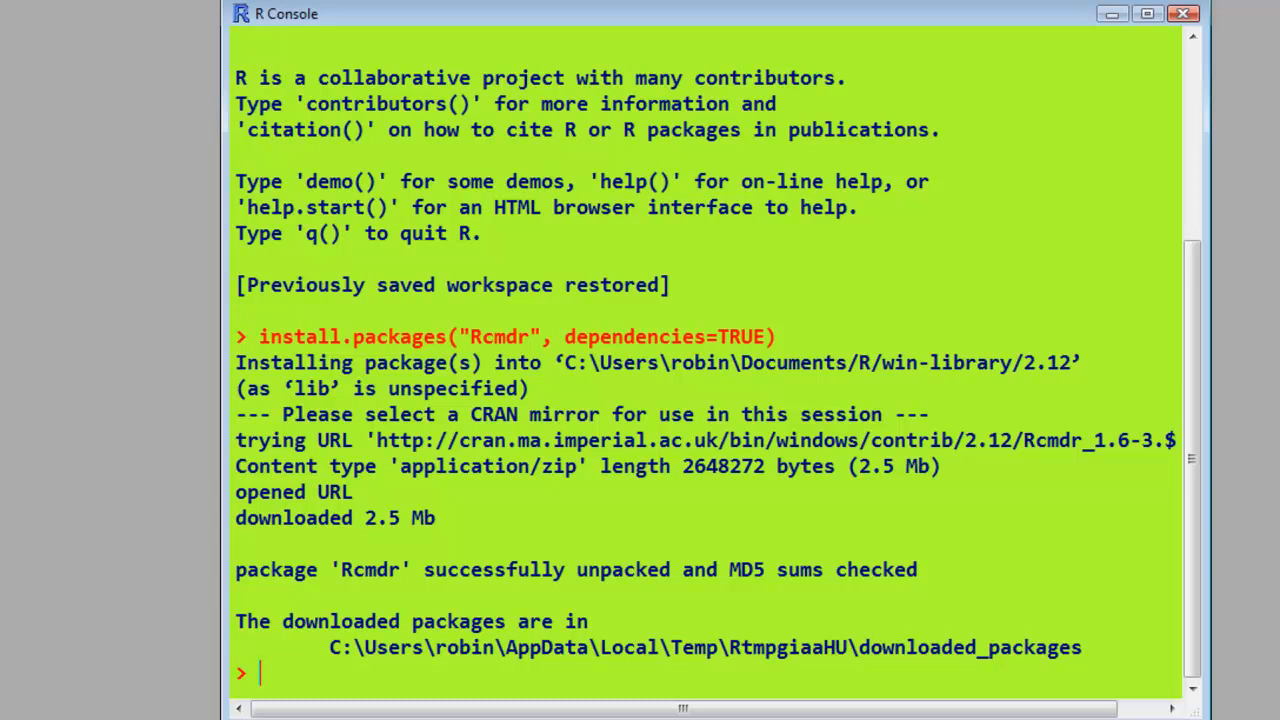
Run library(Rcmdr) to launch the R Commander window
text(librar)
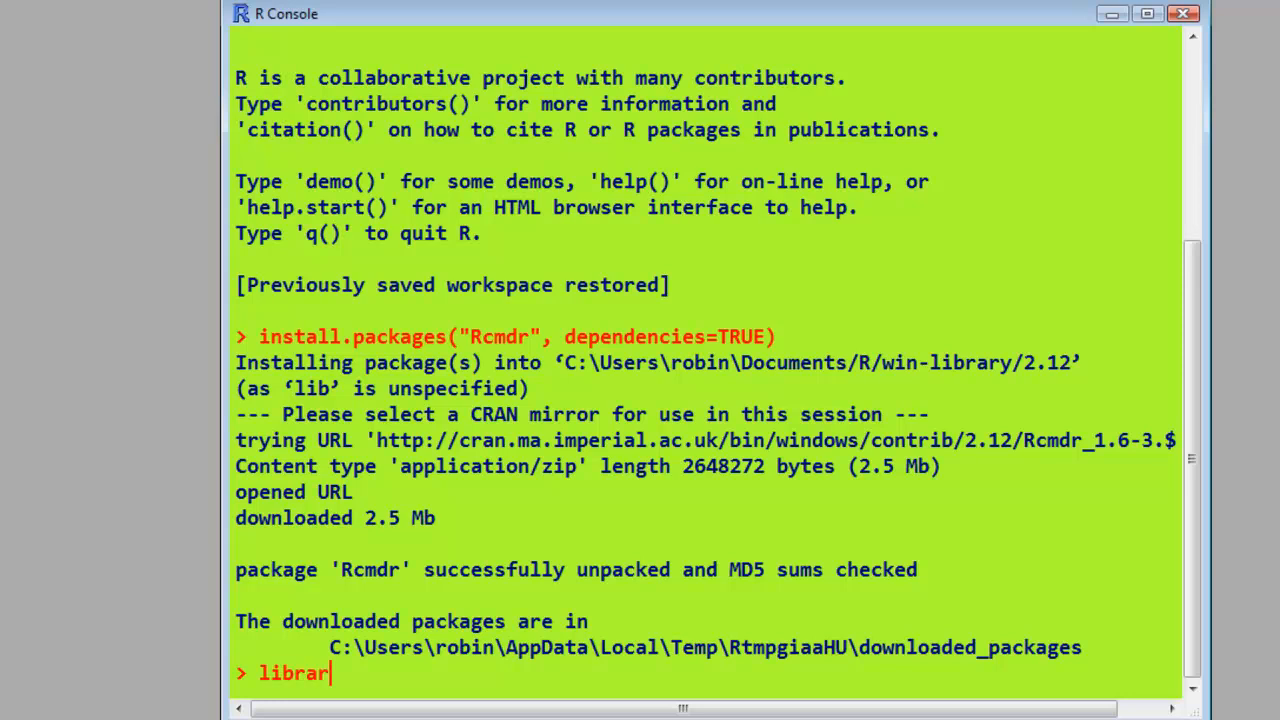
text(y()
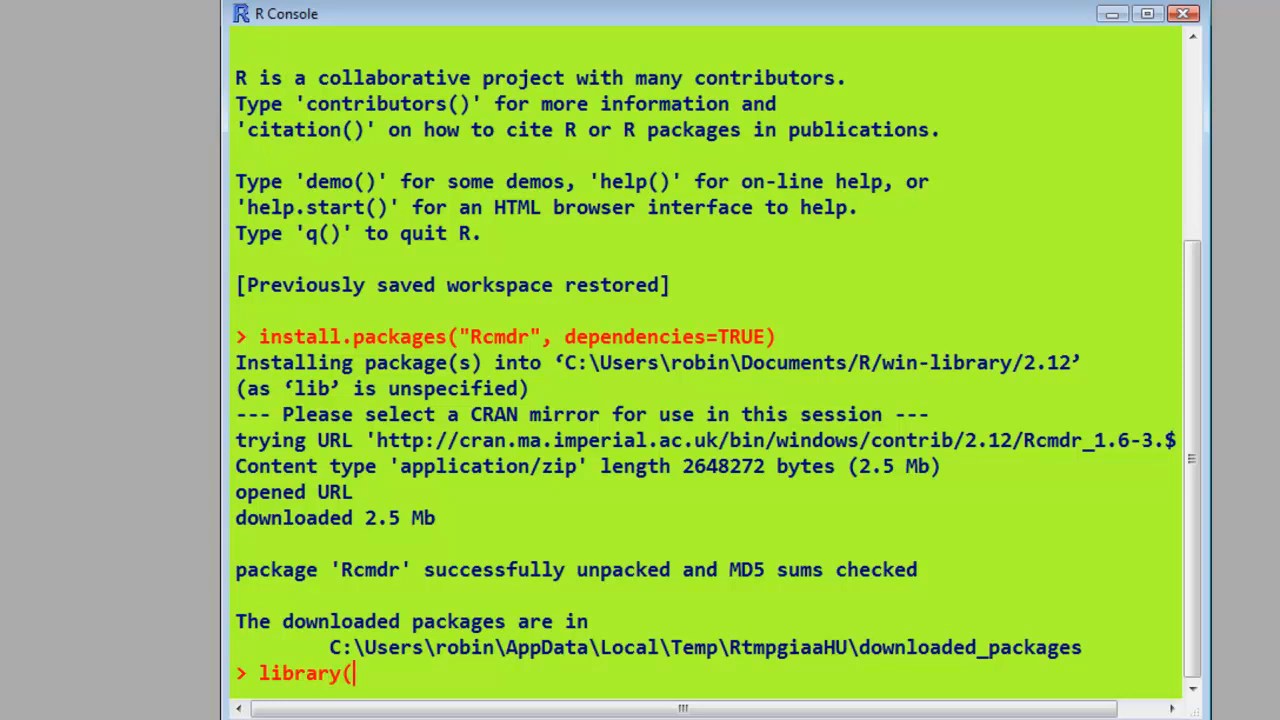
text(R)
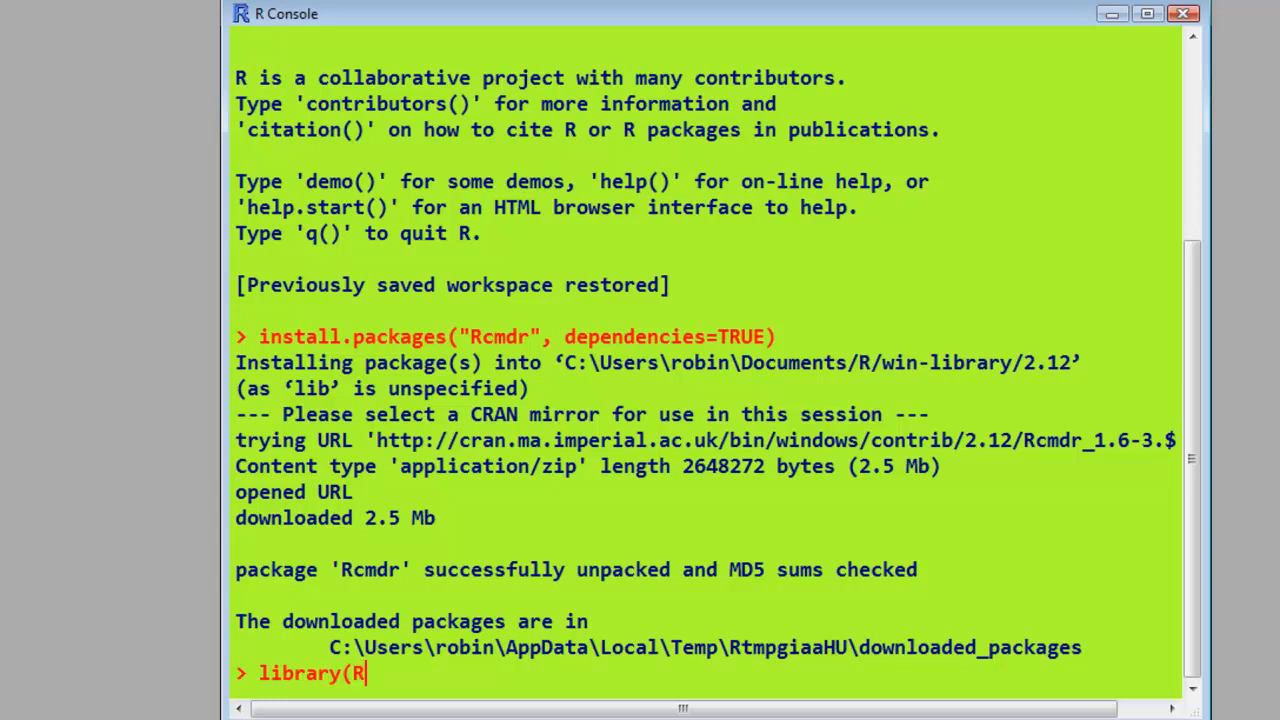
text(cmdr)
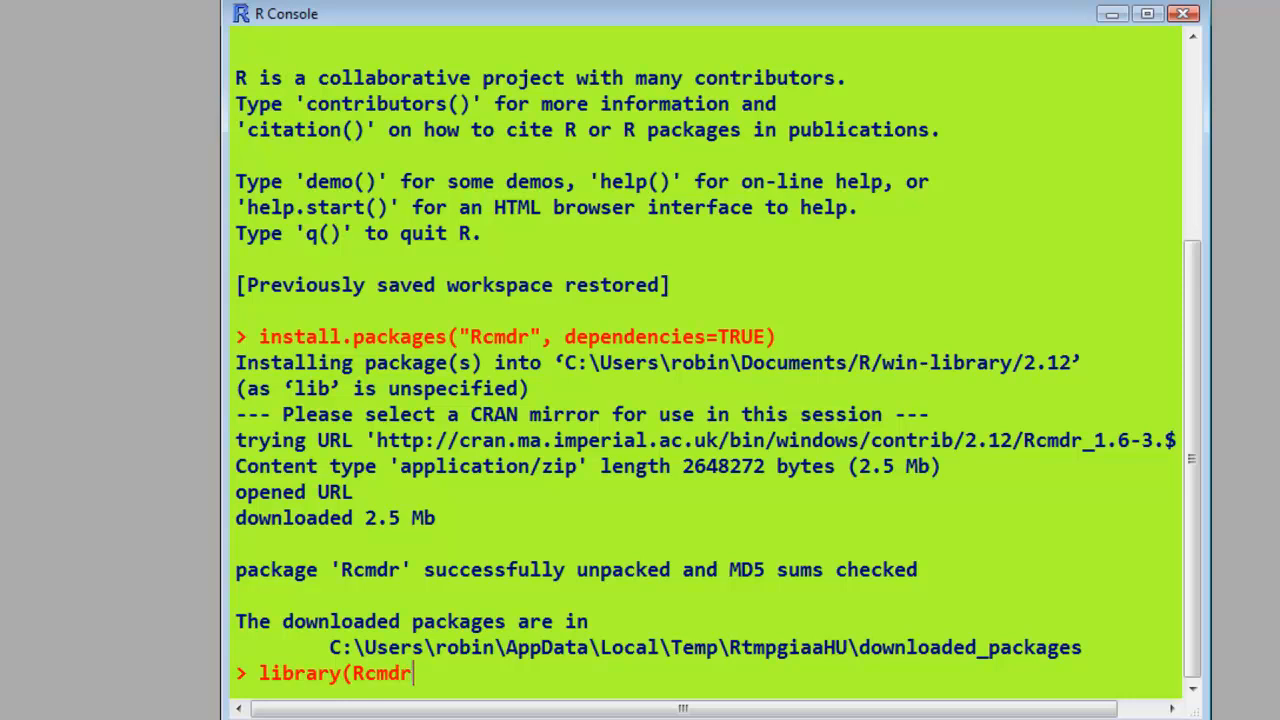
text())
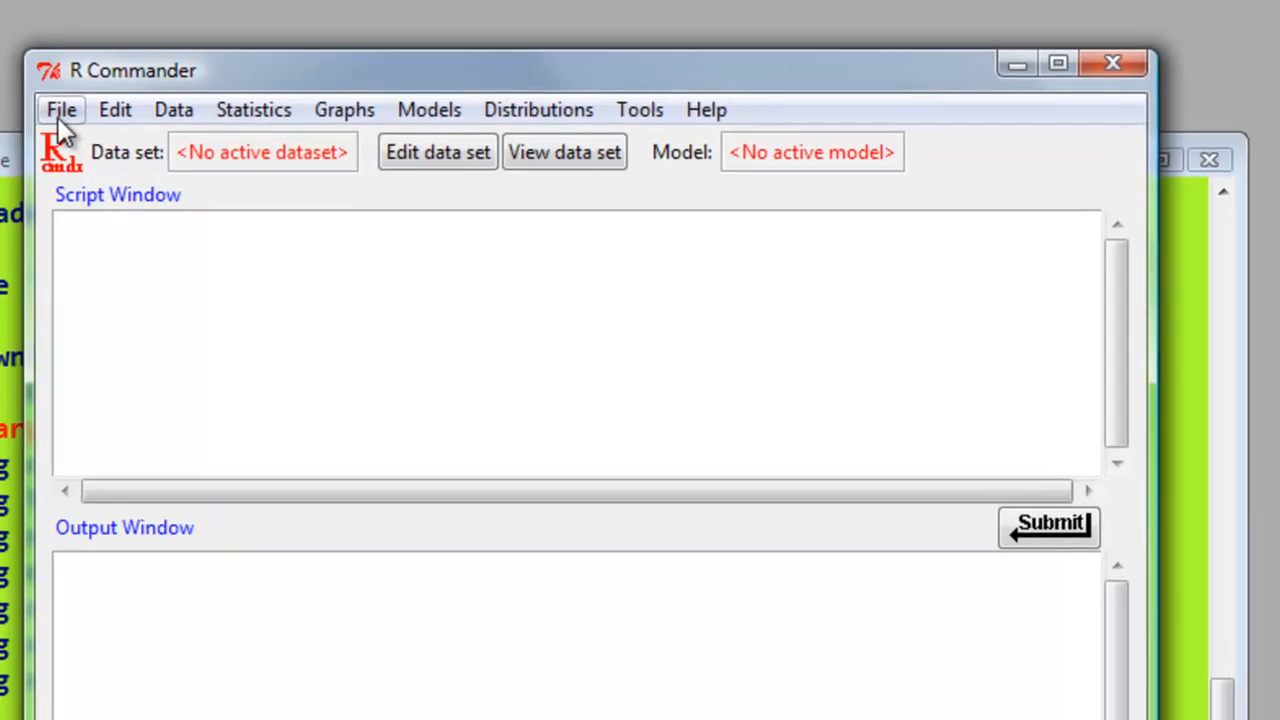
click(114, 108)
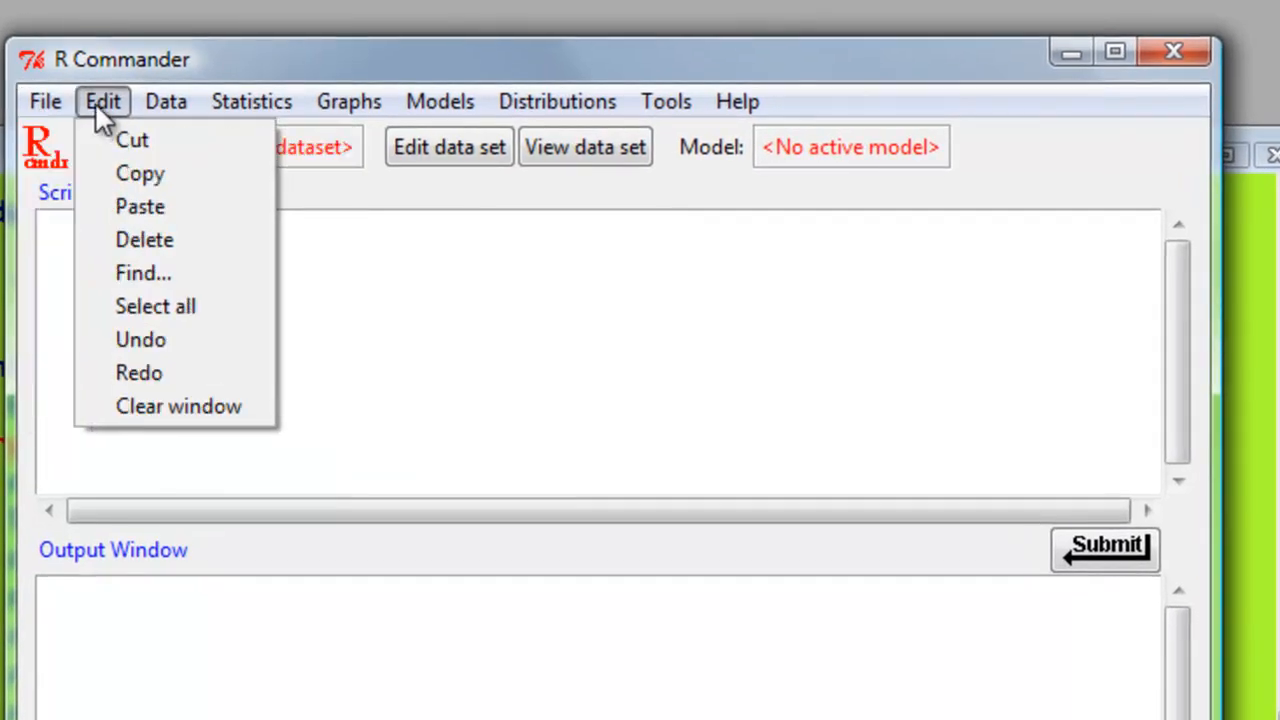
click(166, 100)
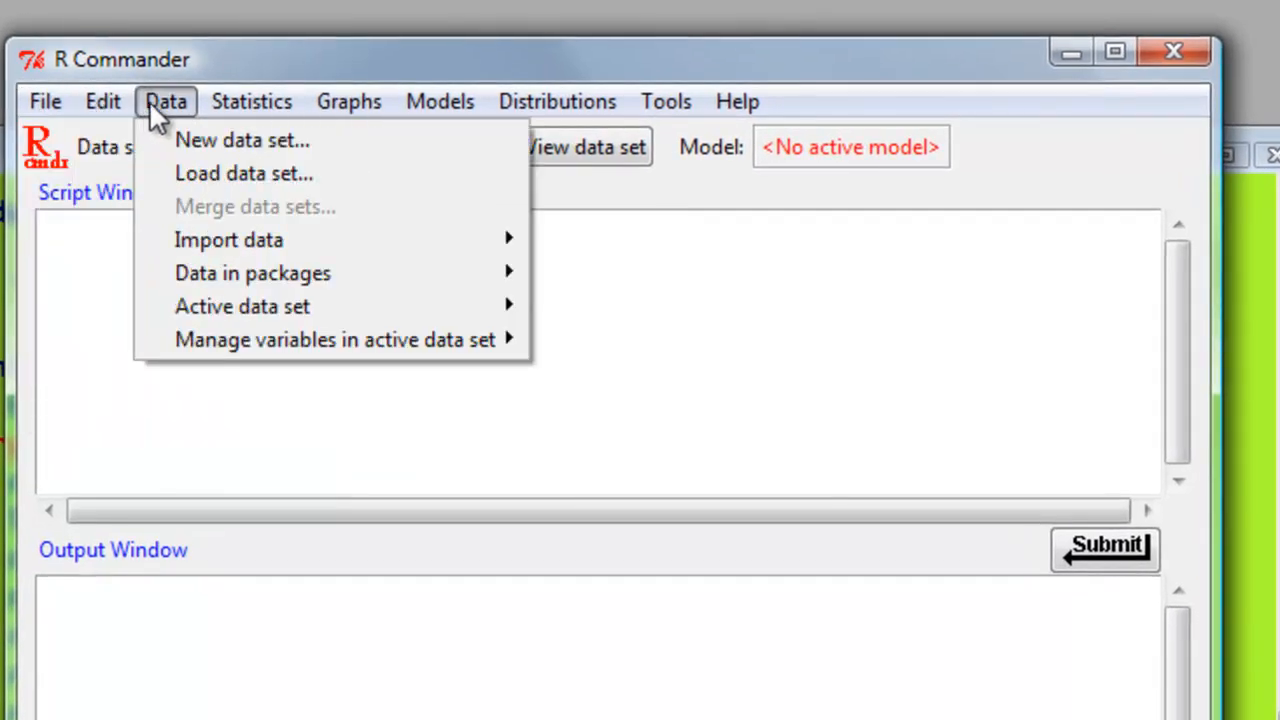
click(348, 100)
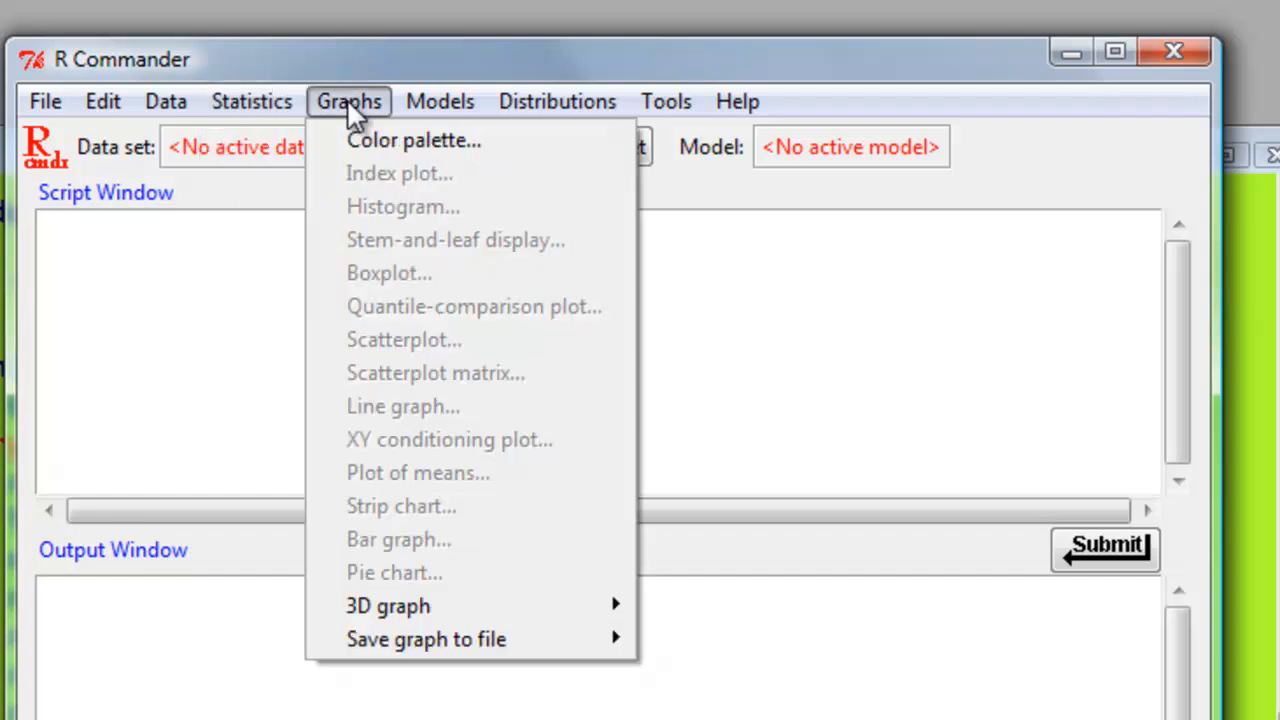
click(556, 100)
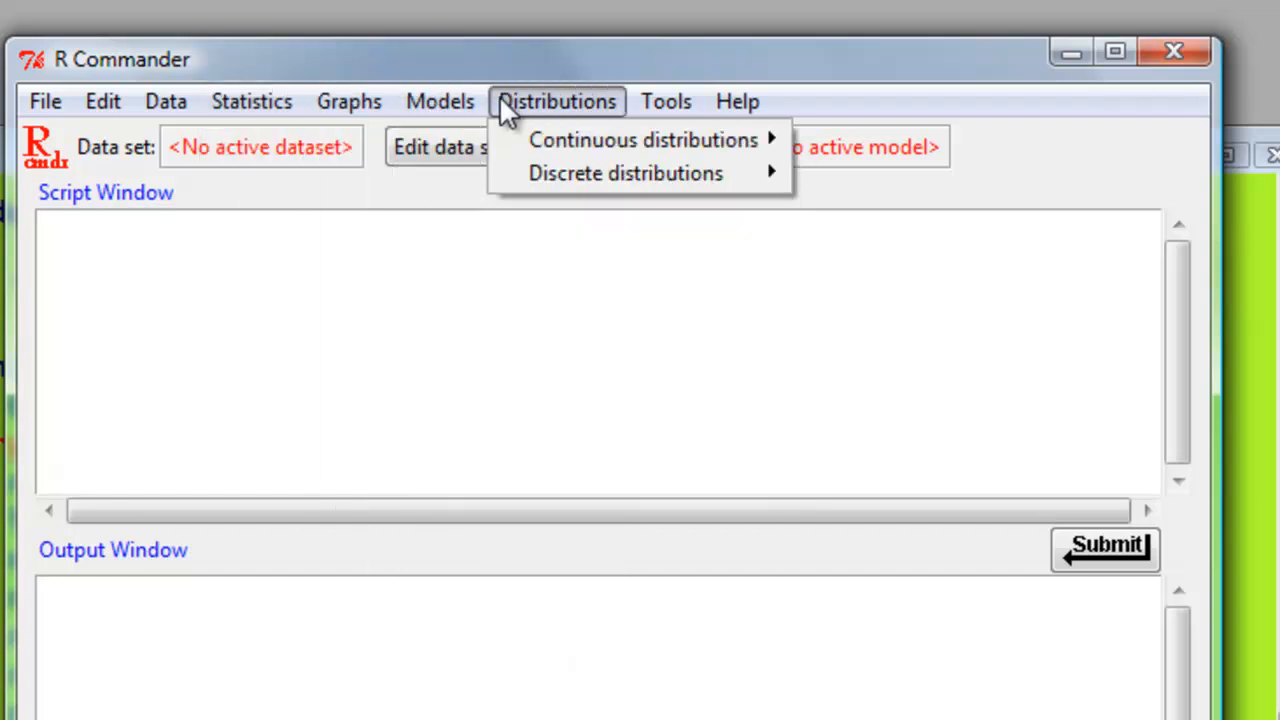
click(664, 100)
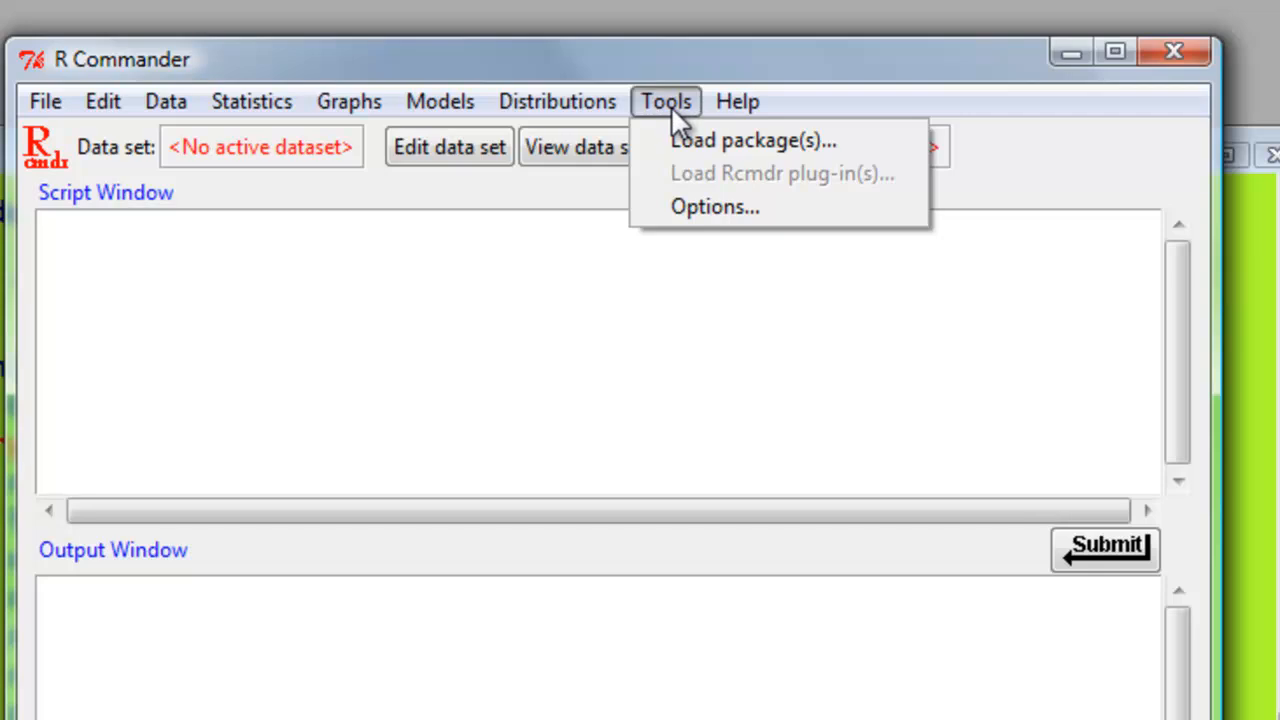
click(428, 100)
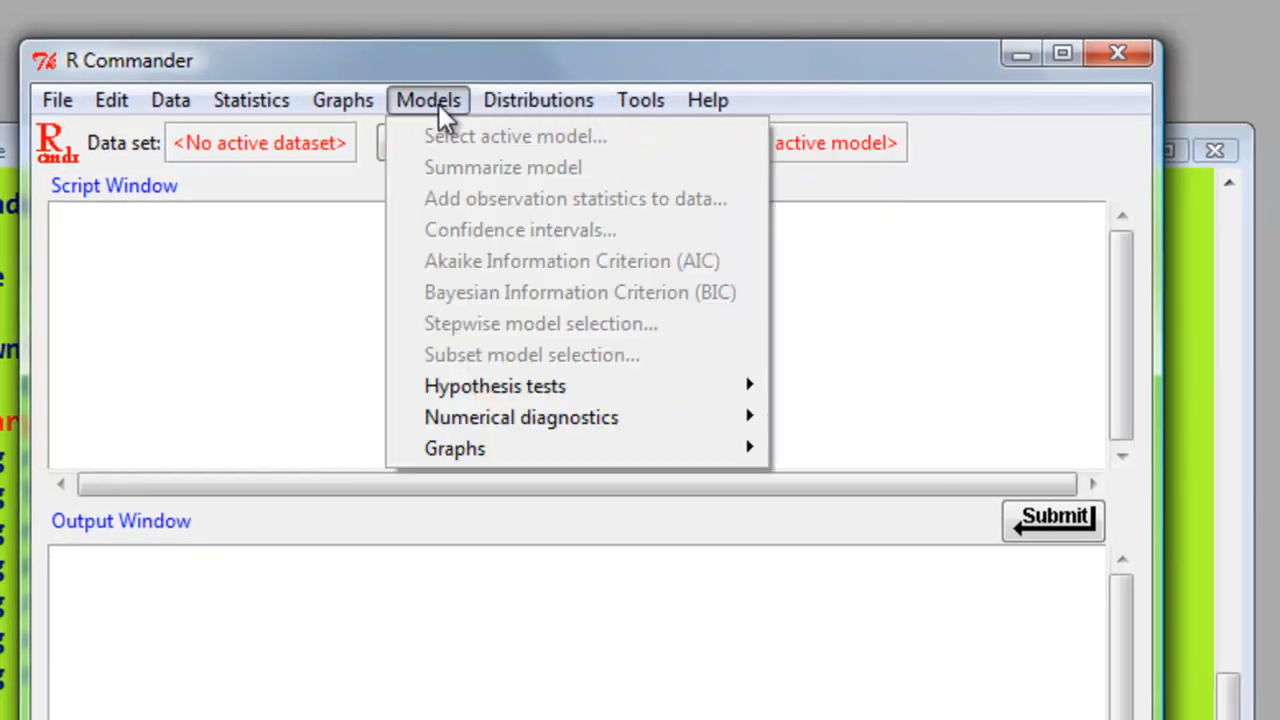
click(252, 100)
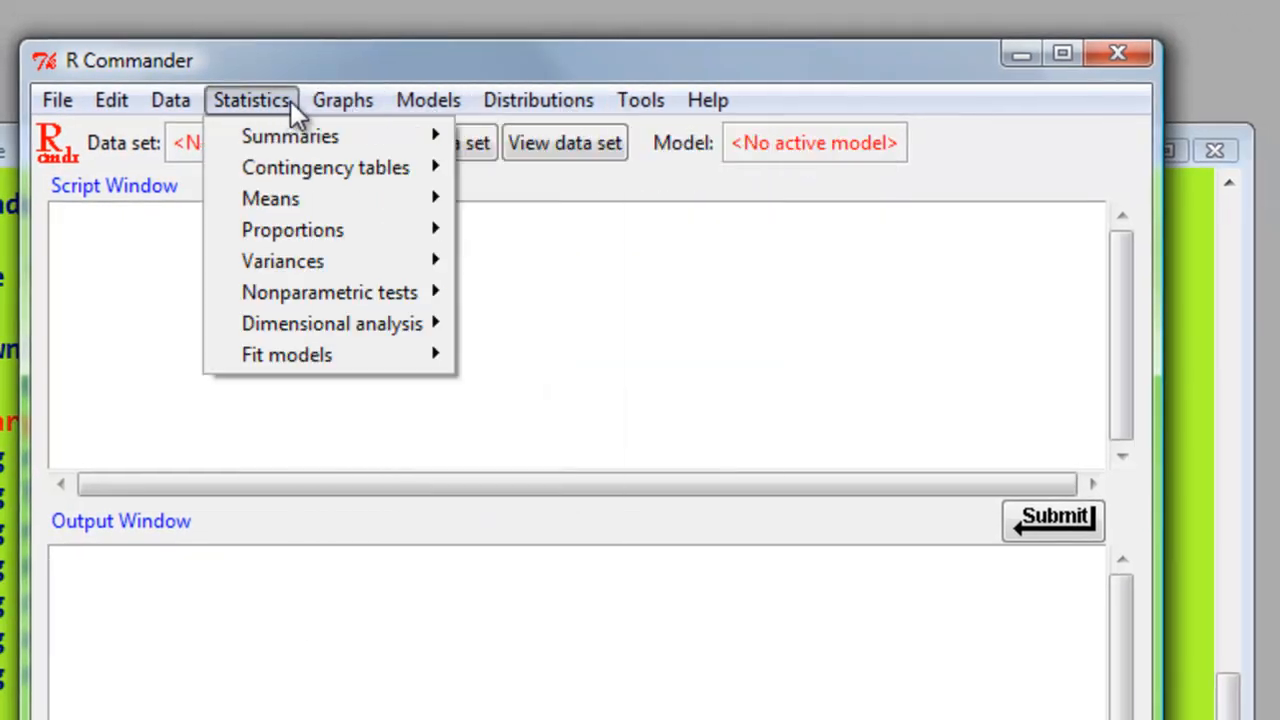
mouse_move(270, 198)
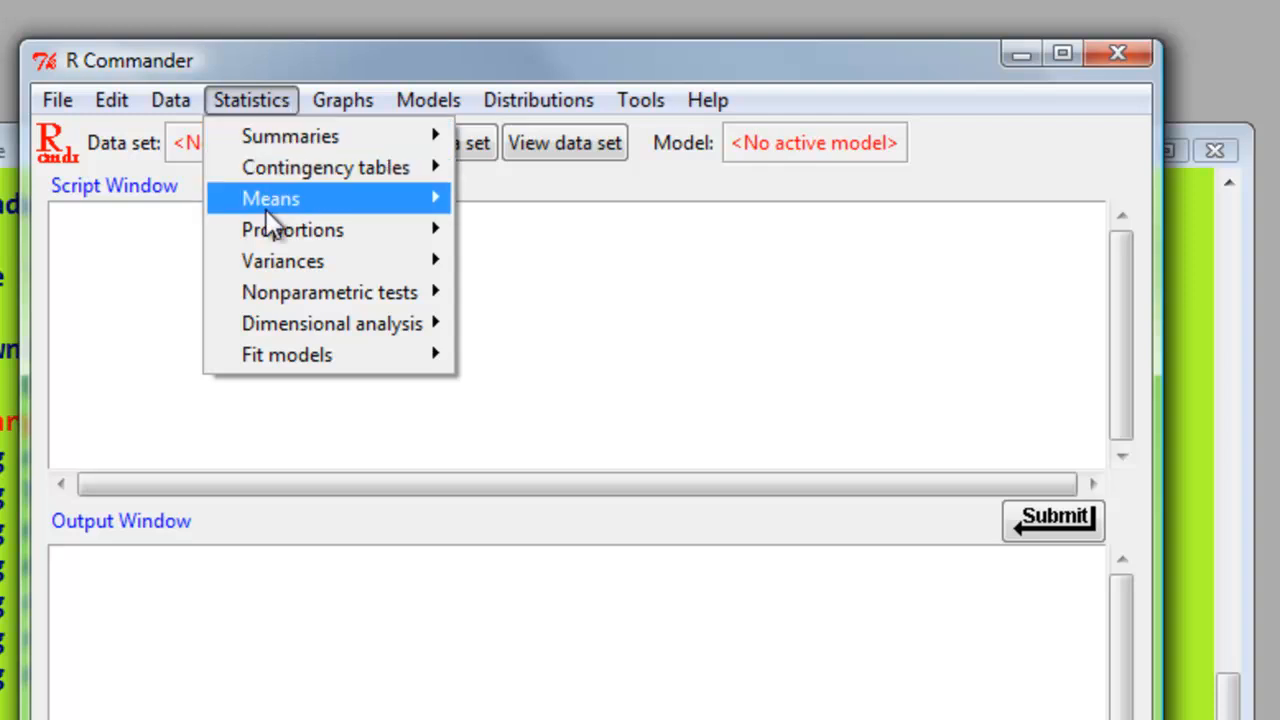
mouse_move(292, 228)
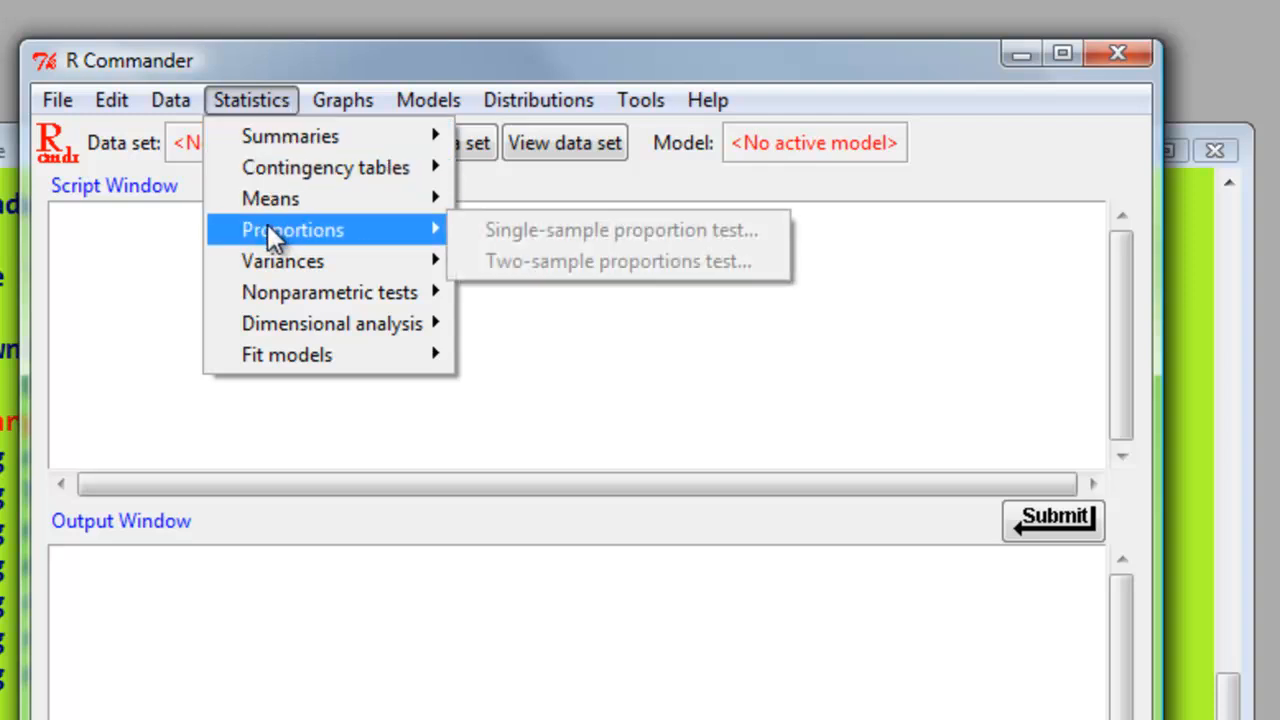
mouse_move(290, 324)
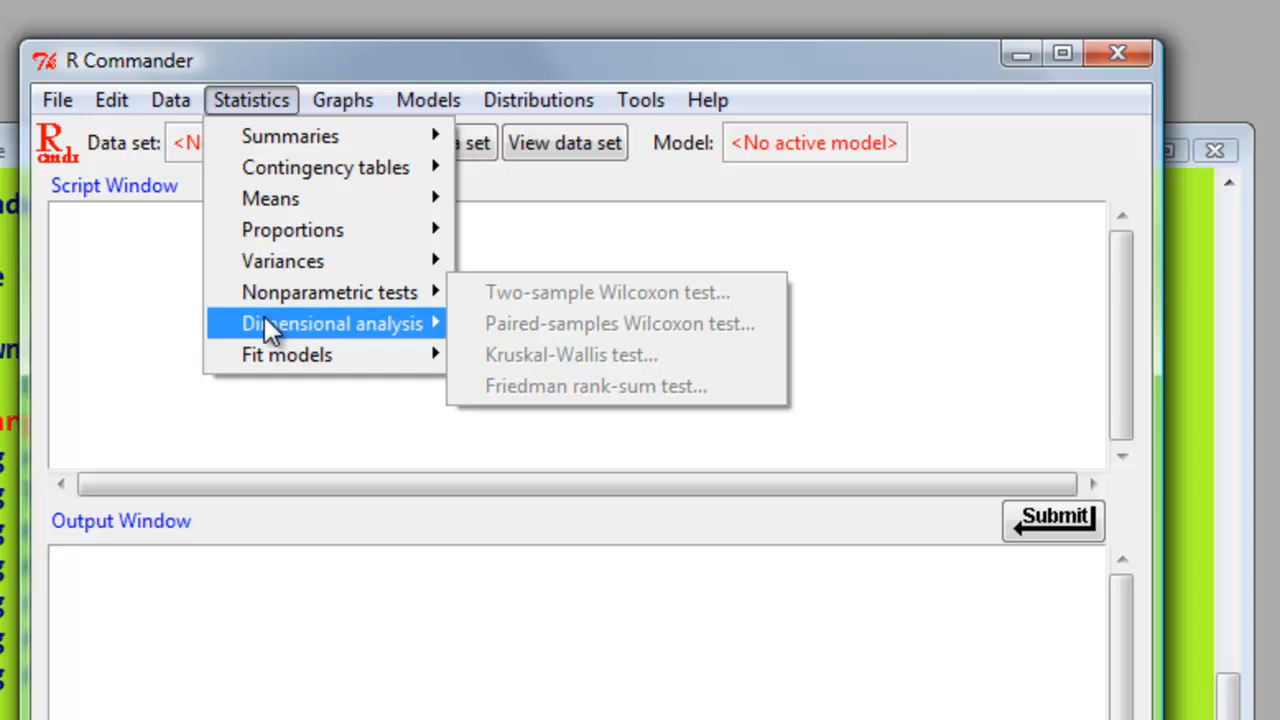
mouse_move(250, 104)
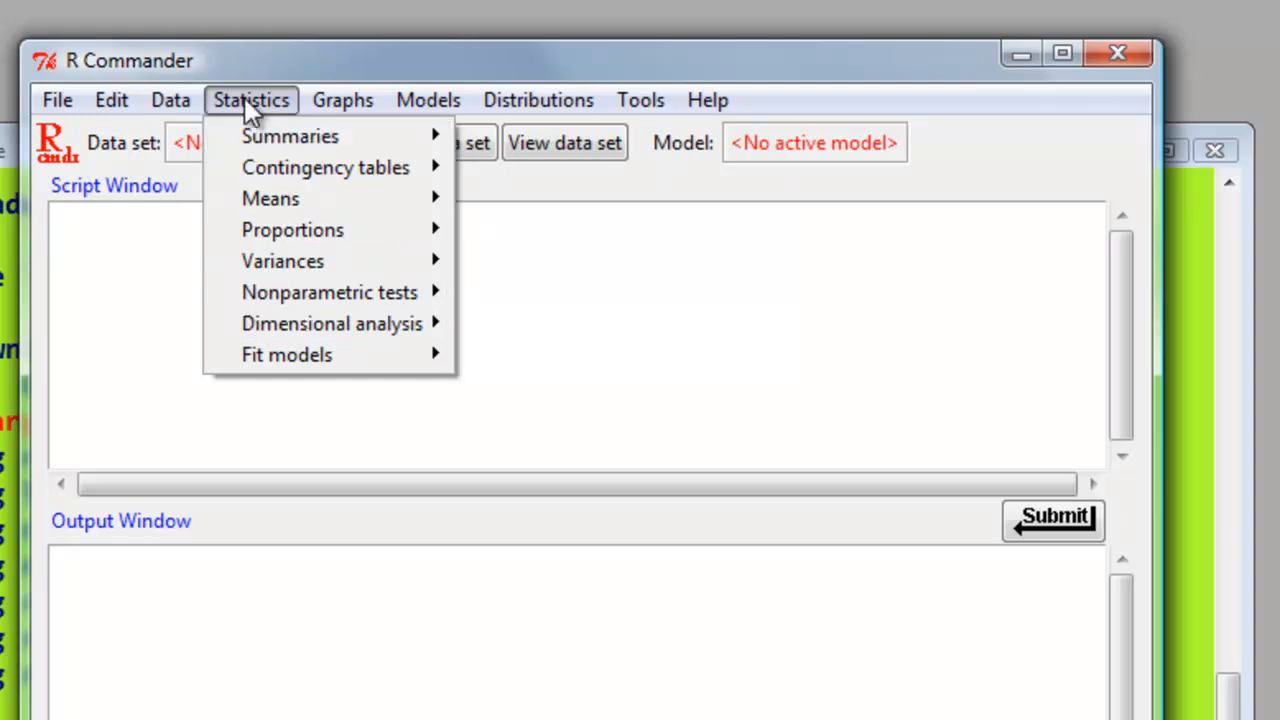
mouse_move(270, 198)
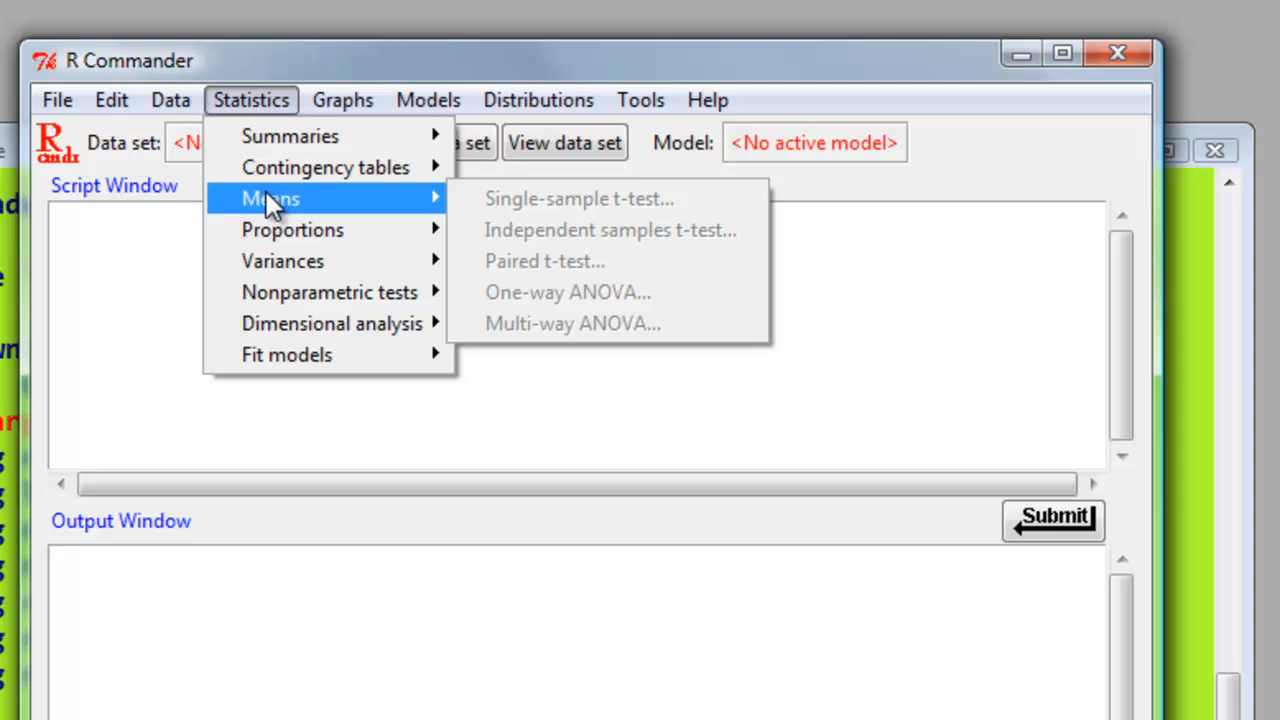
Begin an Excel/Access/dBase import with the dataset named mydataframe
click(170, 100)
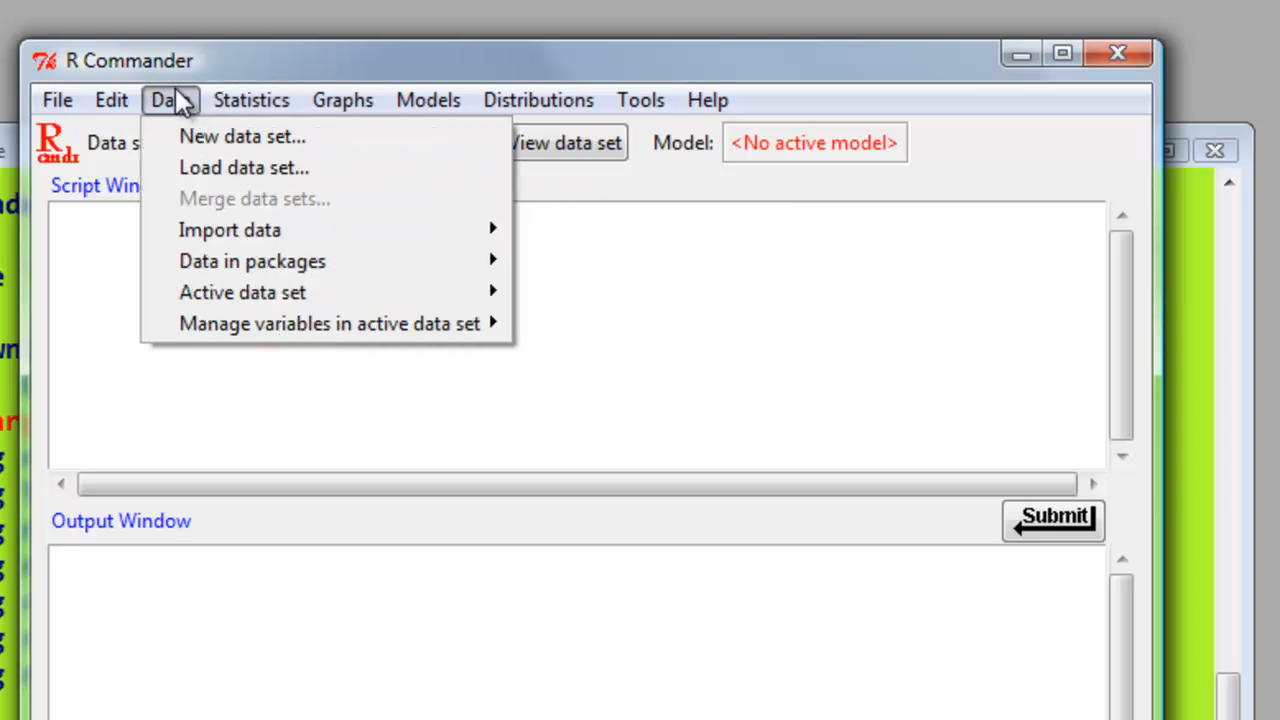
mouse_move(228, 228)
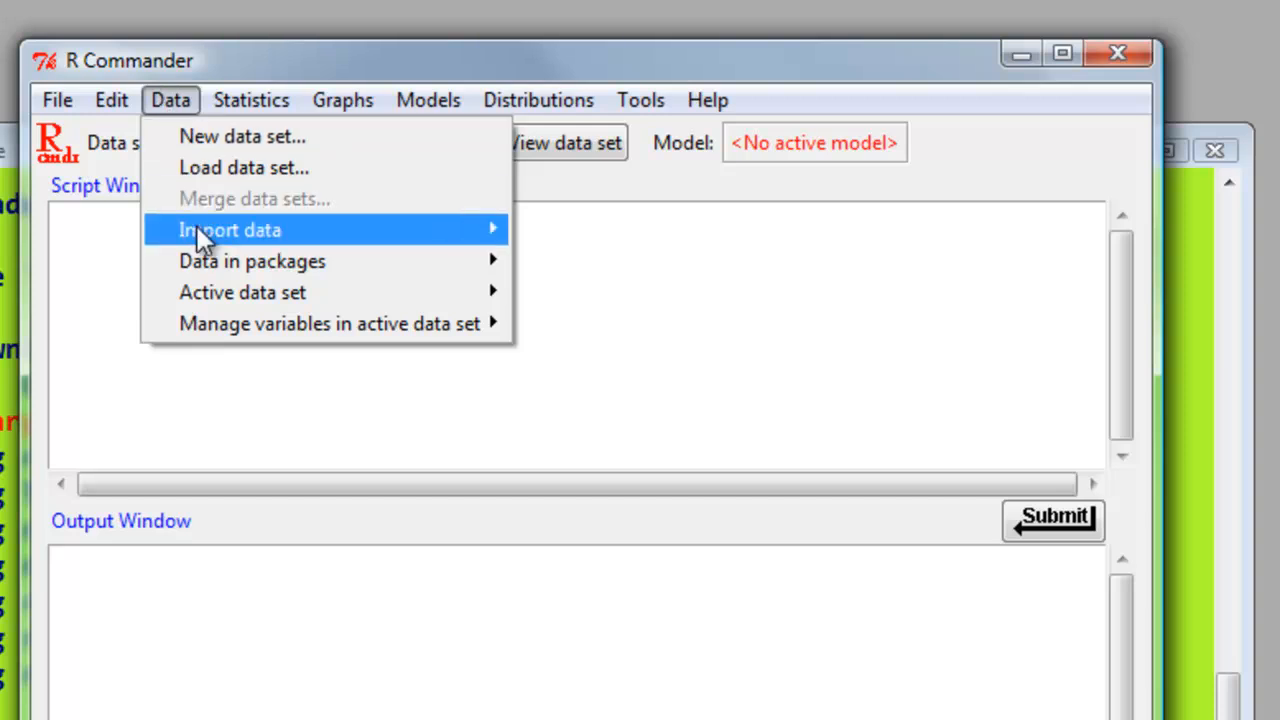
mouse_move(230, 228)
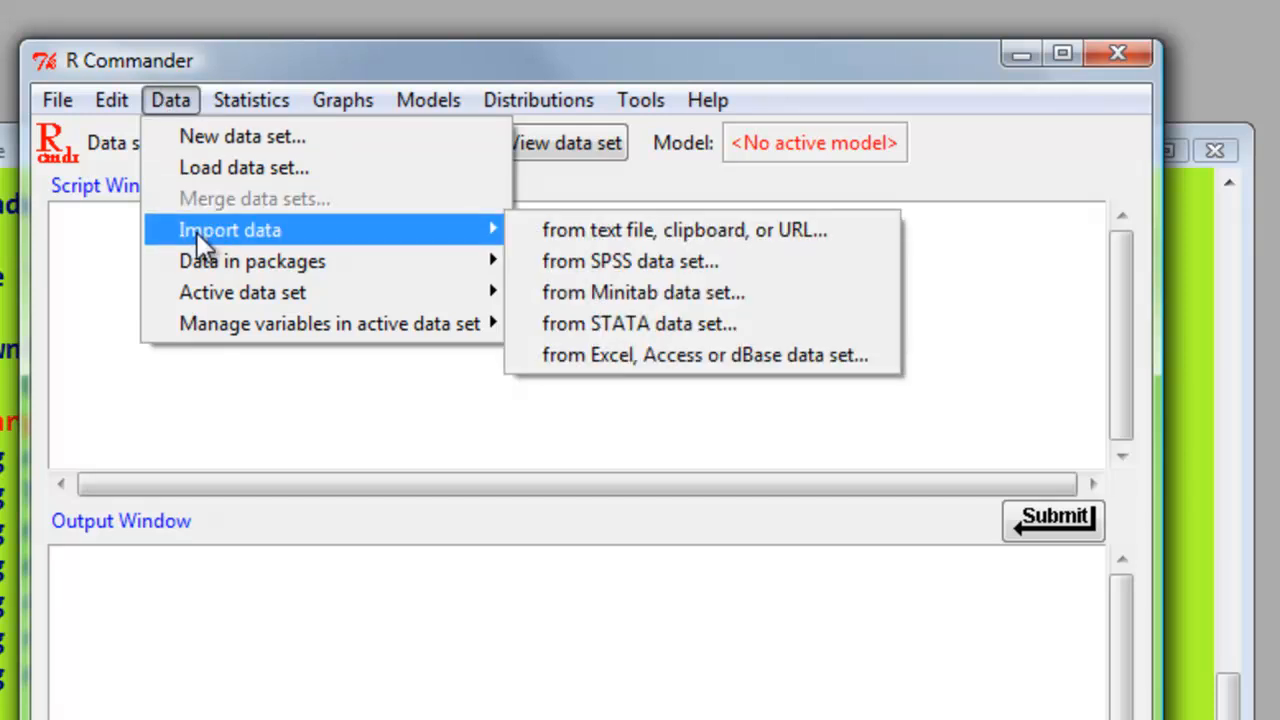
mouse_move(330, 248)
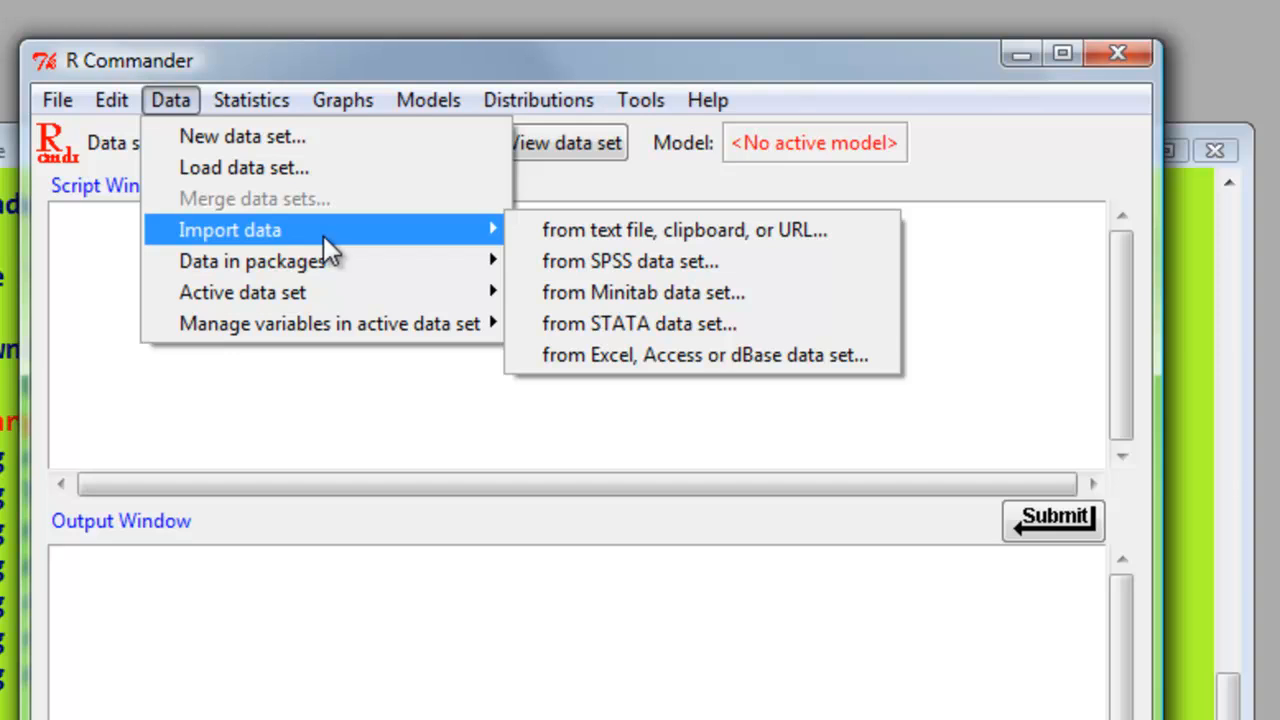
mouse_move(318, 248)
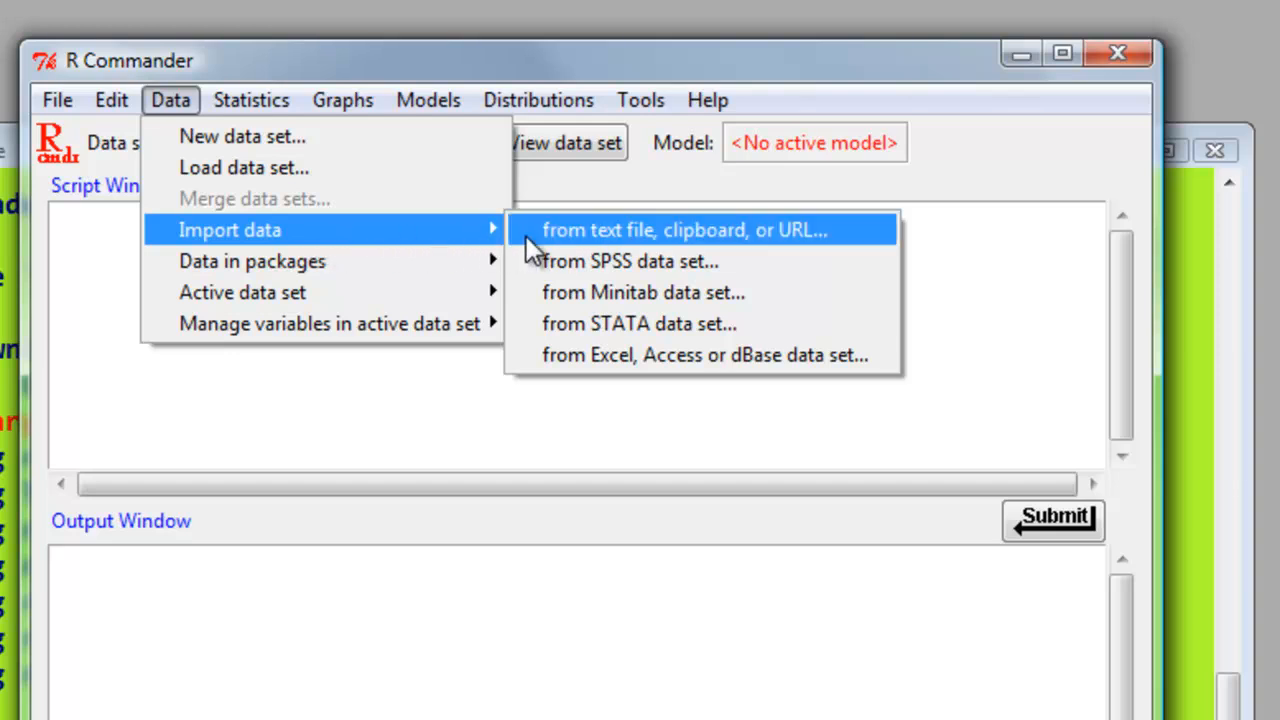
mouse_move(630, 260)
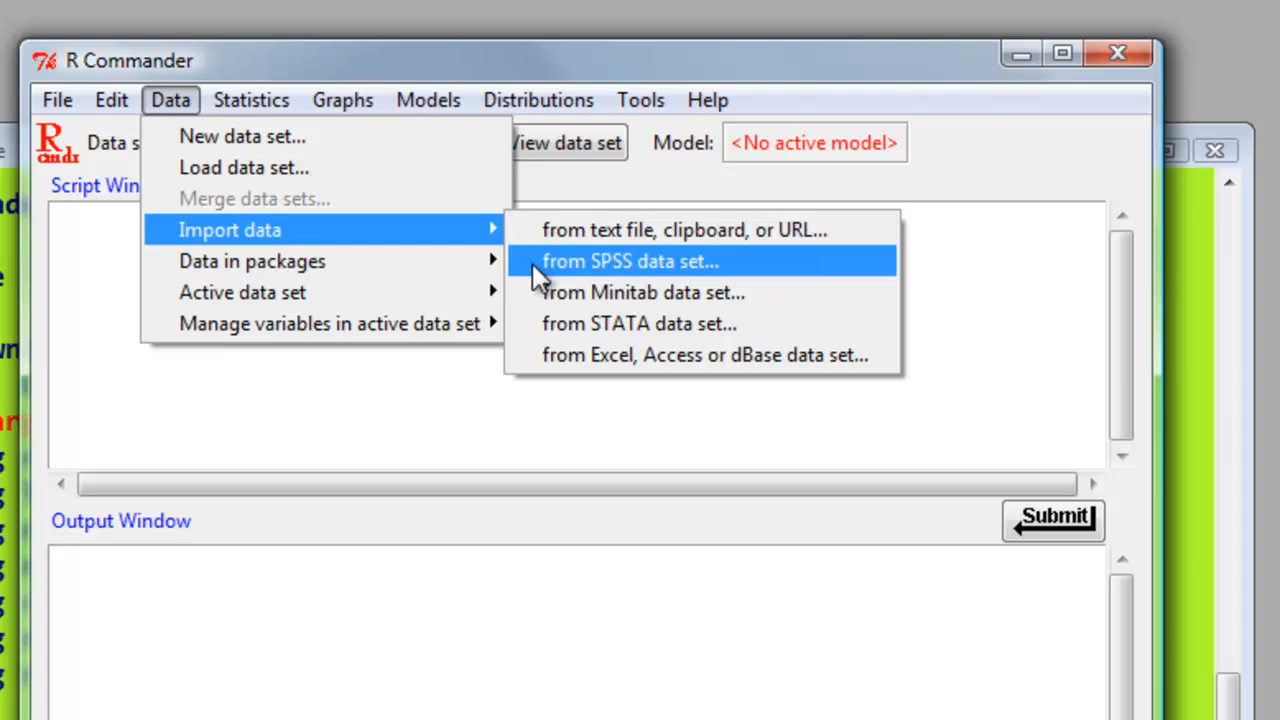
mouse_move(640, 324)
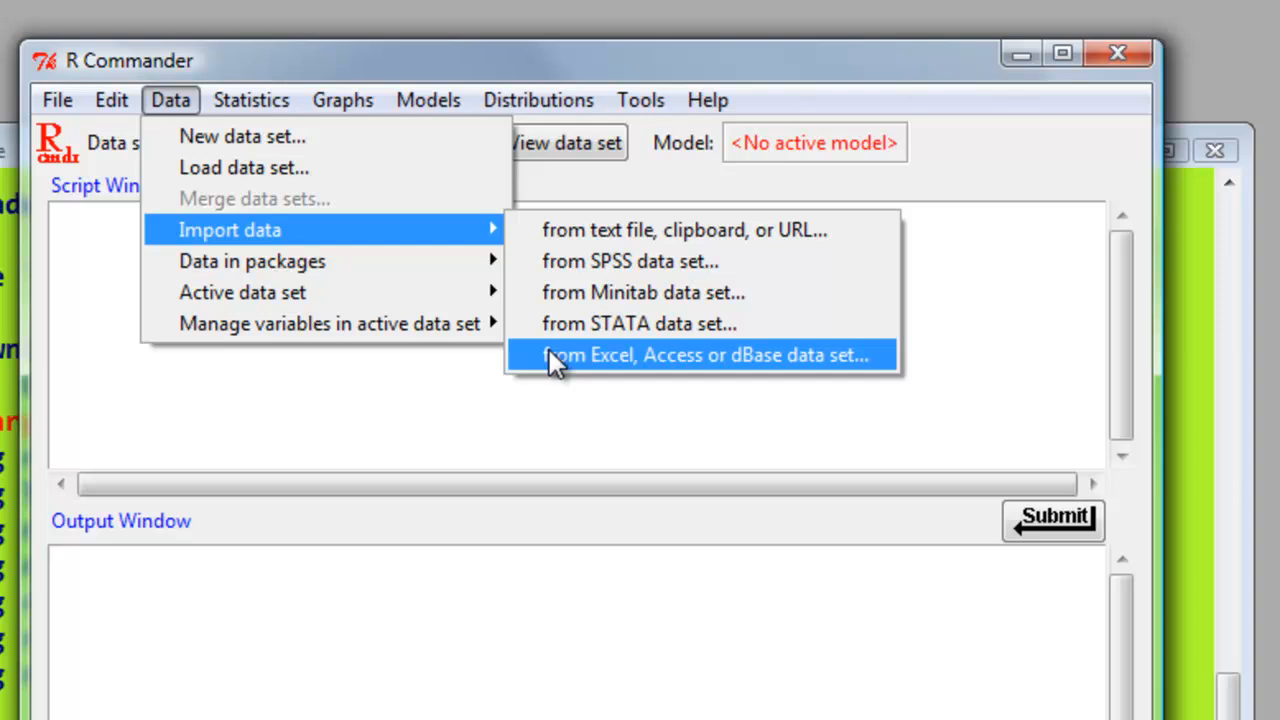
click(704, 356)
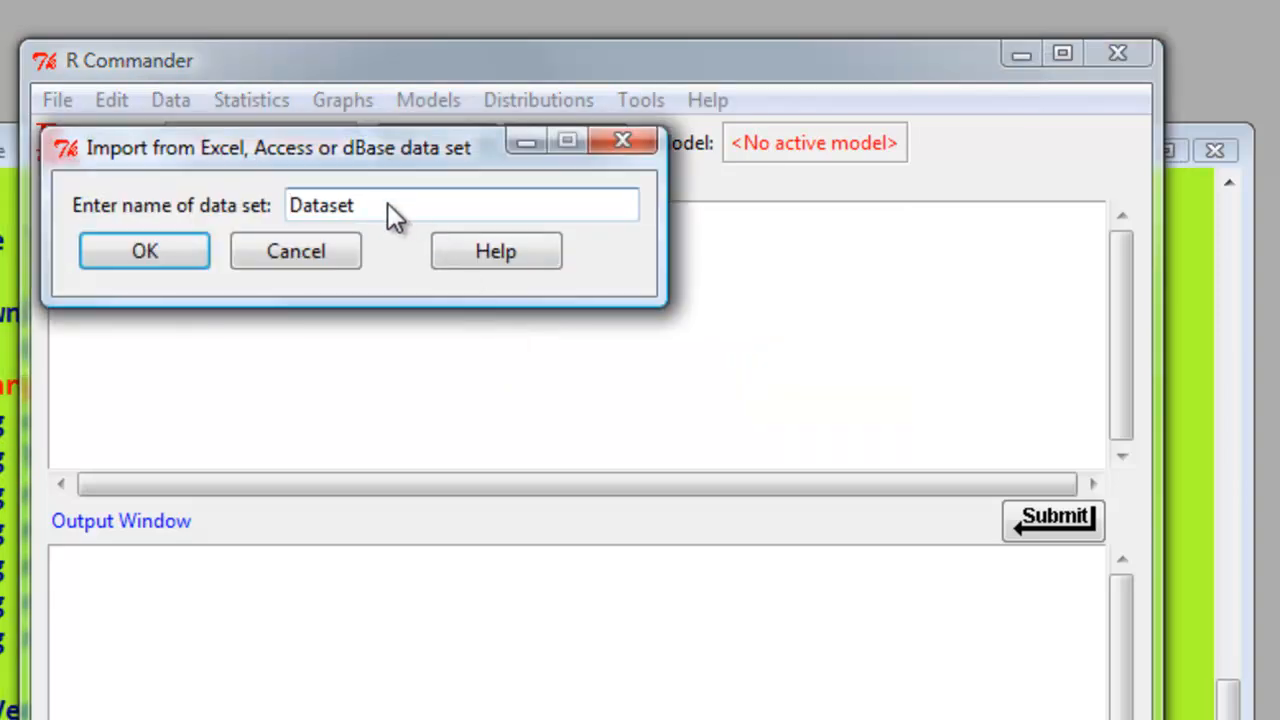
click(290, 204)
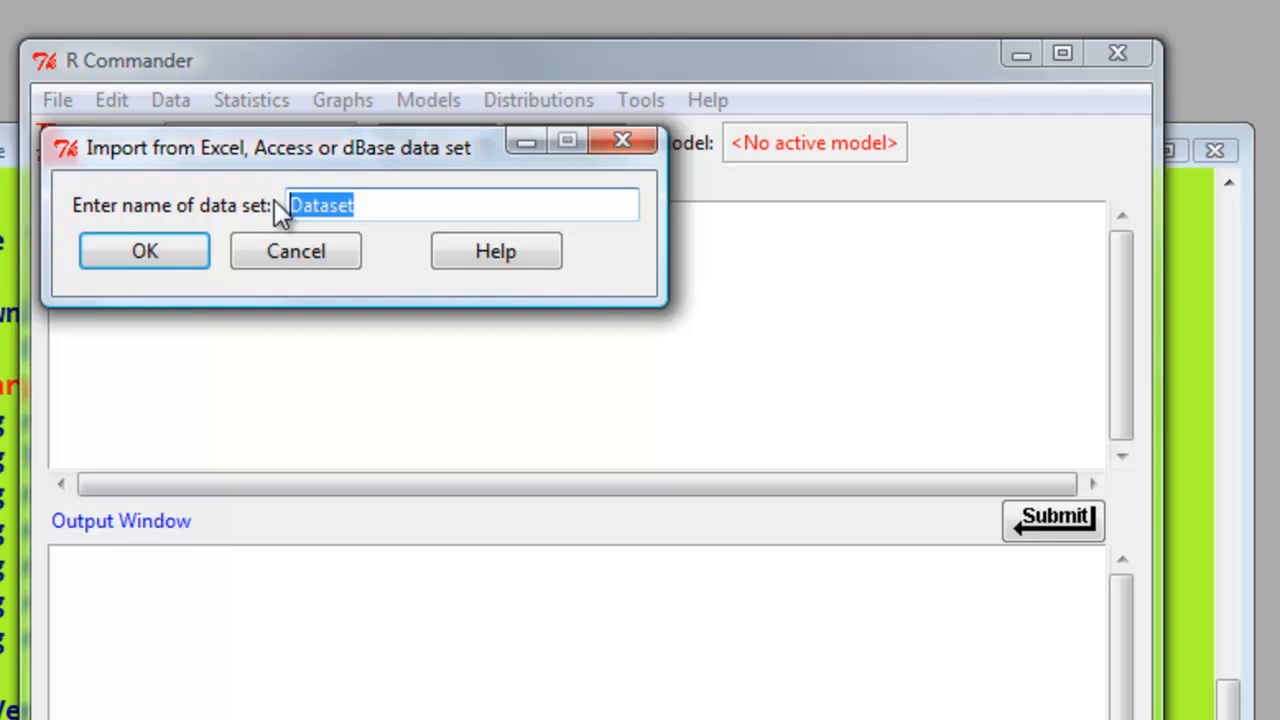
text(myd)
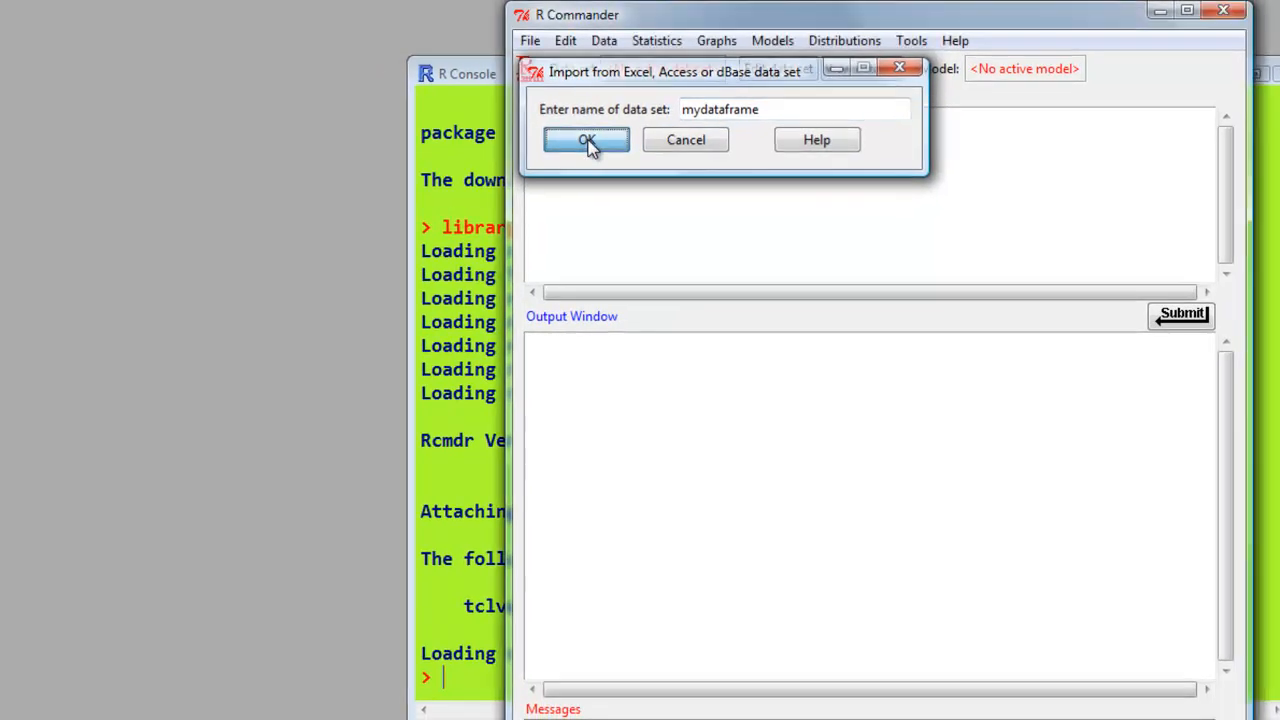
click(586, 140)
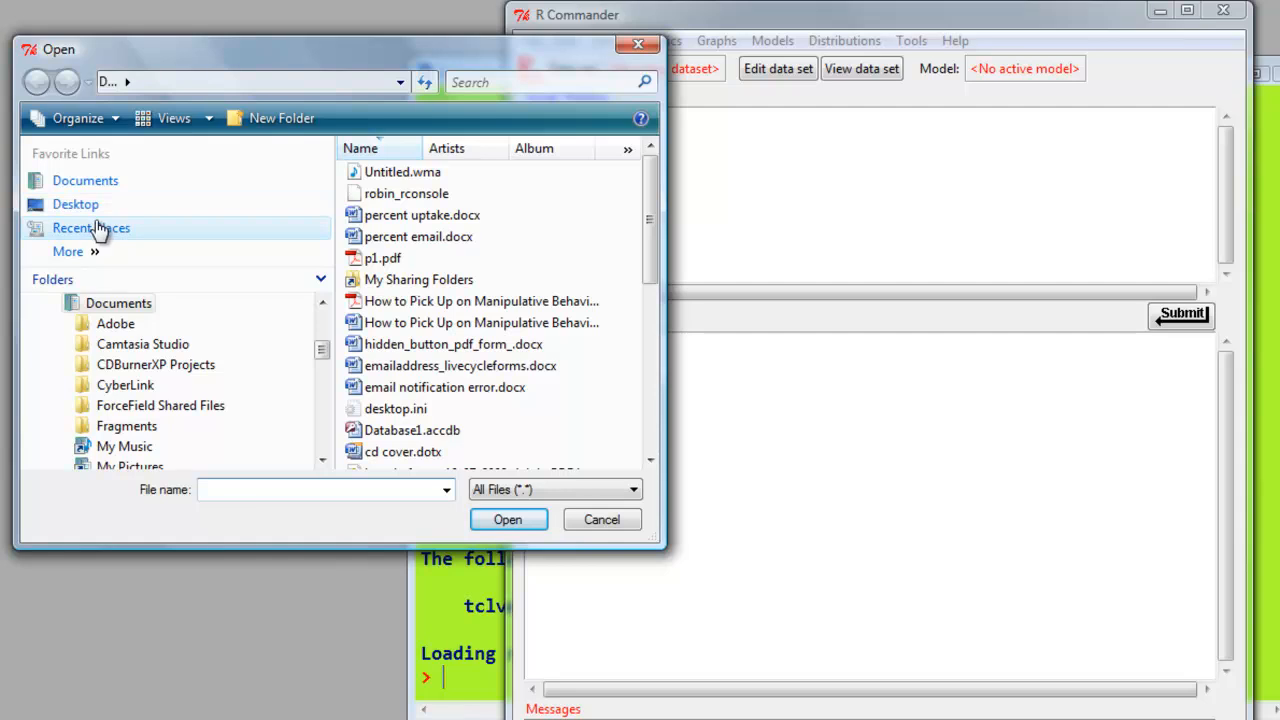
Open fat.xls from the for_student folder via Recent Places
click(90, 228)
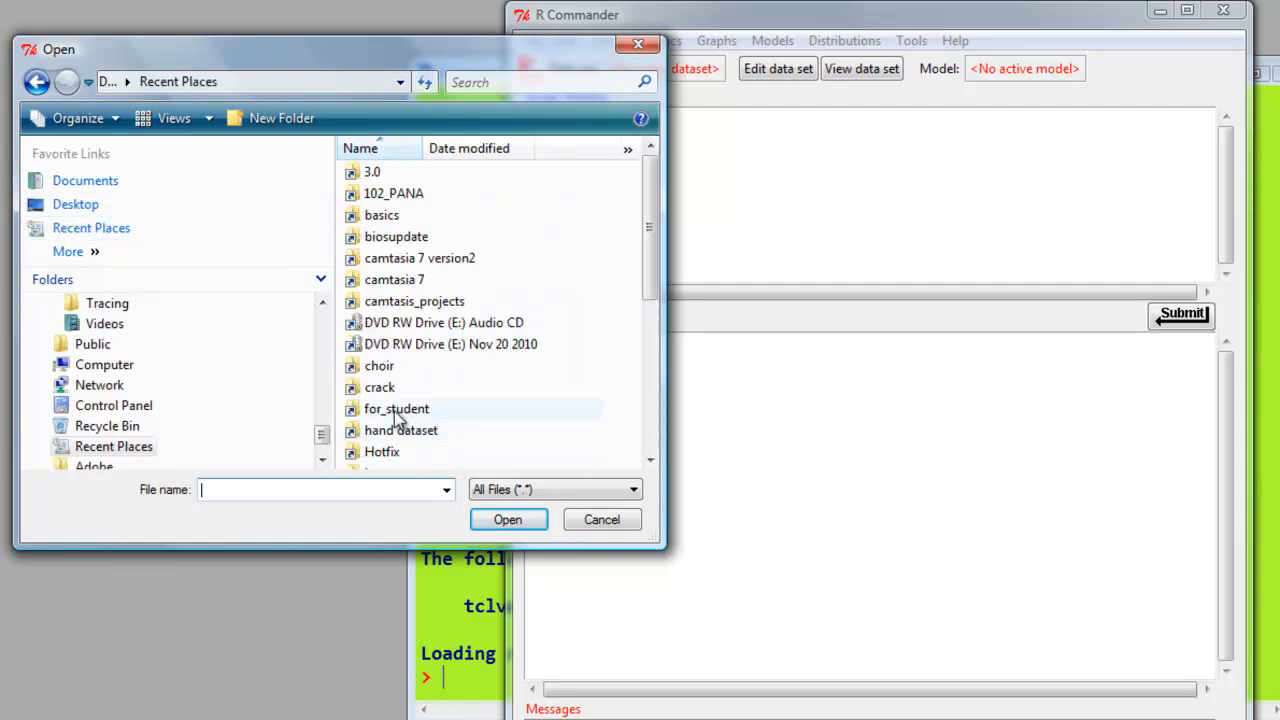
double_click(396, 408)
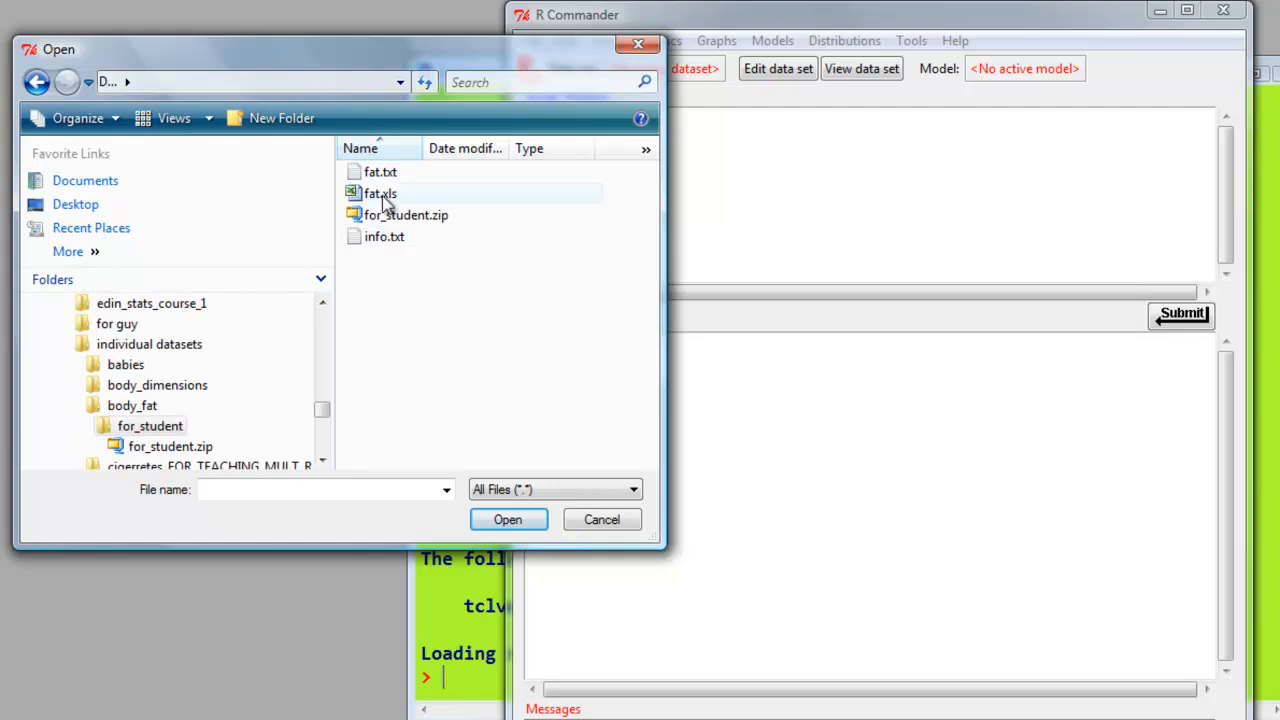
click(380, 192)
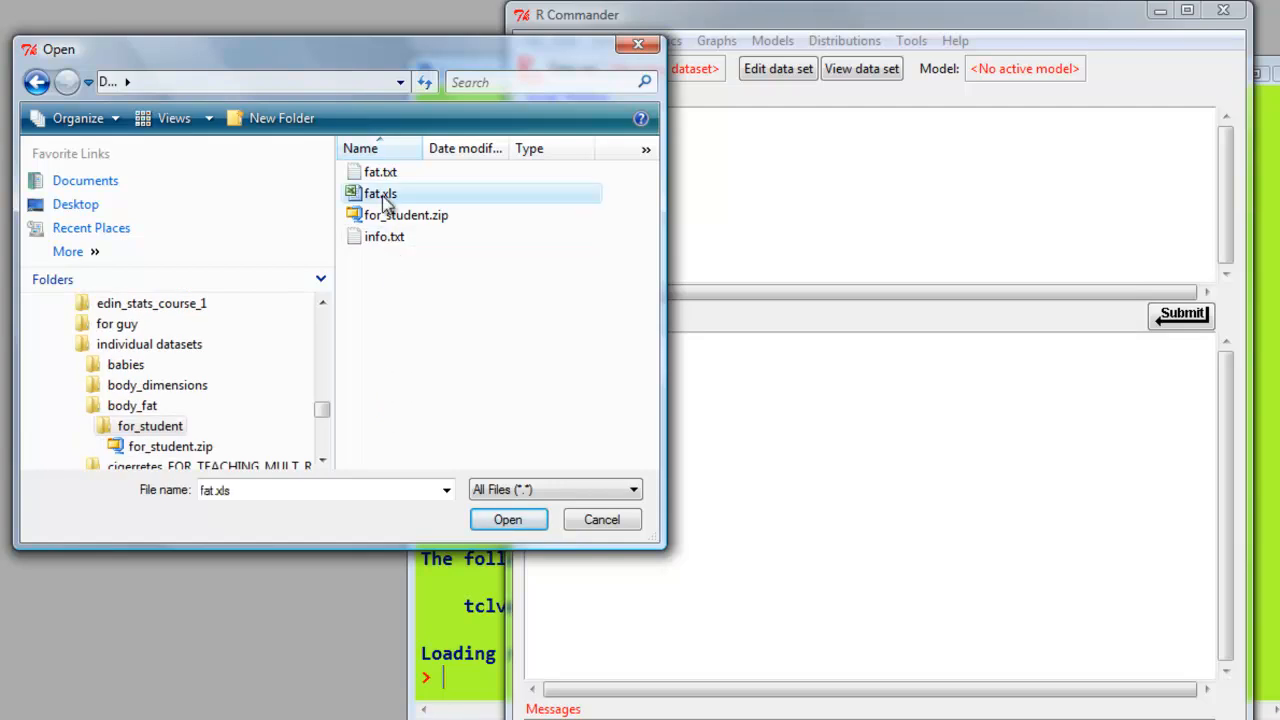
mouse_move(380, 192)
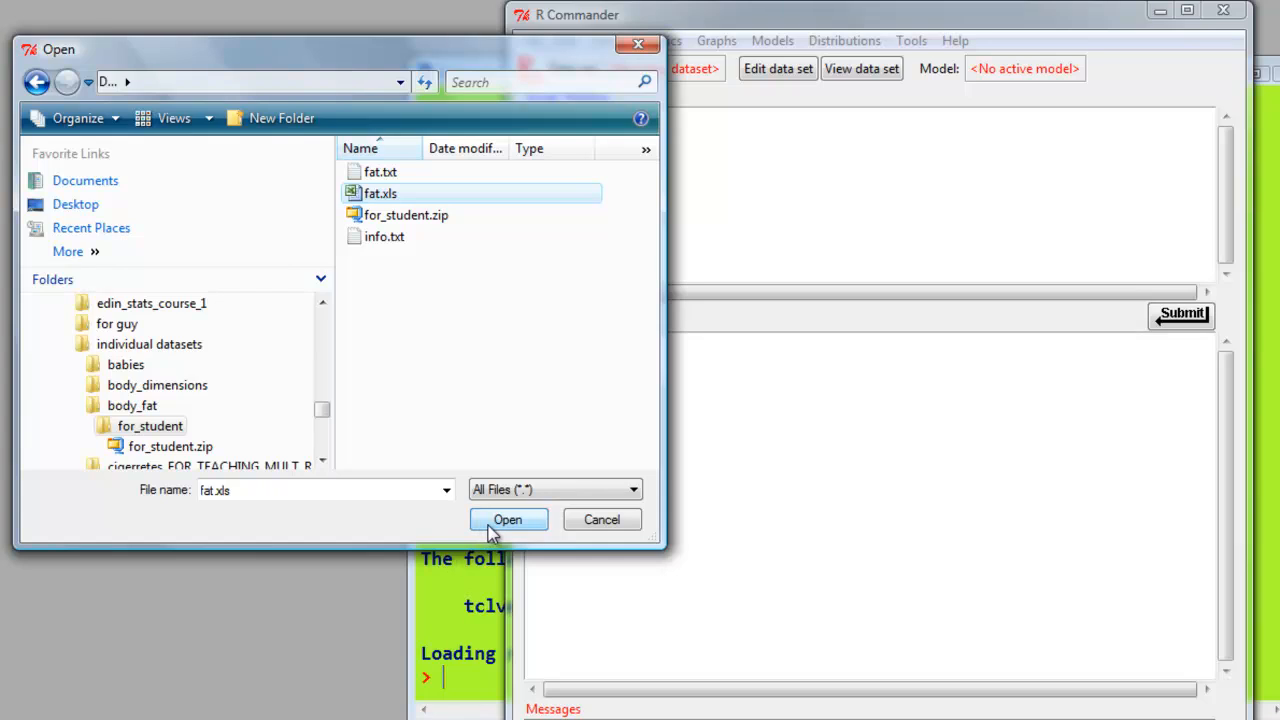
click(508, 520)
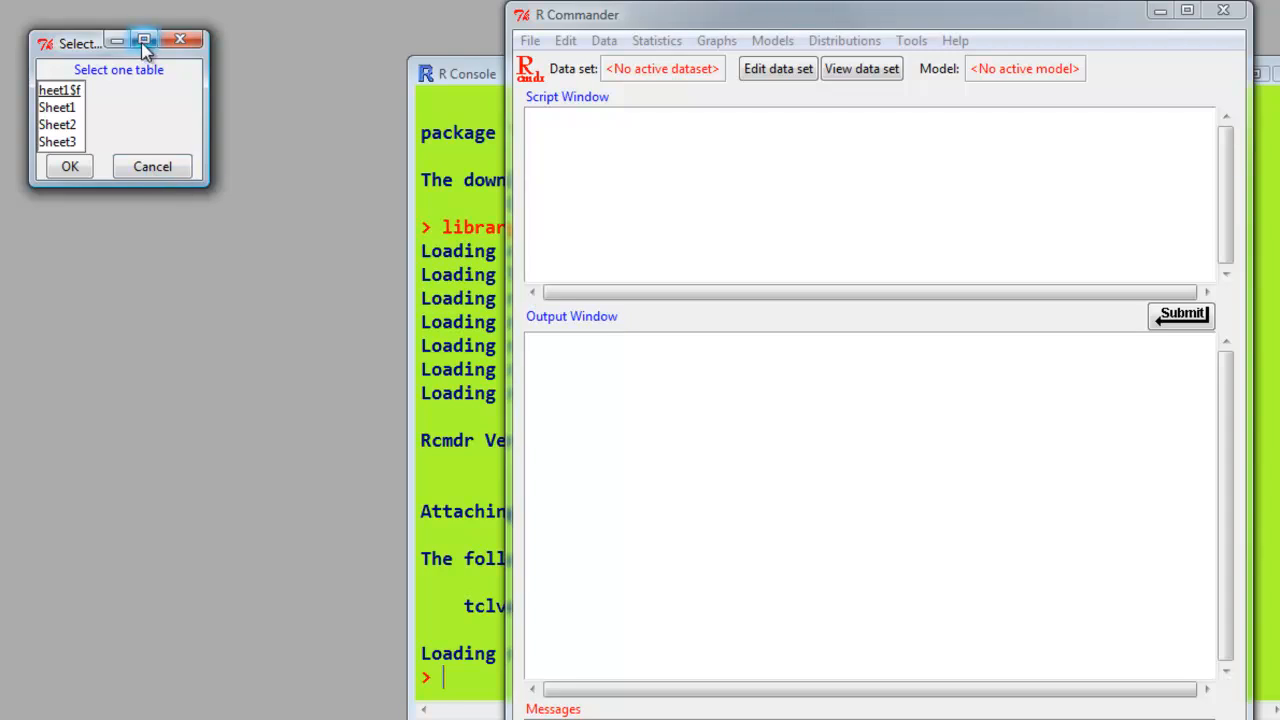
Select Sheet1 of fat.xls as the table, making mydataframe the active dataset
click(48, 44)
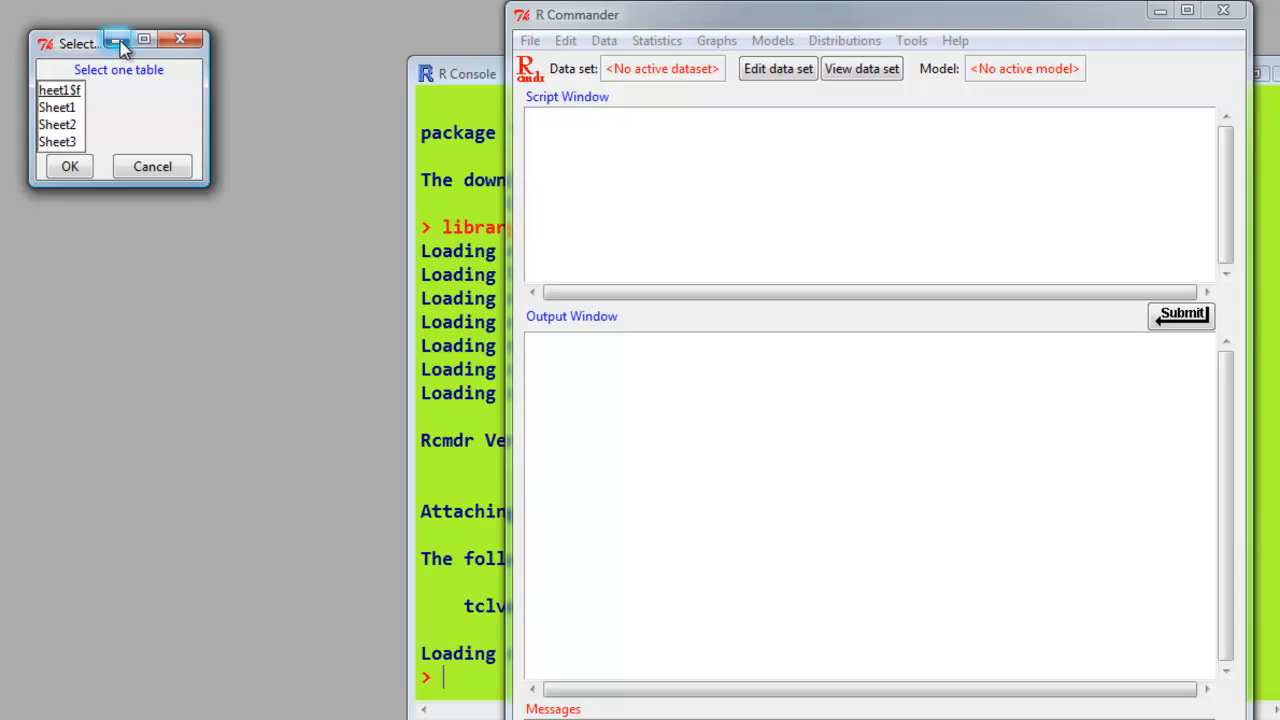
mouse_move(208, 70)
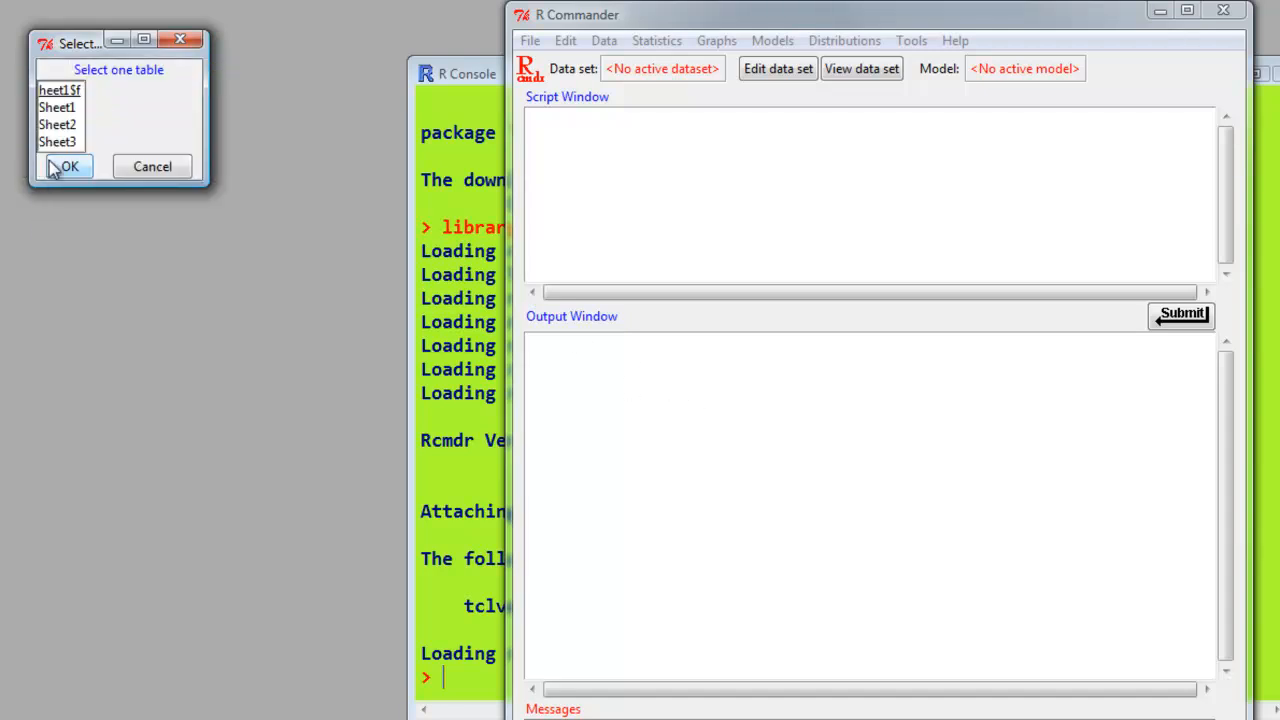
click(56, 108)
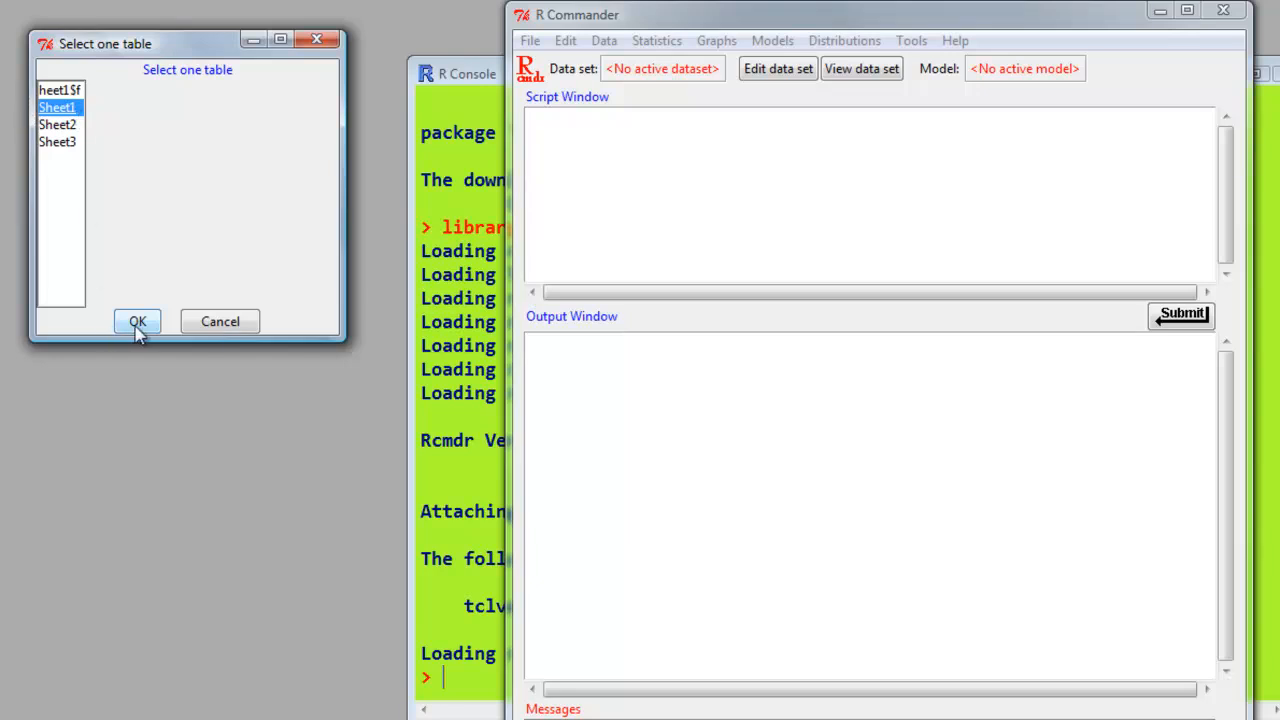
click(136, 320)
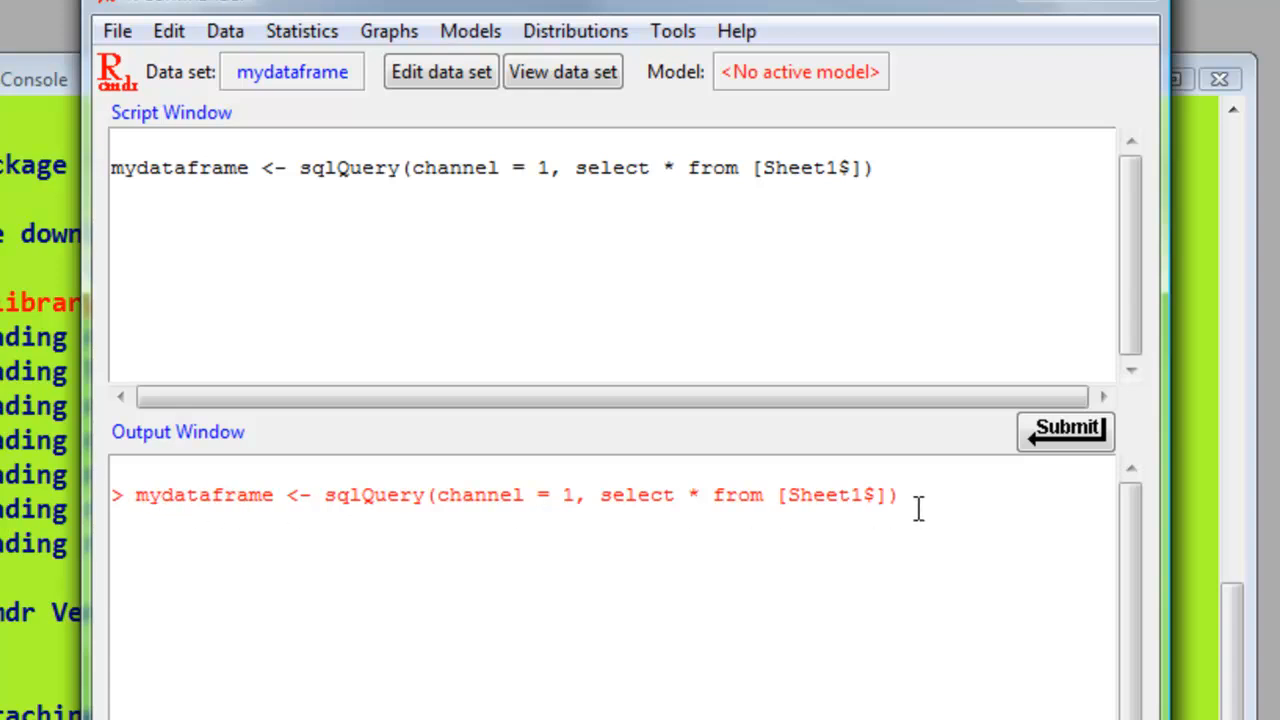
mouse_move(802, 524)
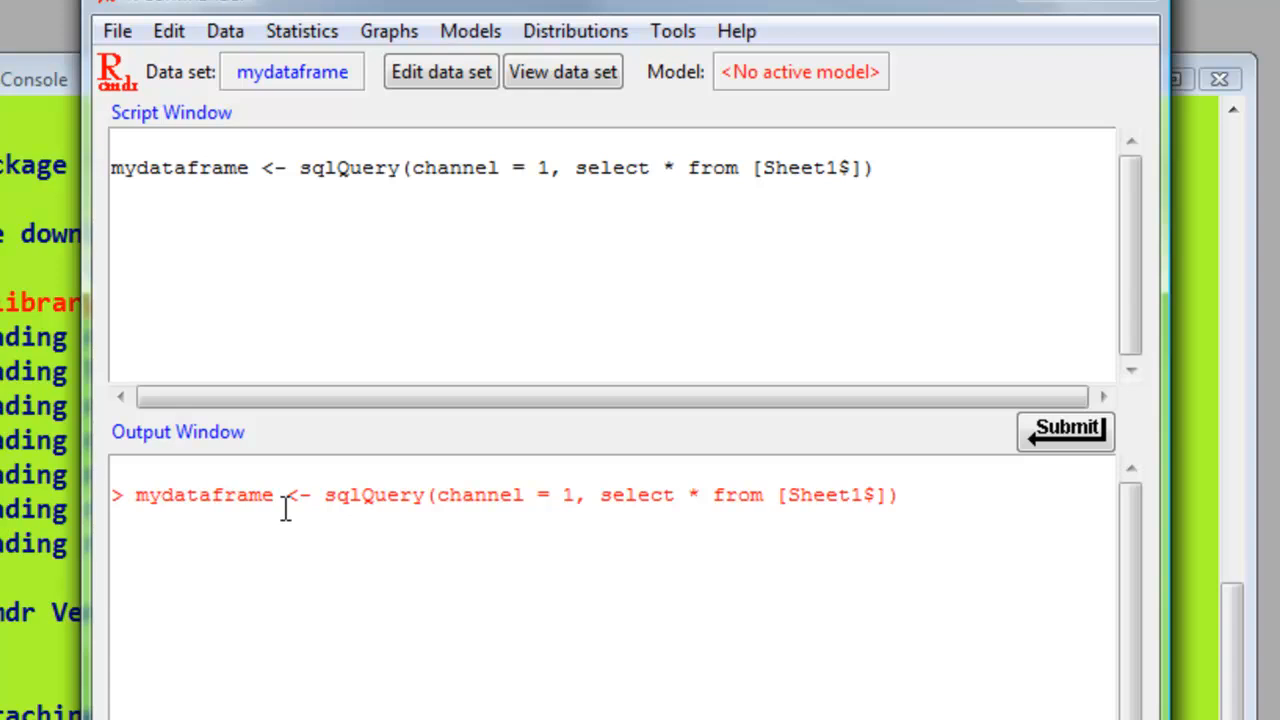
mouse_move(440, 114)
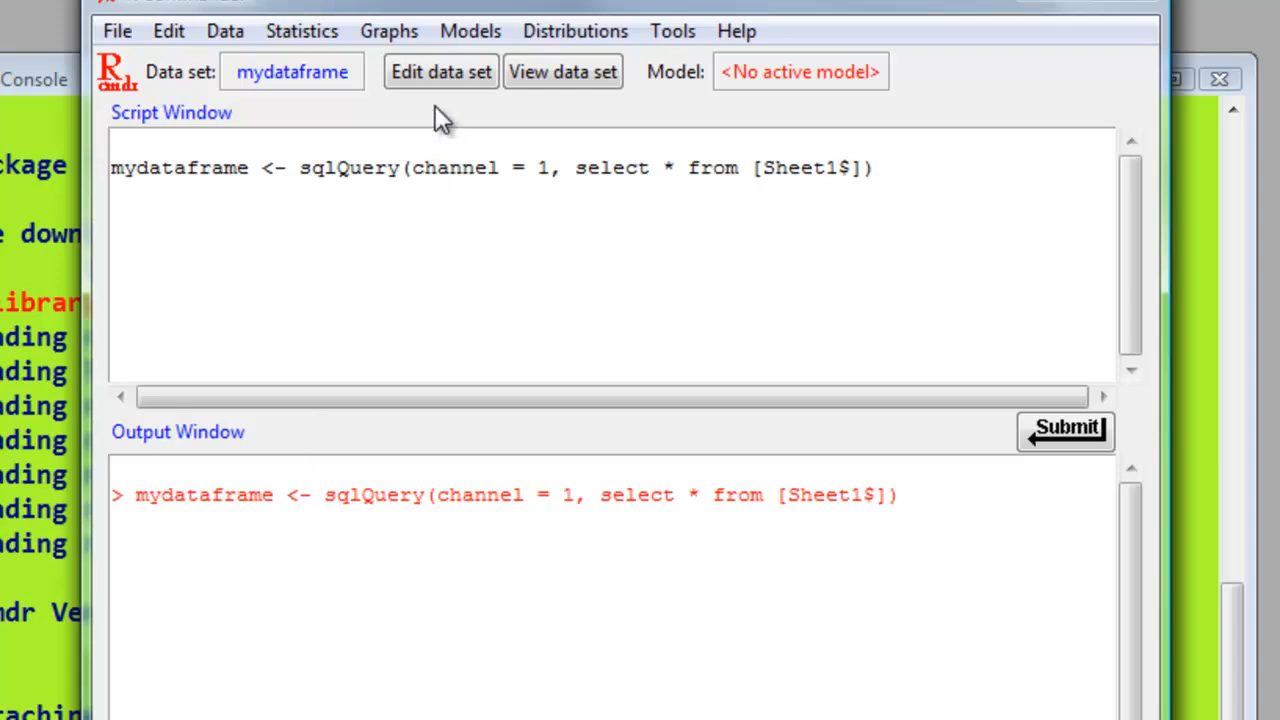
mouse_move(564, 72)
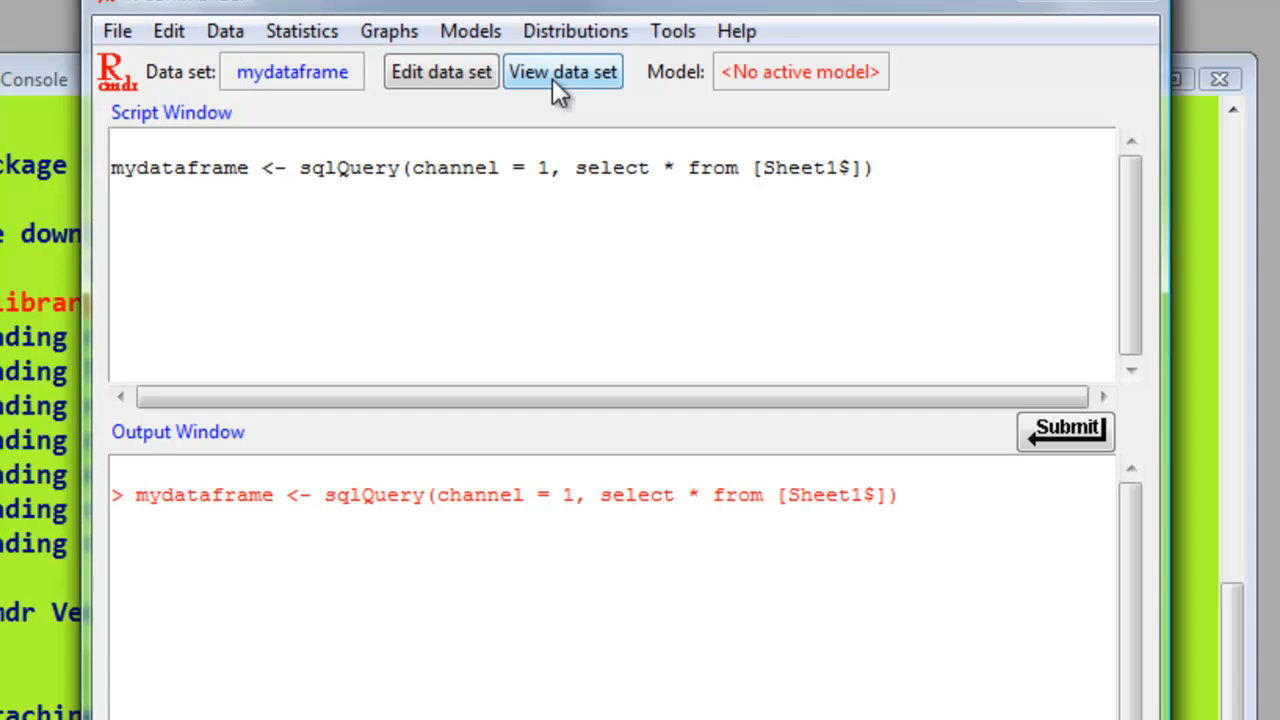
mouse_move(548, 94)
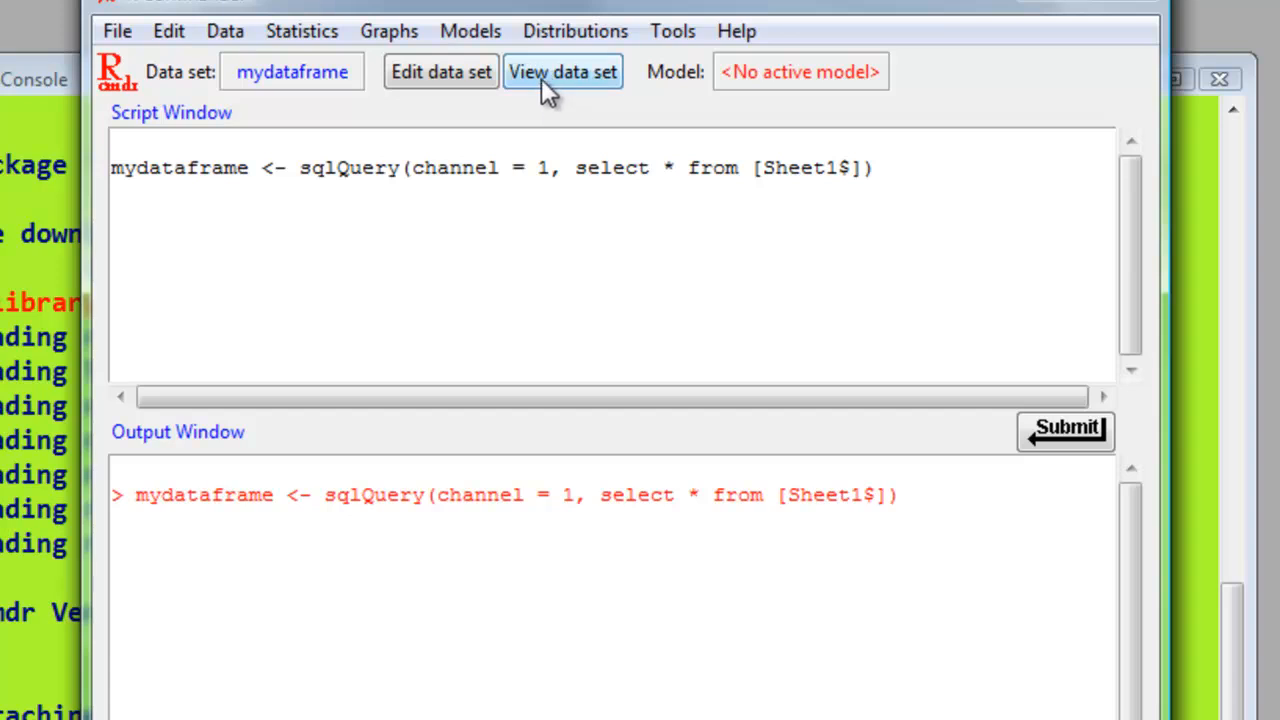
mouse_move(440, 72)
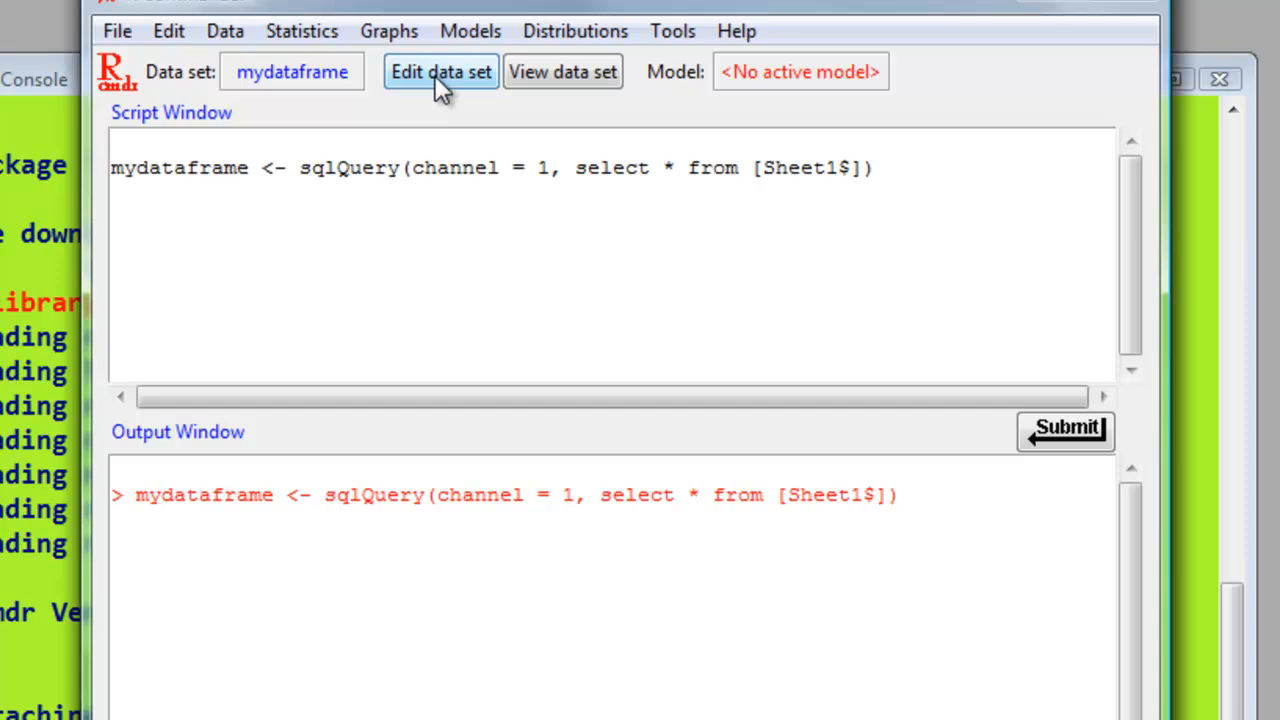
View mydataframe in the data editor
click(440, 72)
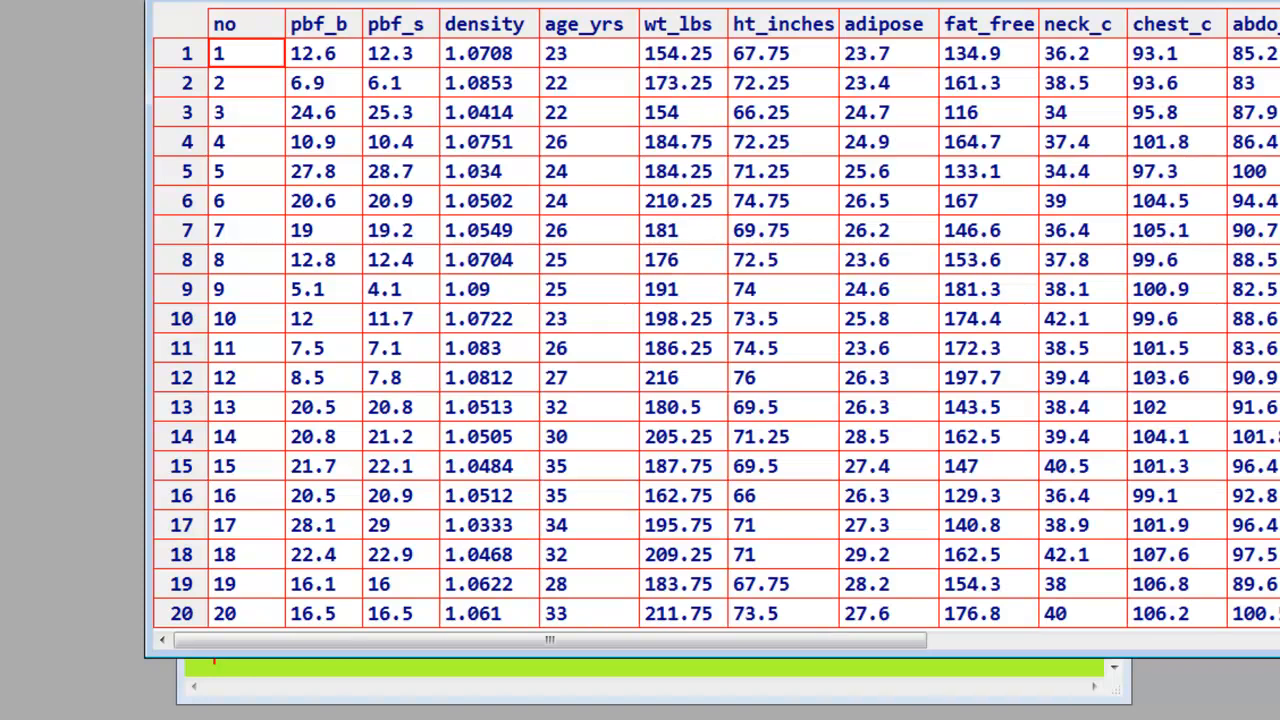
Scroll through the body-fat measurement rows in the data editor
scroll(down, 3)
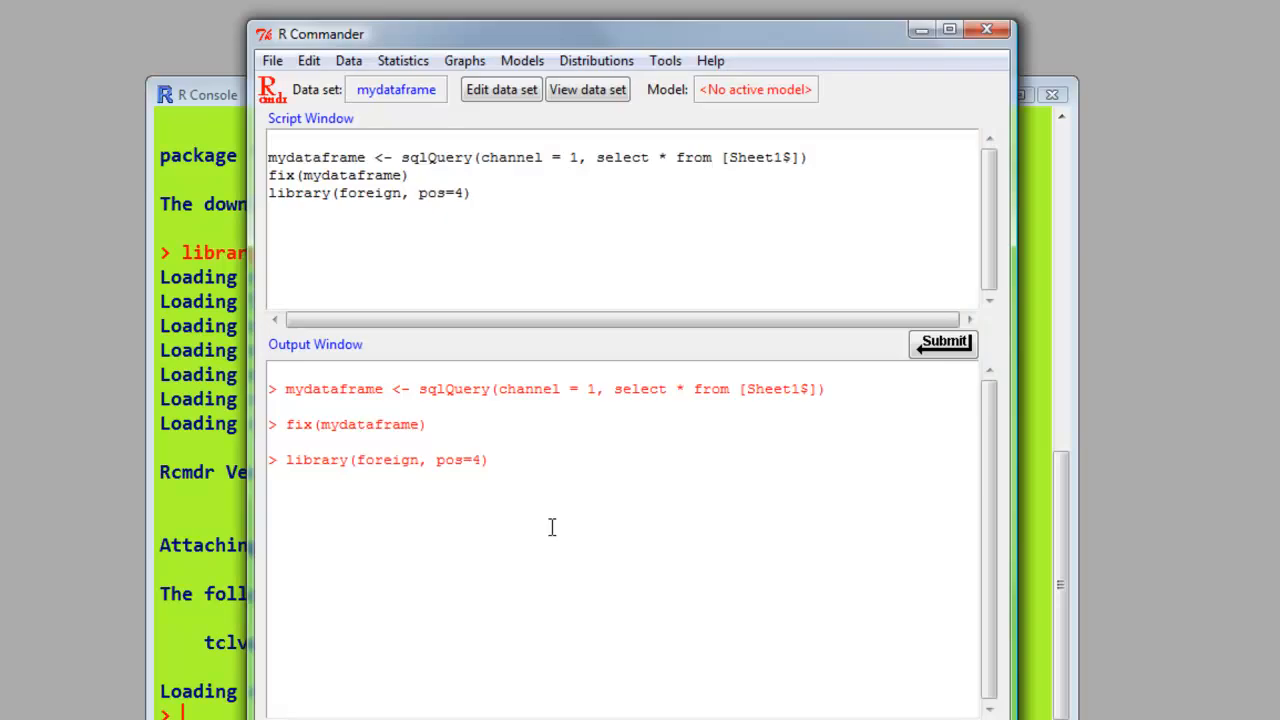
mouse_move(472, 108)
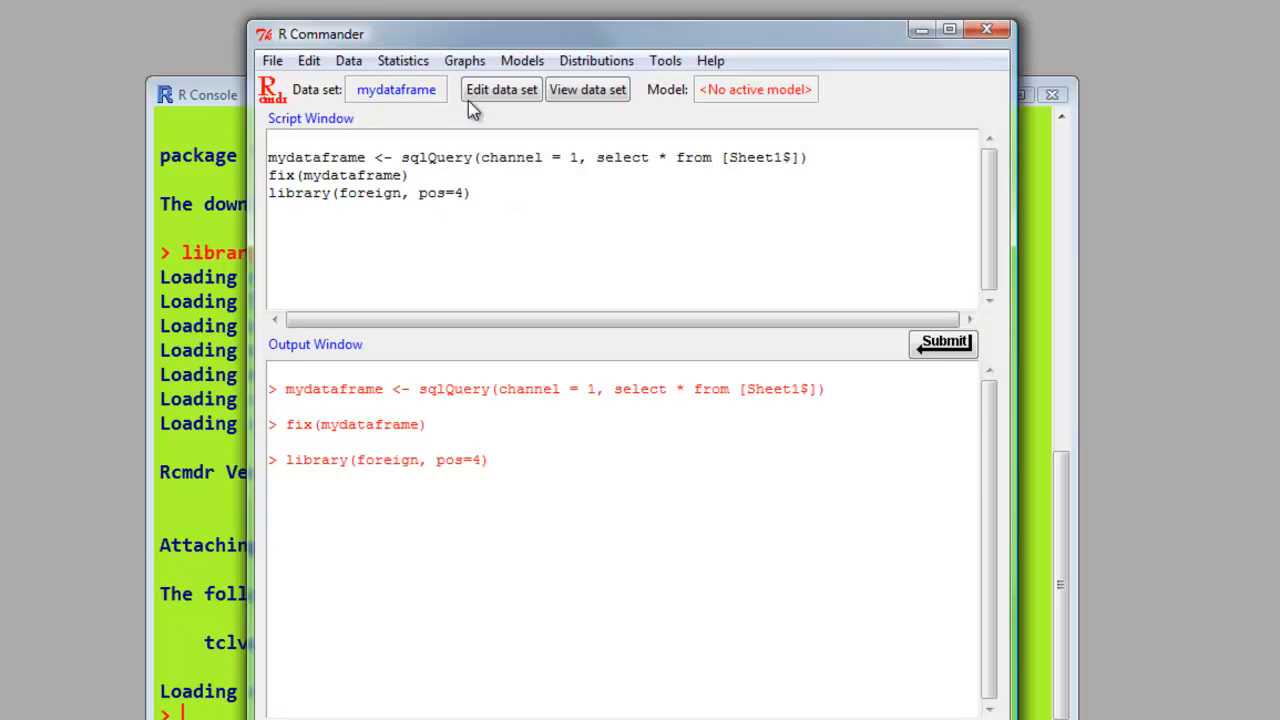
click(348, 60)
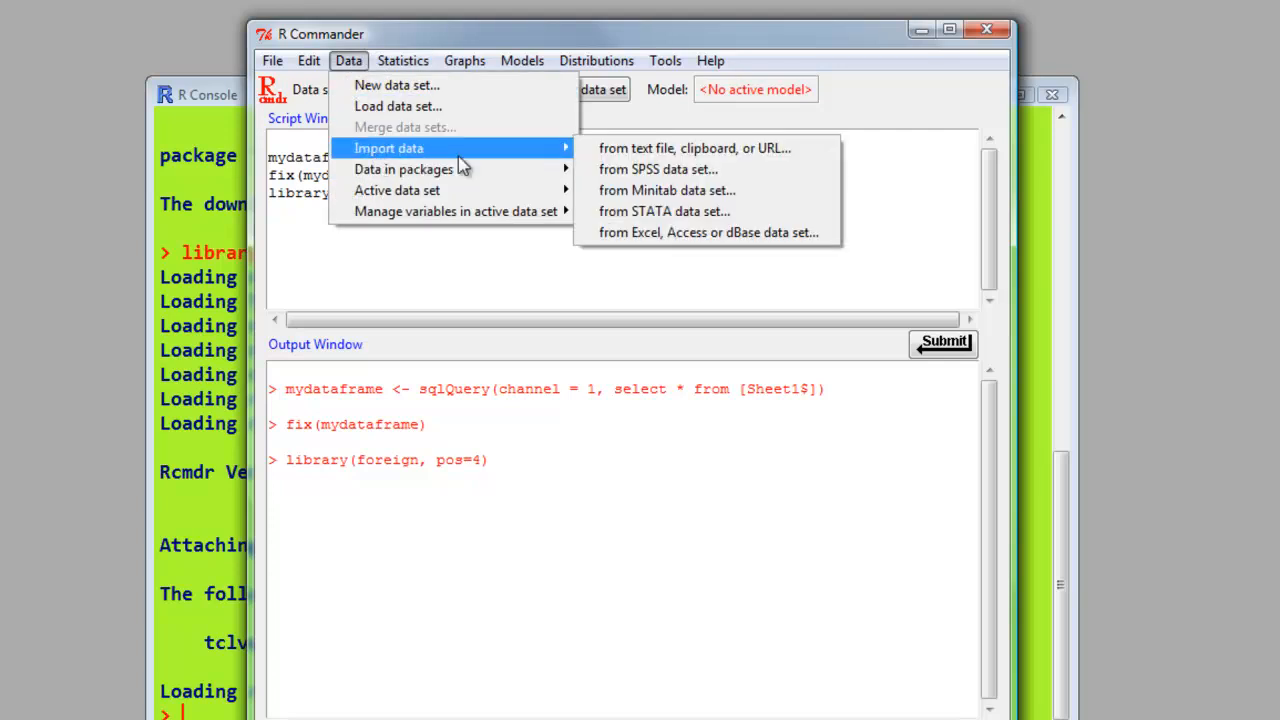
mouse_move(658, 168)
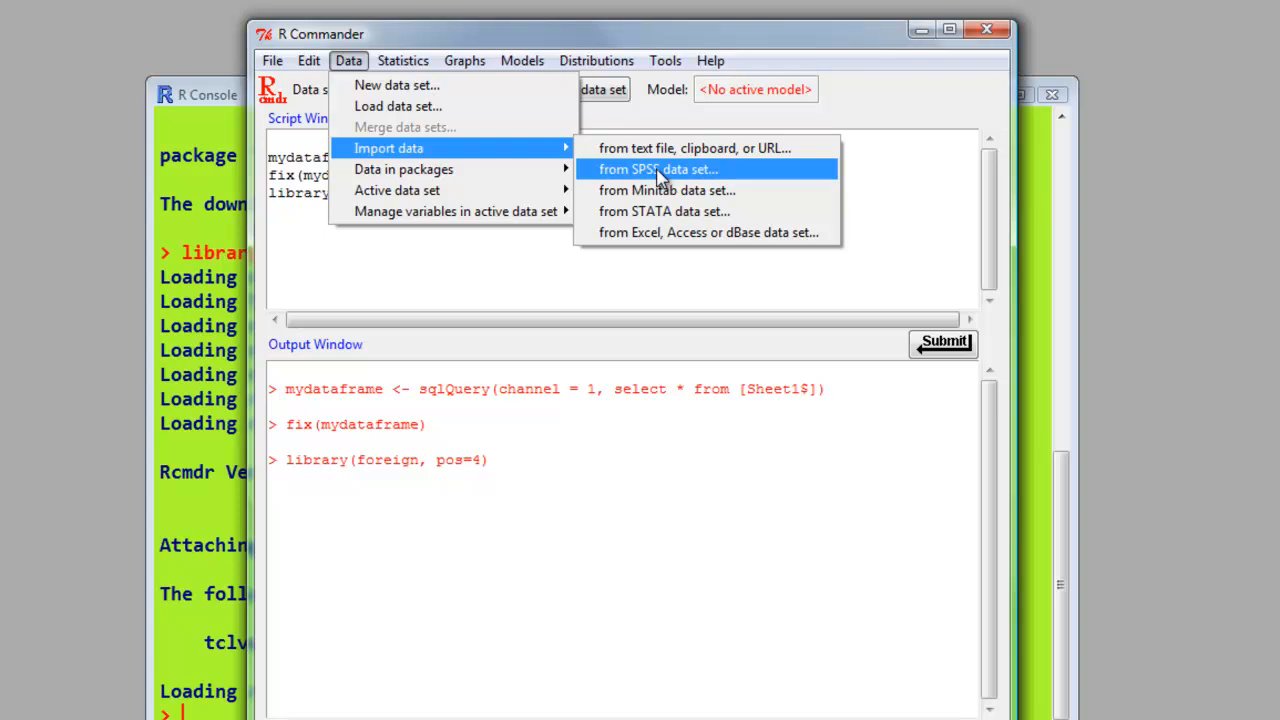
click(656, 168)
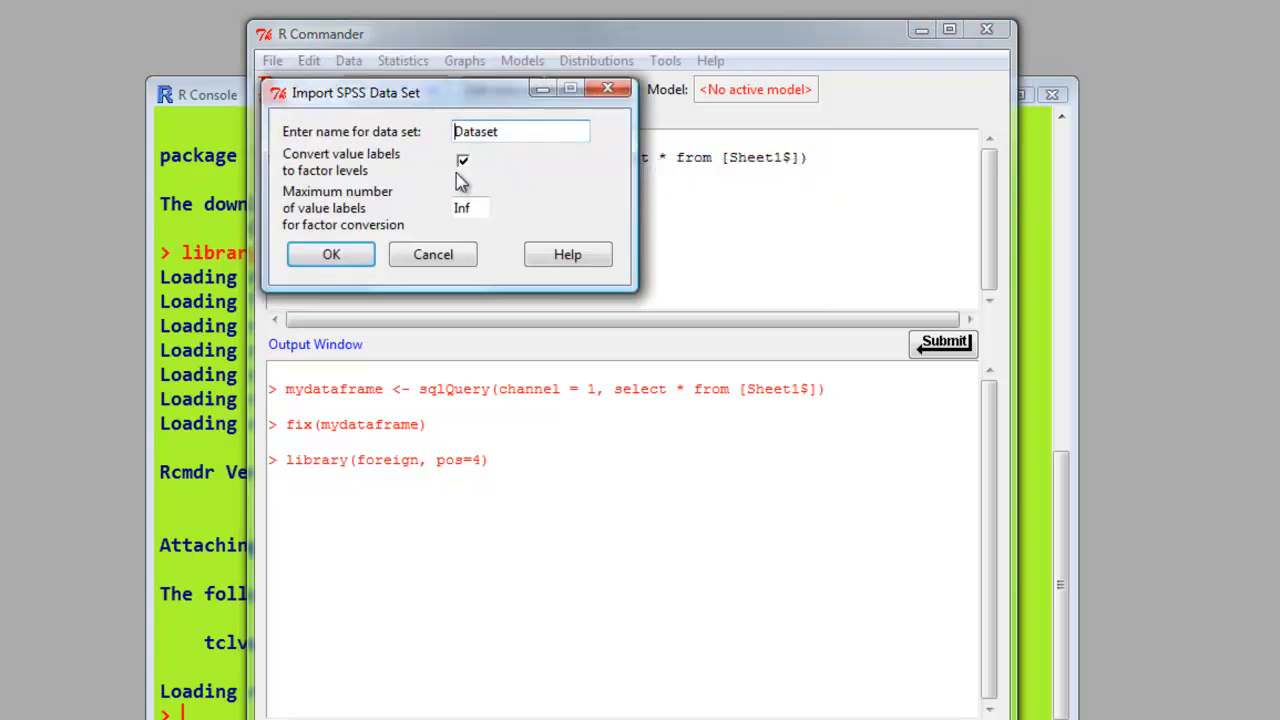
mouse_move(450, 100)
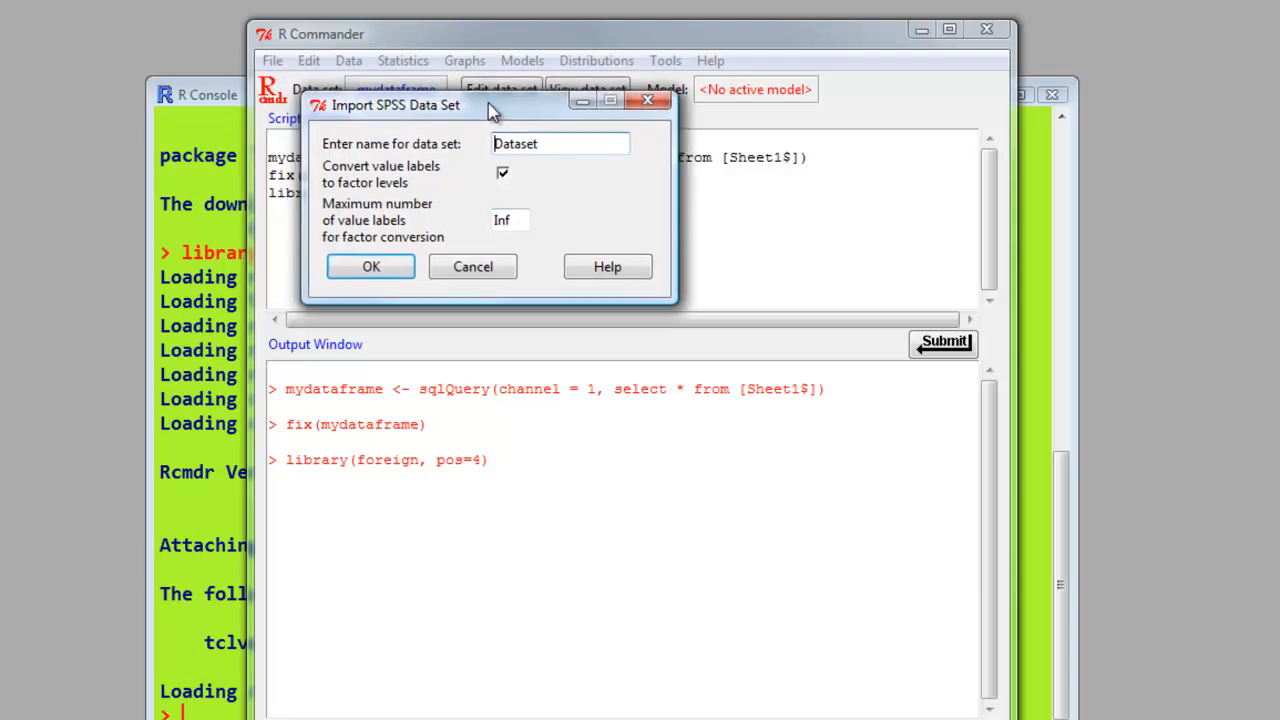
mouse_move(578, 162)
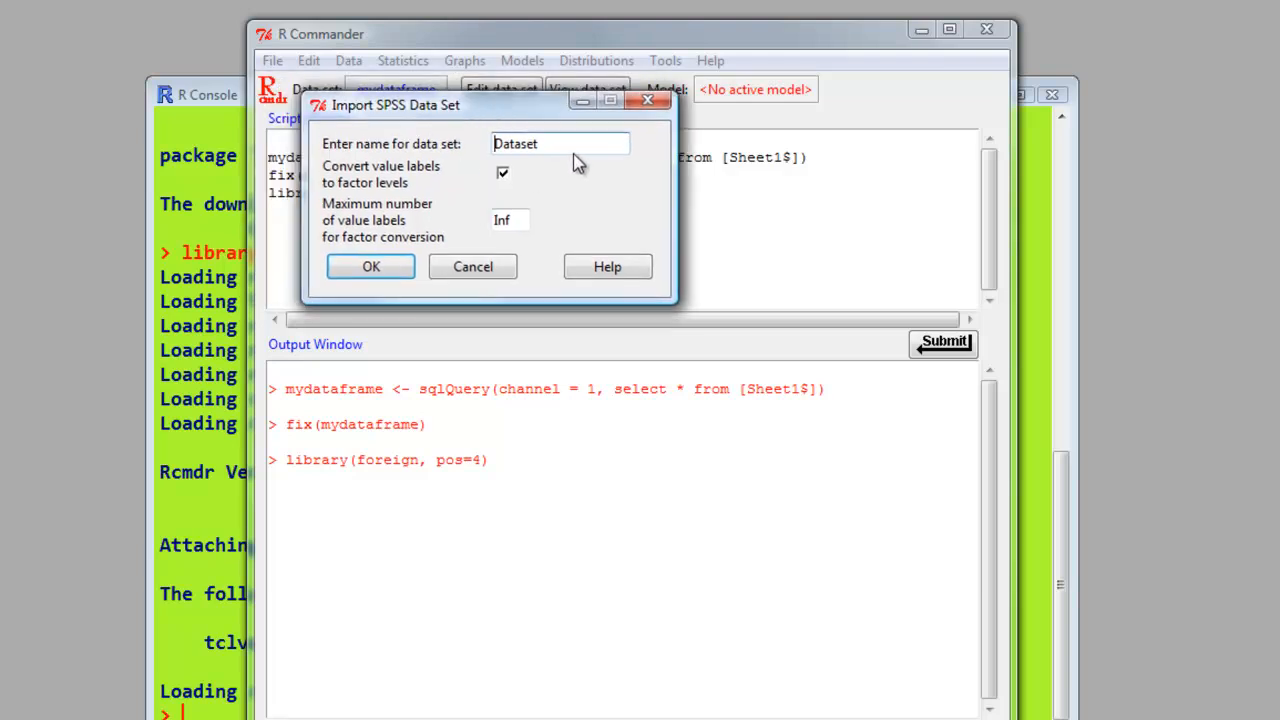
mouse_move(596, 196)
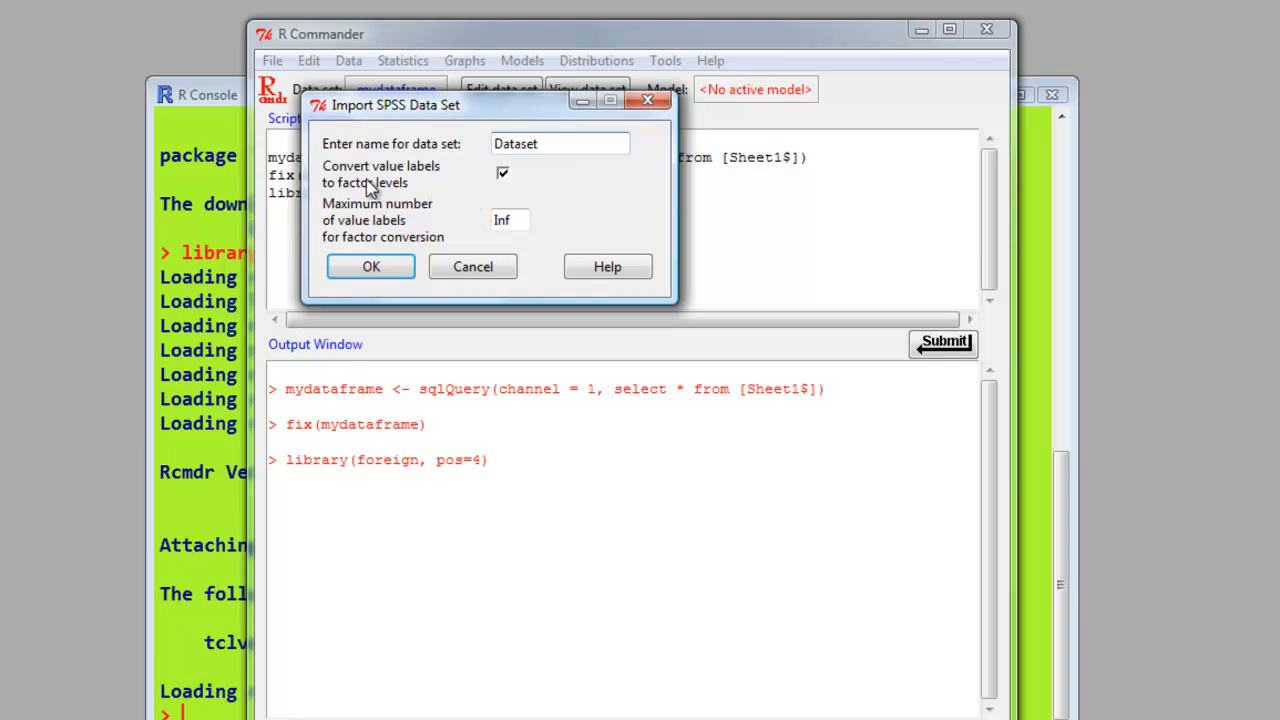
mouse_move(418, 196)
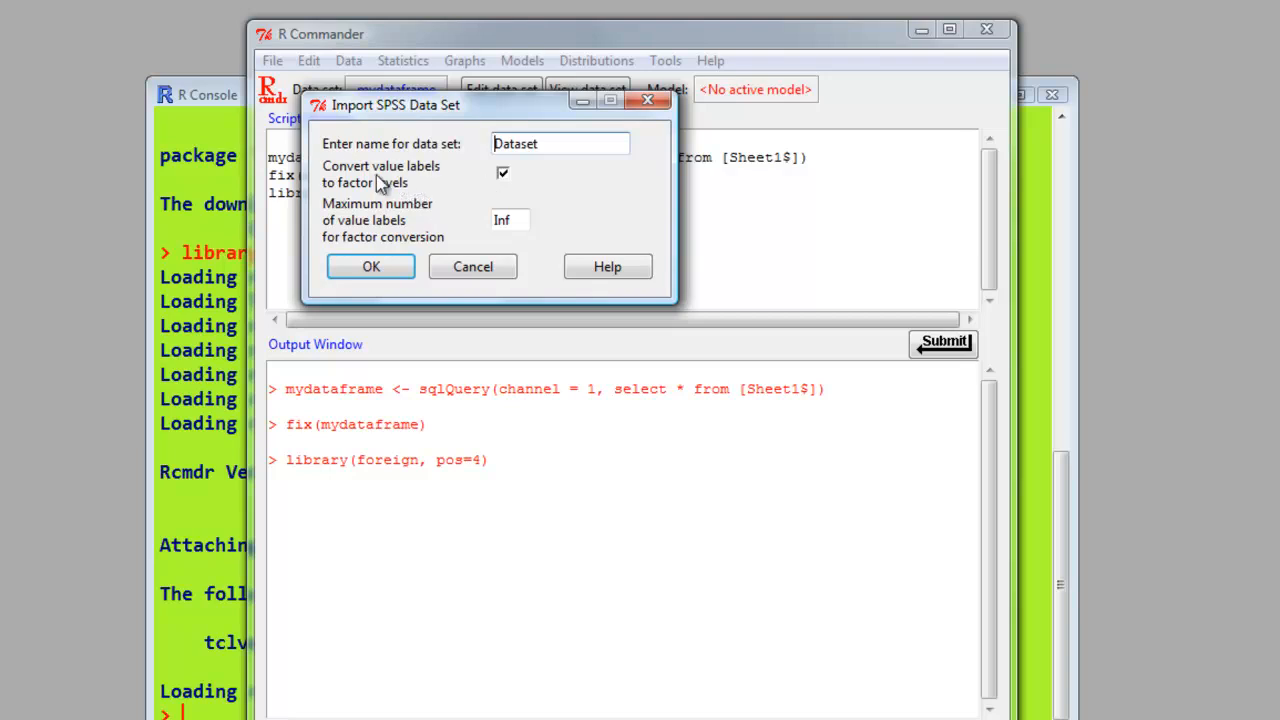
mouse_move(540, 190)
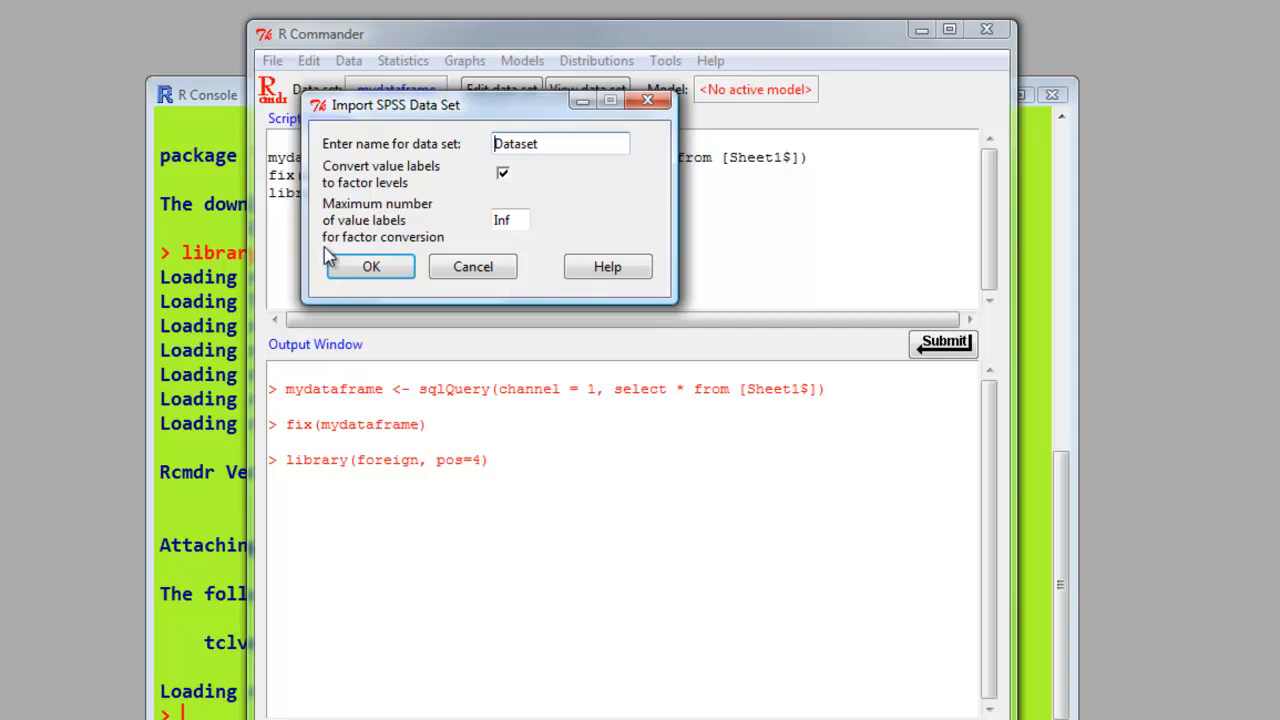
mouse_move(564, 224)
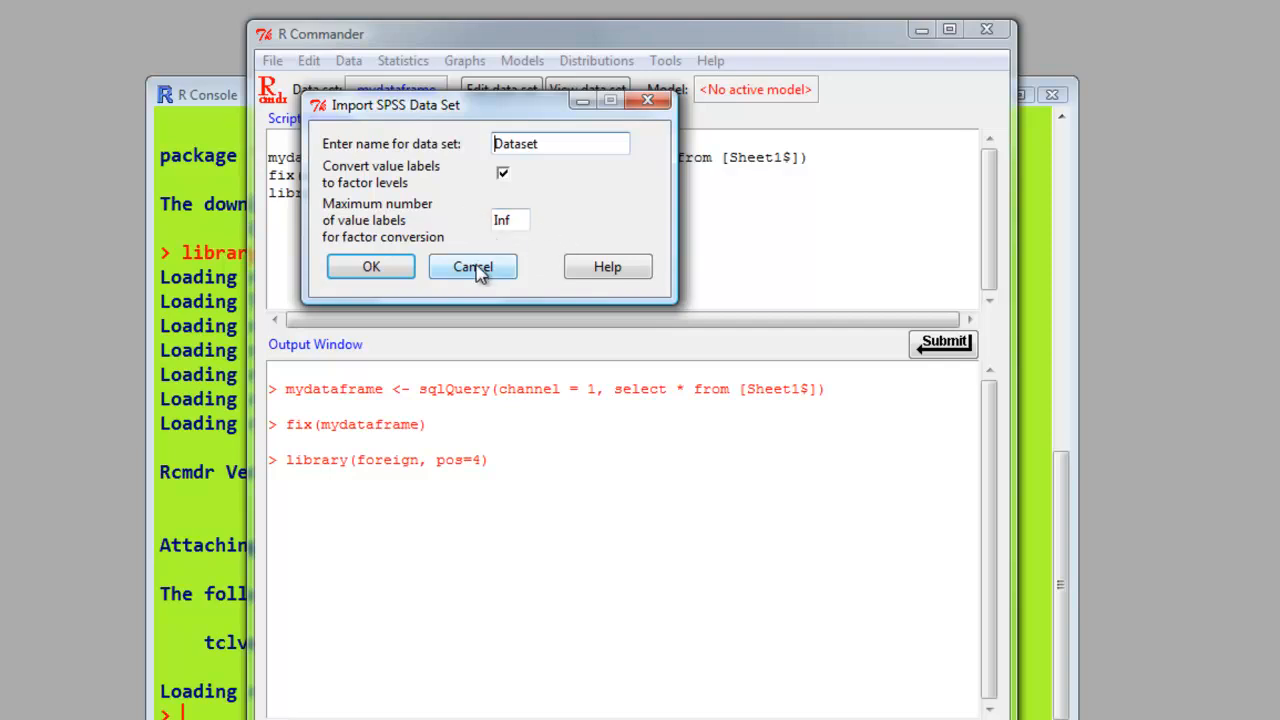
click(472, 266)
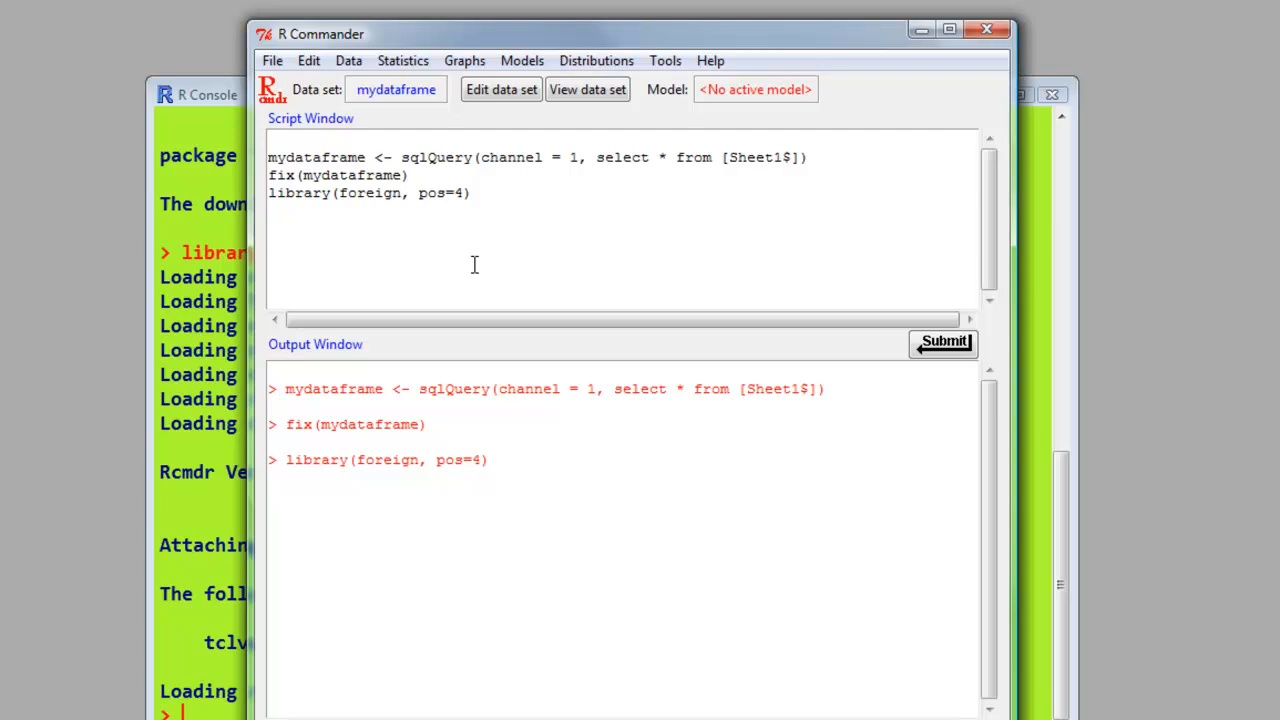
mouse_move(434, 148)
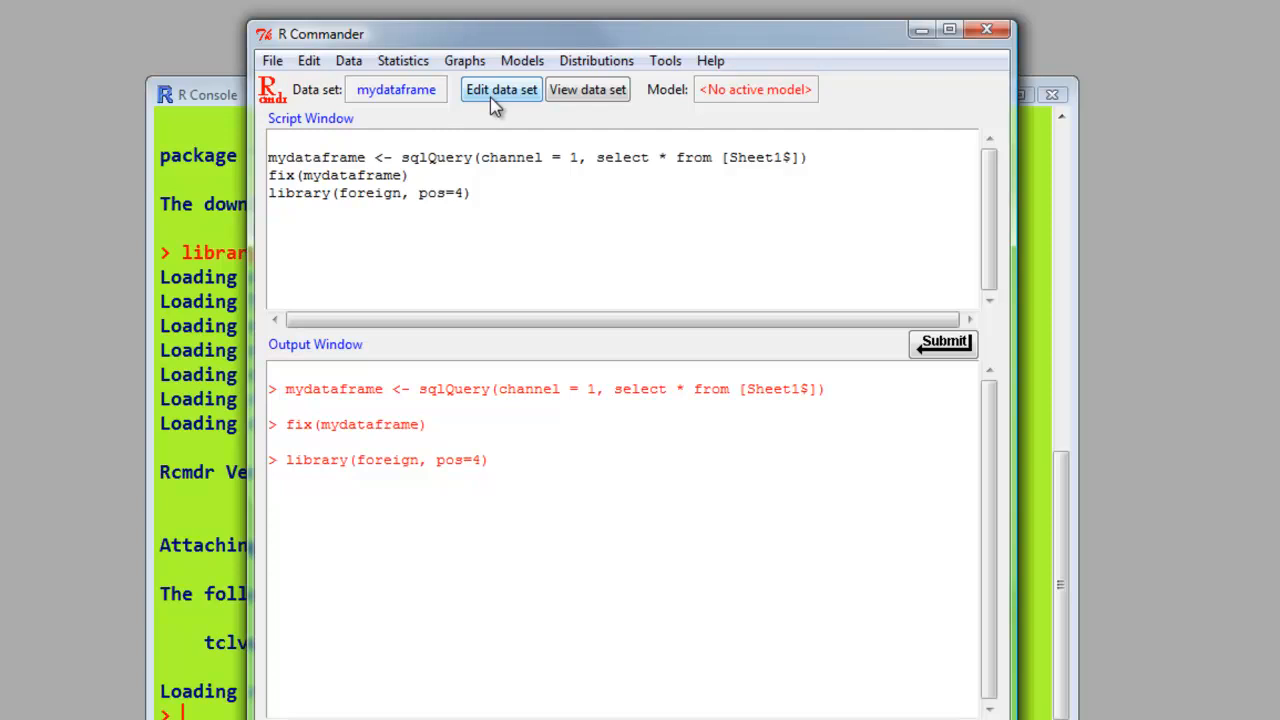
mouse_move(456, 164)
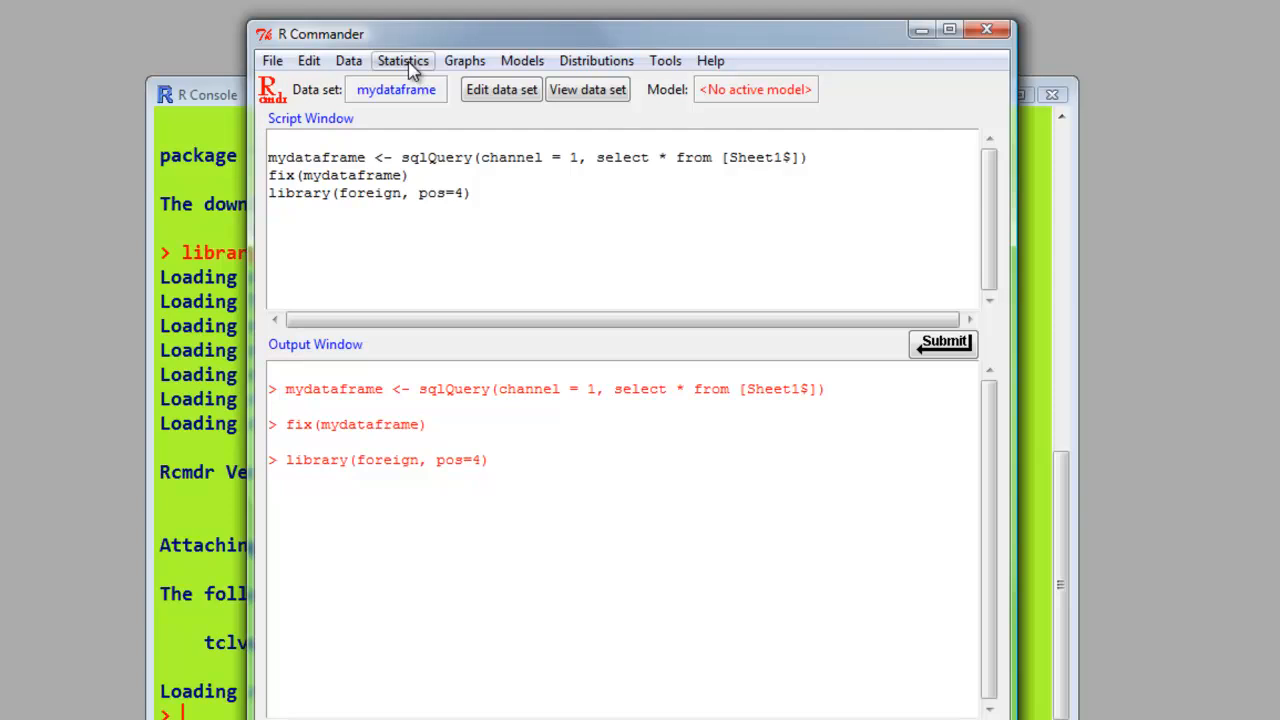
mouse_move(402, 532)
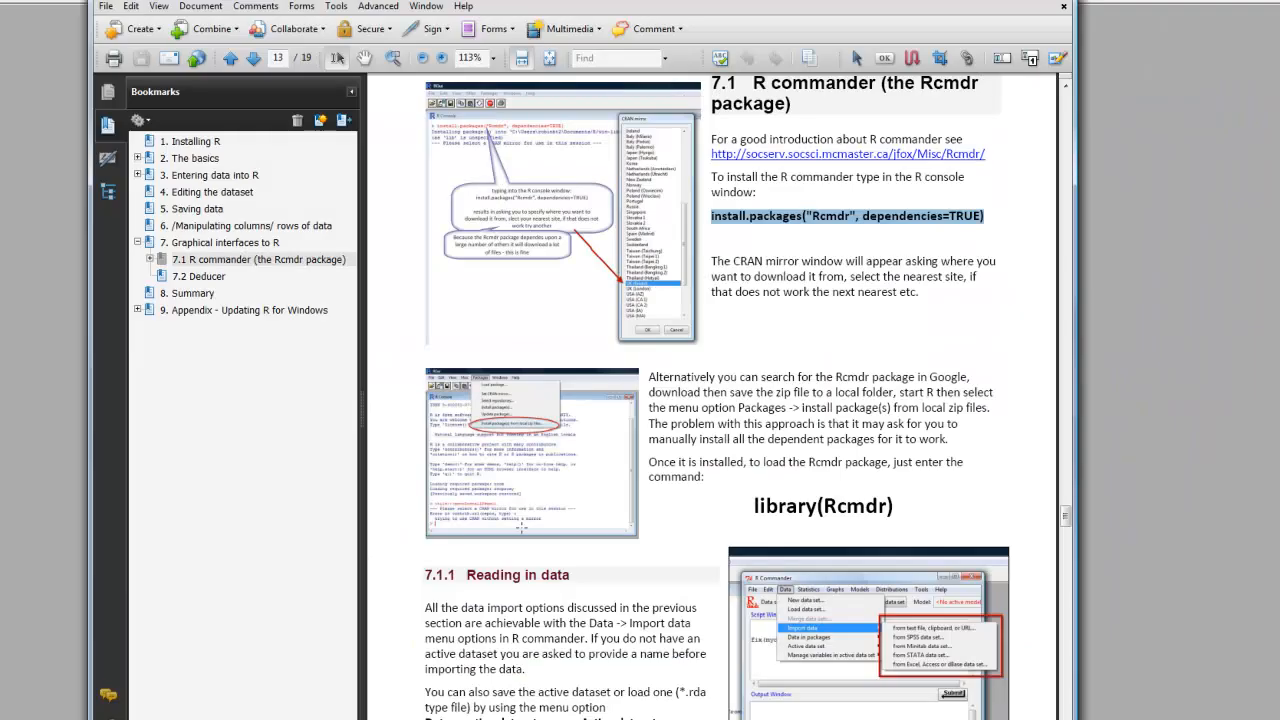
Jump to chapter 7 Graphical interfaces to R and read down to 7.1.3 Manipulating data
click(192, 140)
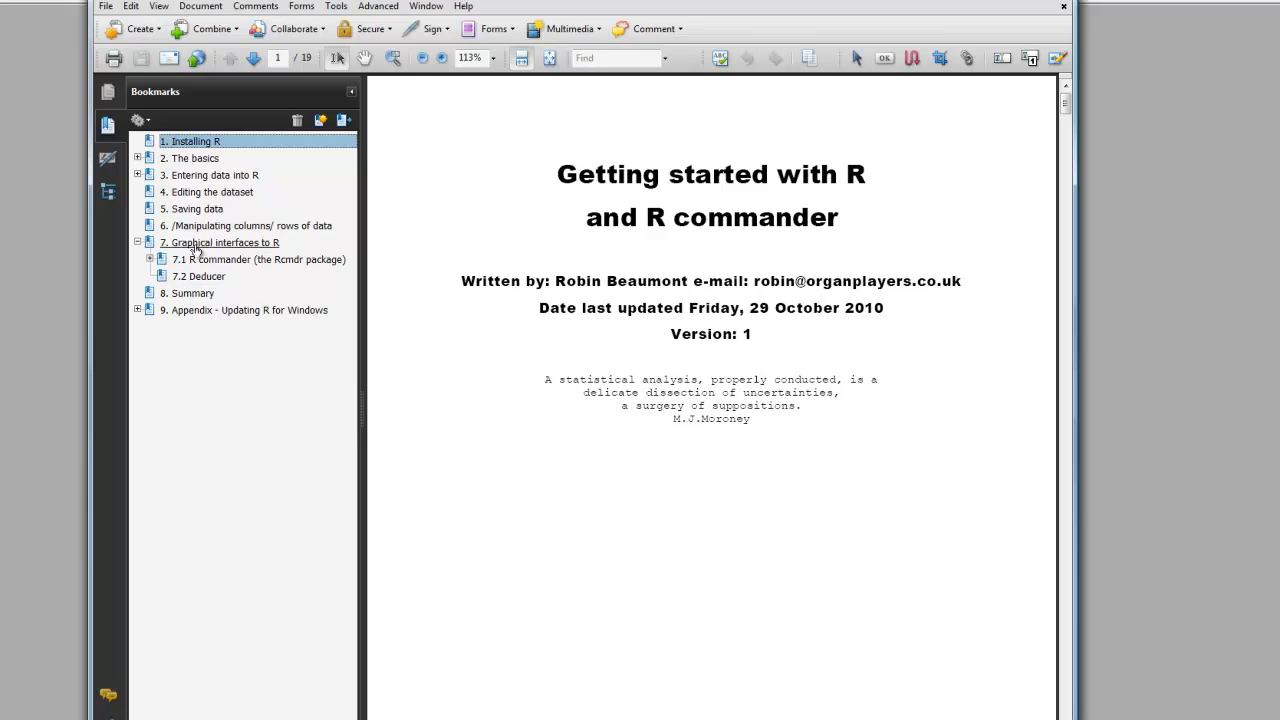
click(224, 242)
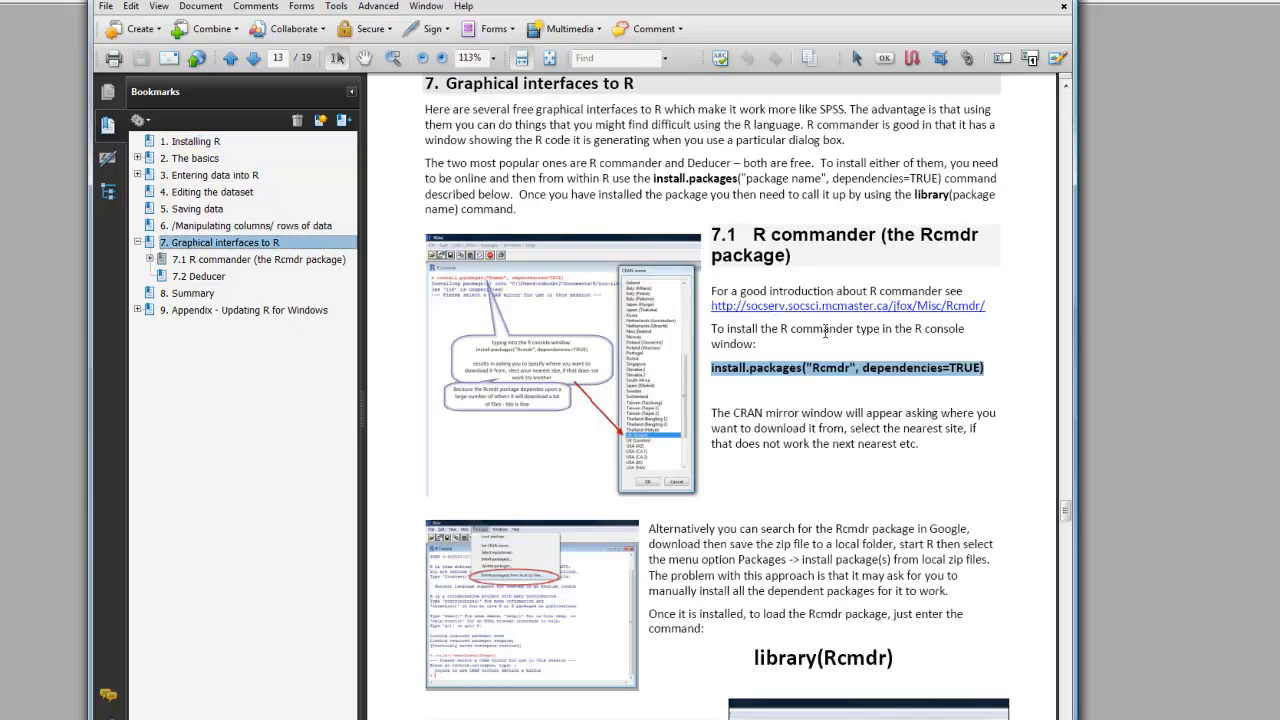
scroll(down, 3)
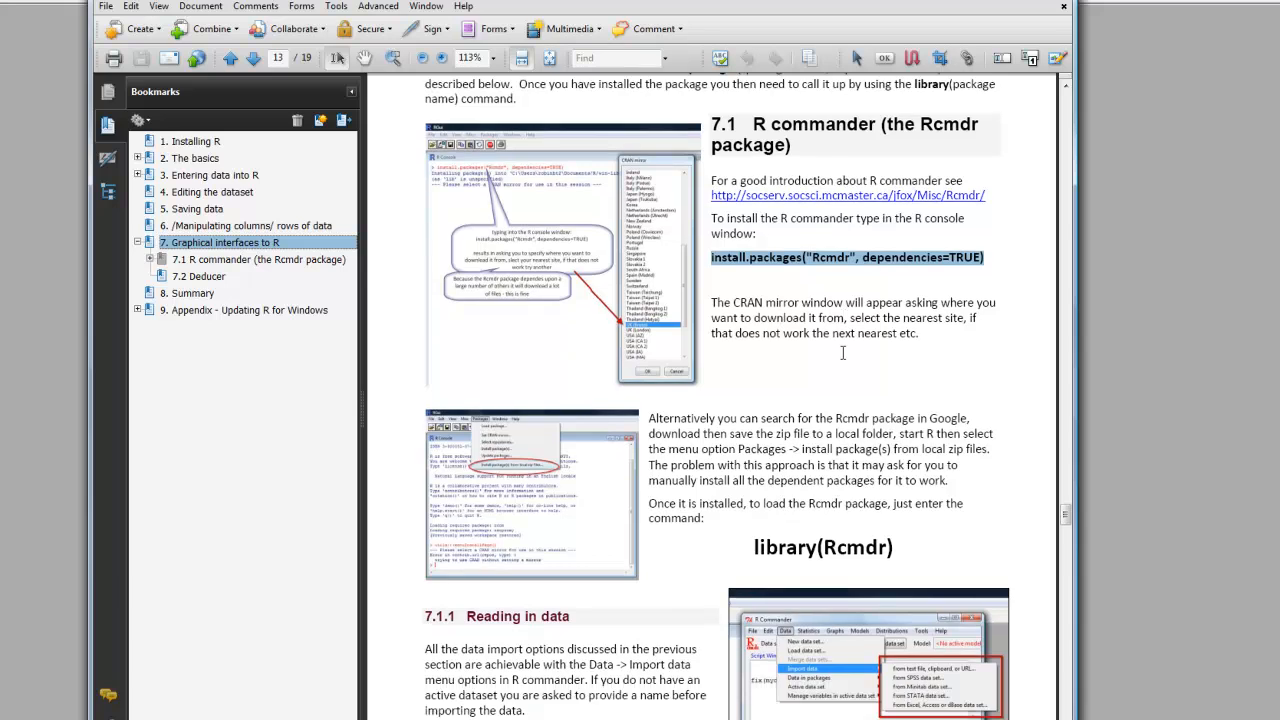
scroll(down, 3)
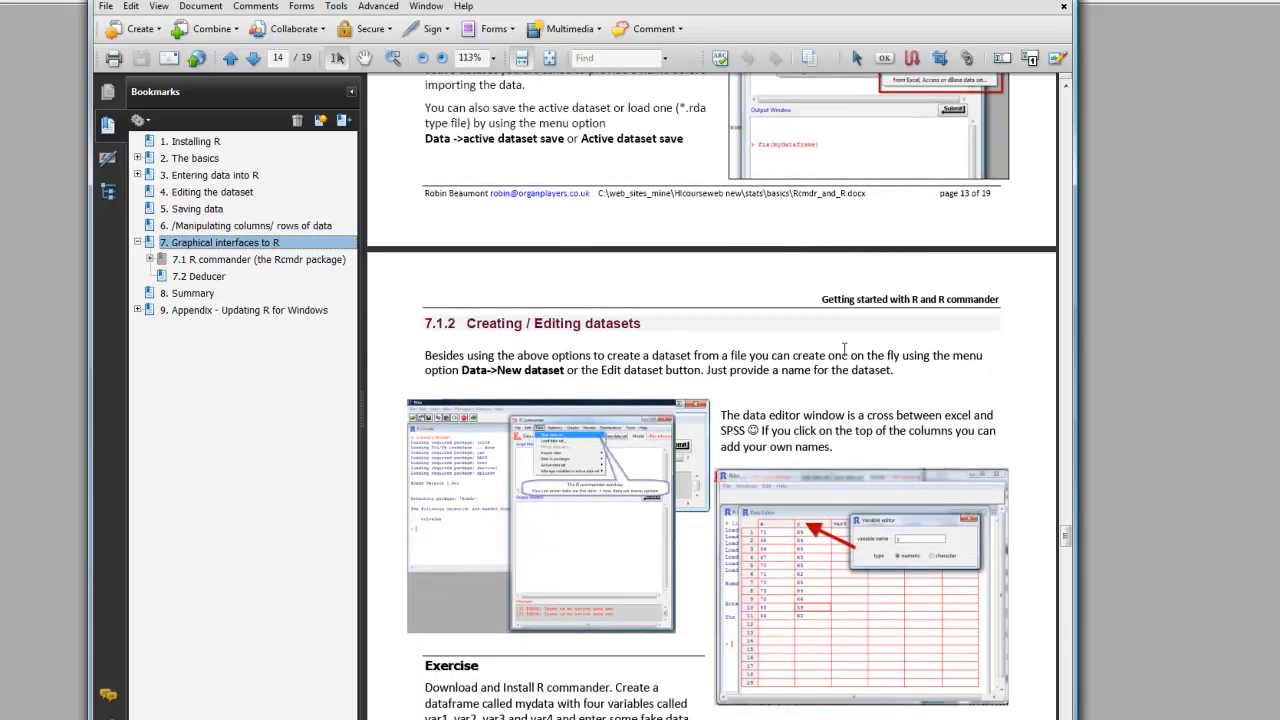
scroll(down, 3)
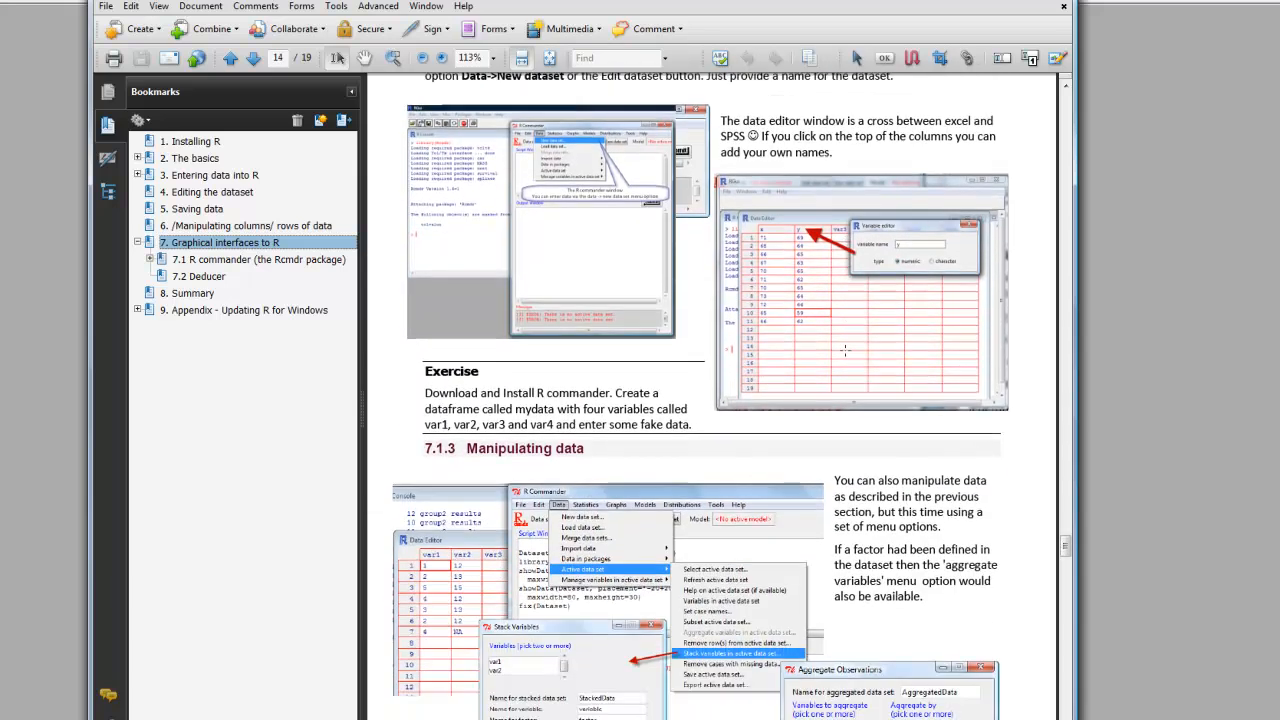
scroll(down, 3)
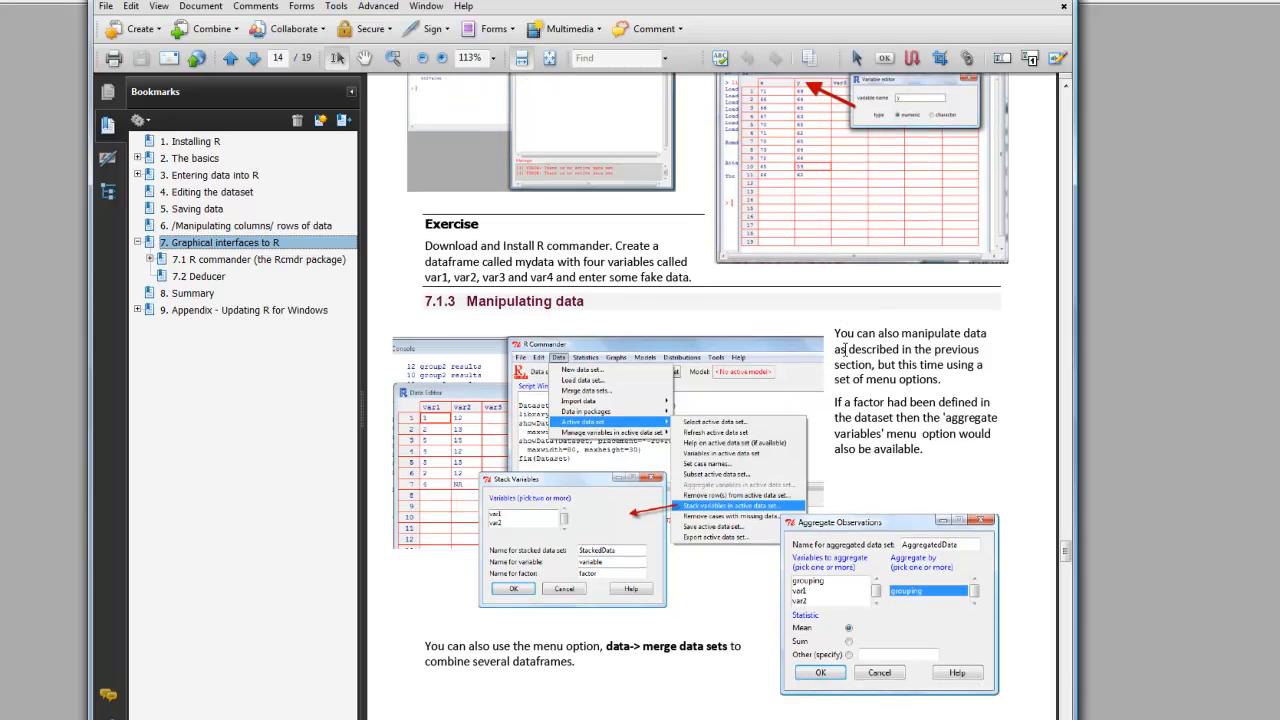
mouse_move(844, 350)
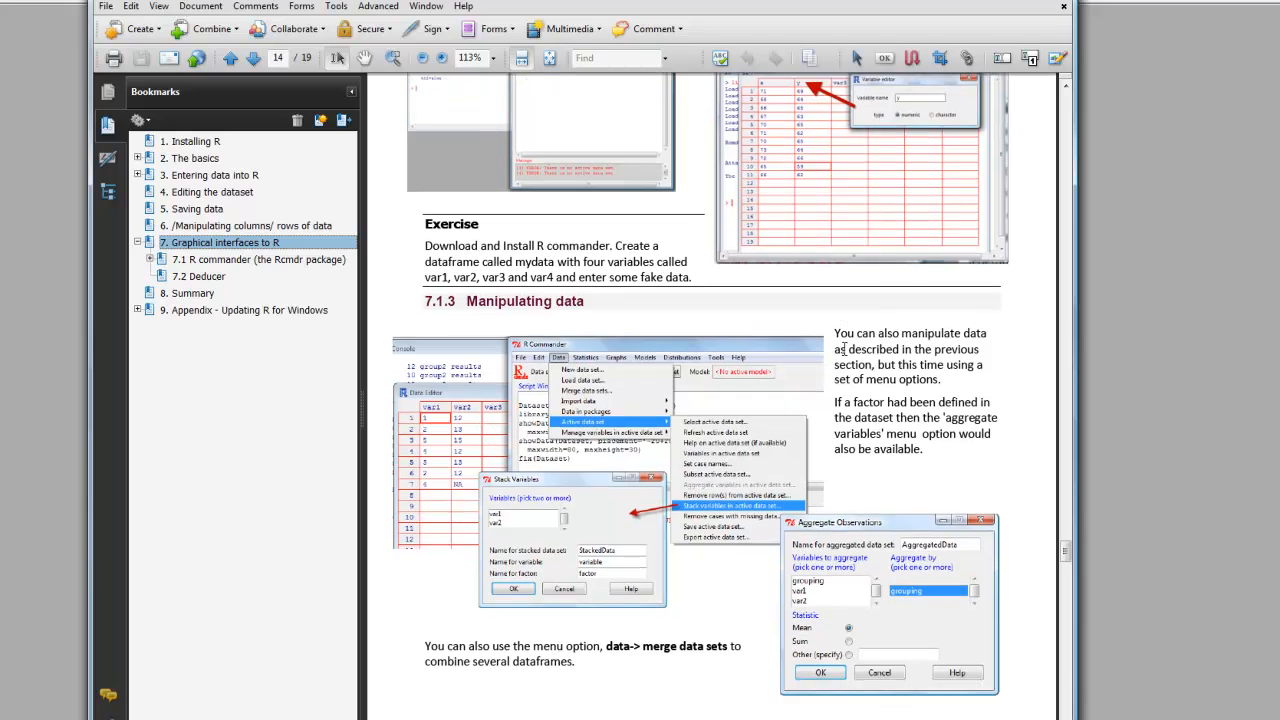